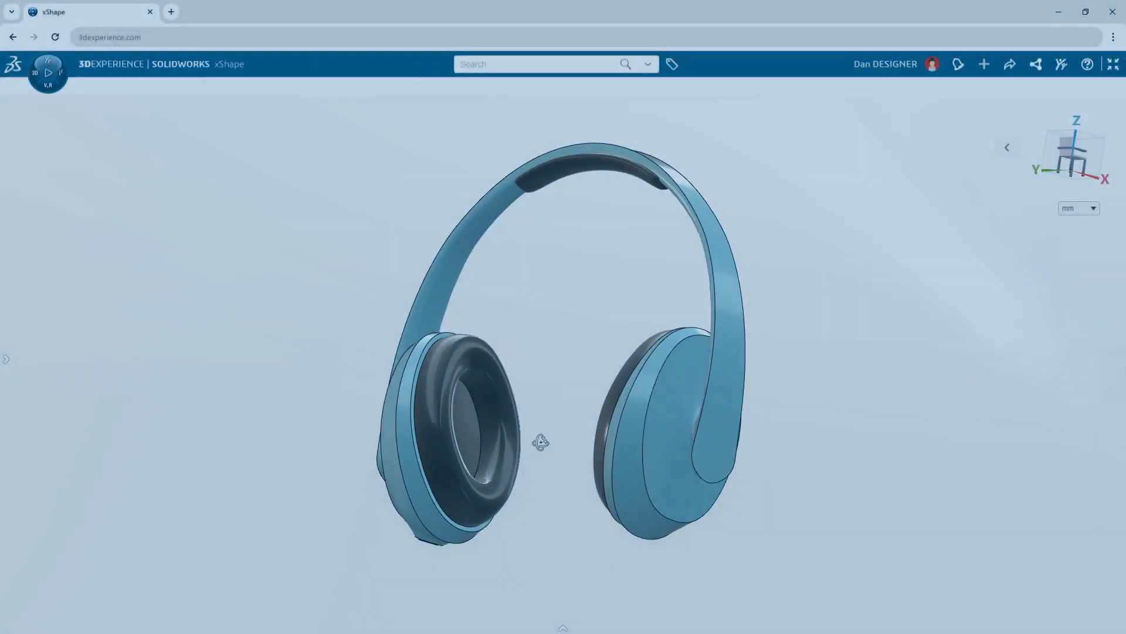
Step: Orbit the finished headphones model to inspect it
{"action": "left_click_drag", "start_coordinate": [539, 442], "coordinate": [801, 438]}
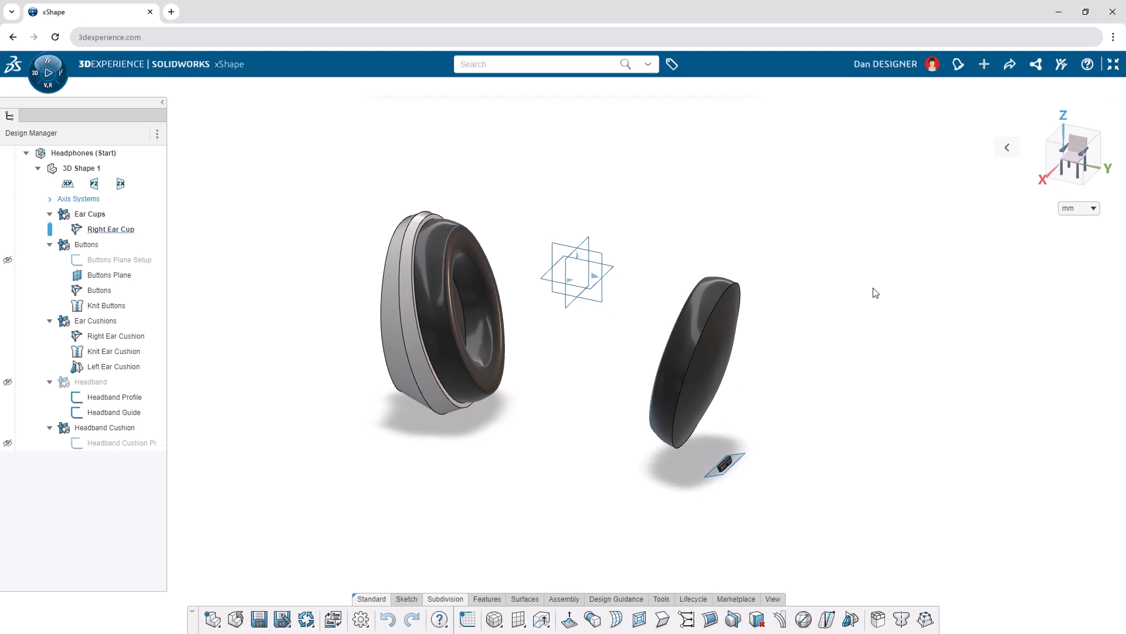
Step: Review the View Modes display settings and keep millimetres as the length unit
{"action": "key", "text": "s"}
{"action": "type", "text": "view mo"}
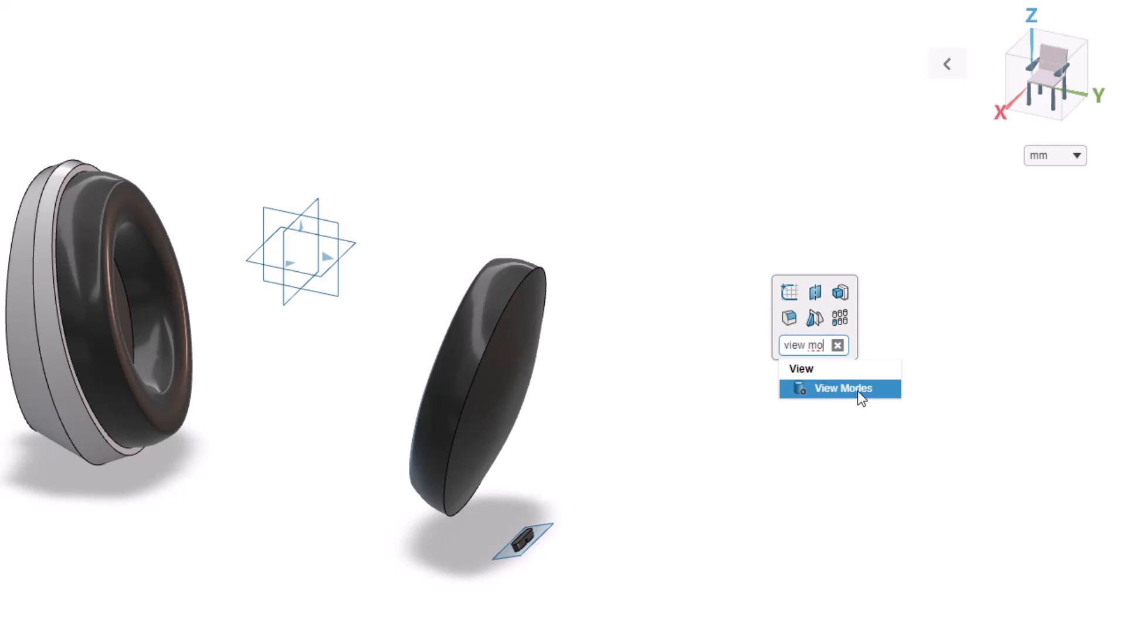
{"action": "left_click", "coordinate": [841, 388]}
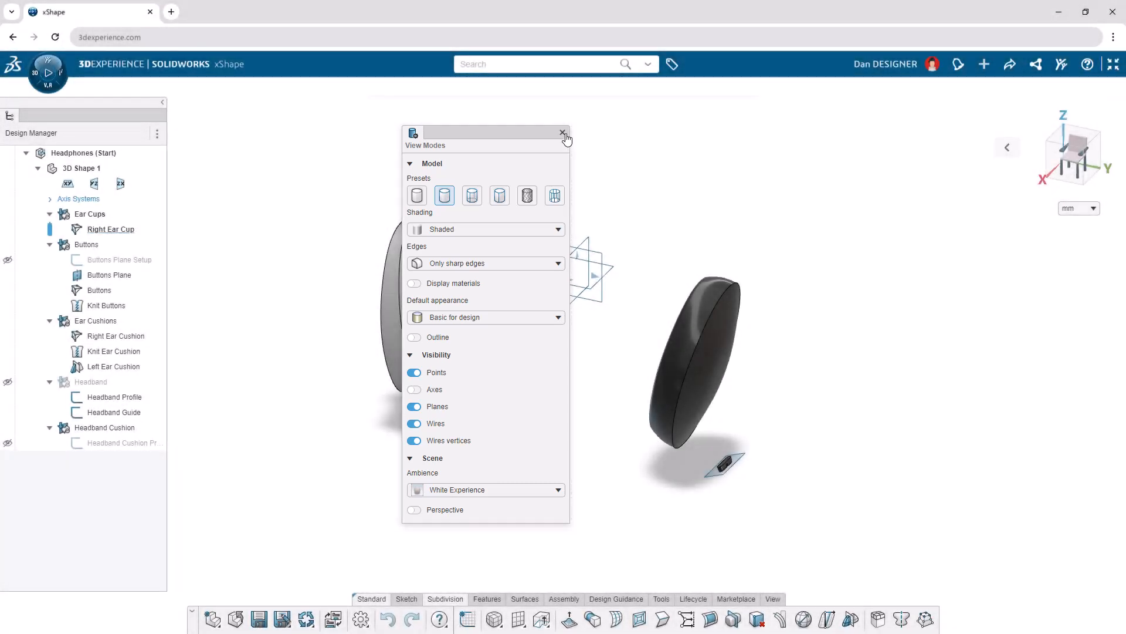
{"action": "left_click", "coordinate": [563, 134]}
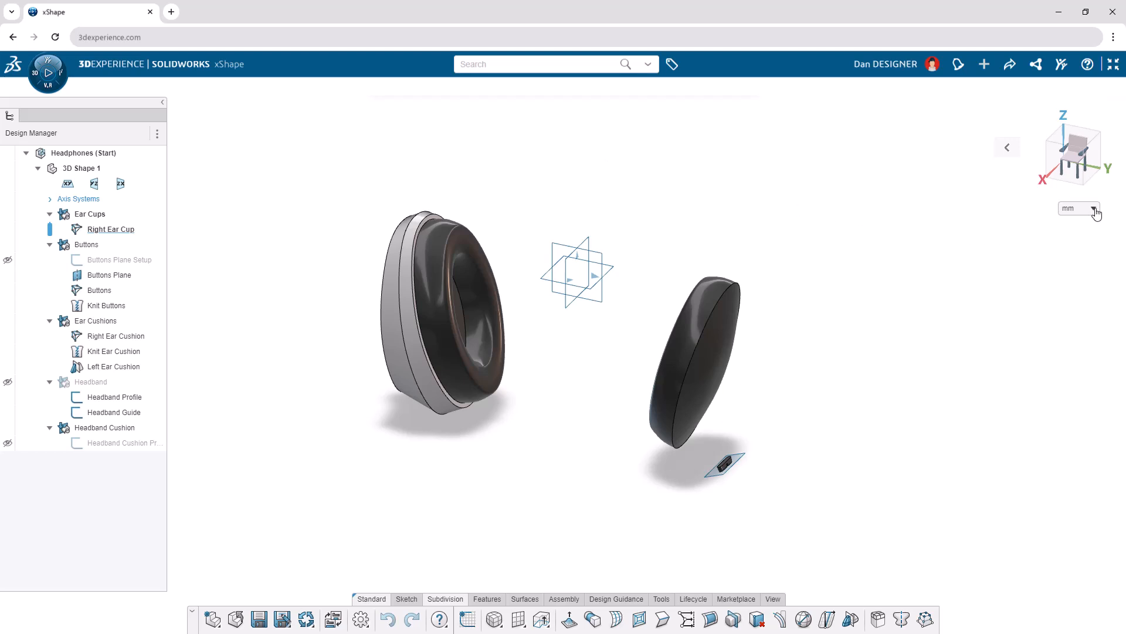
{"action": "left_click", "coordinate": [1093, 209]}
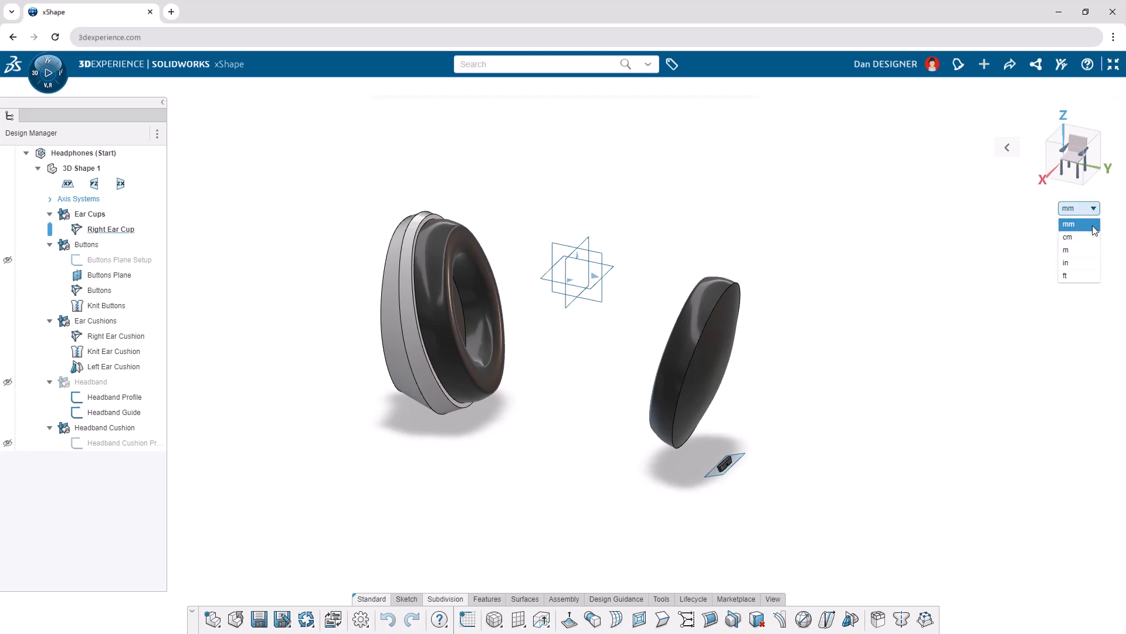
{"action": "left_click", "coordinate": [1078, 208]}
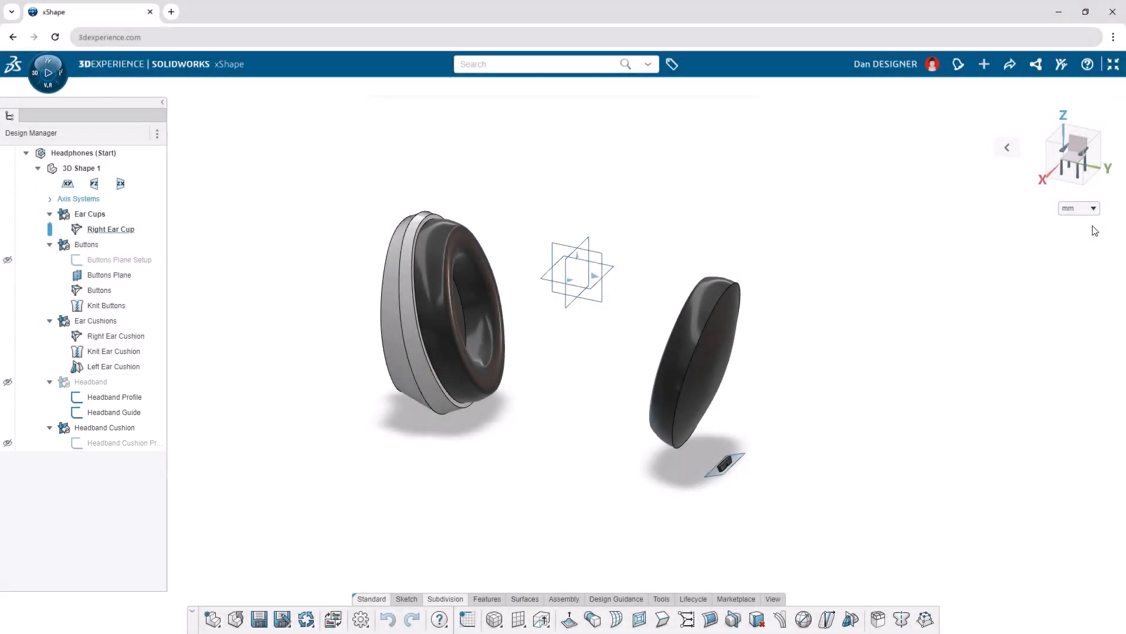
{"action": "mouse_move", "coordinate": [825, 211]}
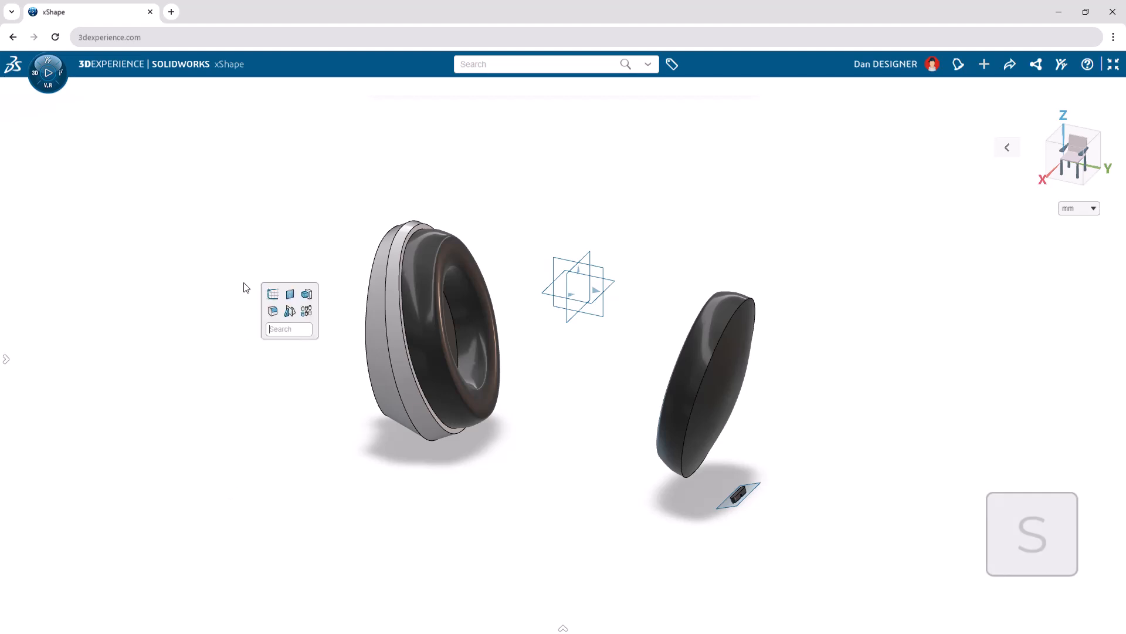
Step: Mirror the ear cup across the ZX plane with Reflect Subdivision as a new subdivision
{"action": "type", "text": "ref"}
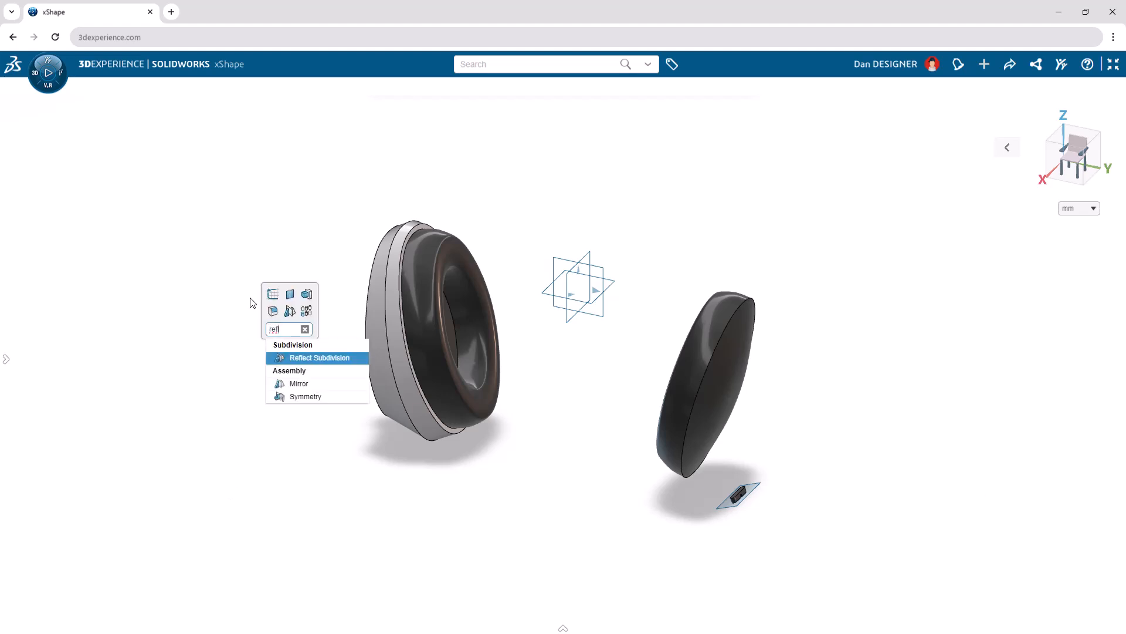
{"action": "left_click", "coordinate": [319, 358]}
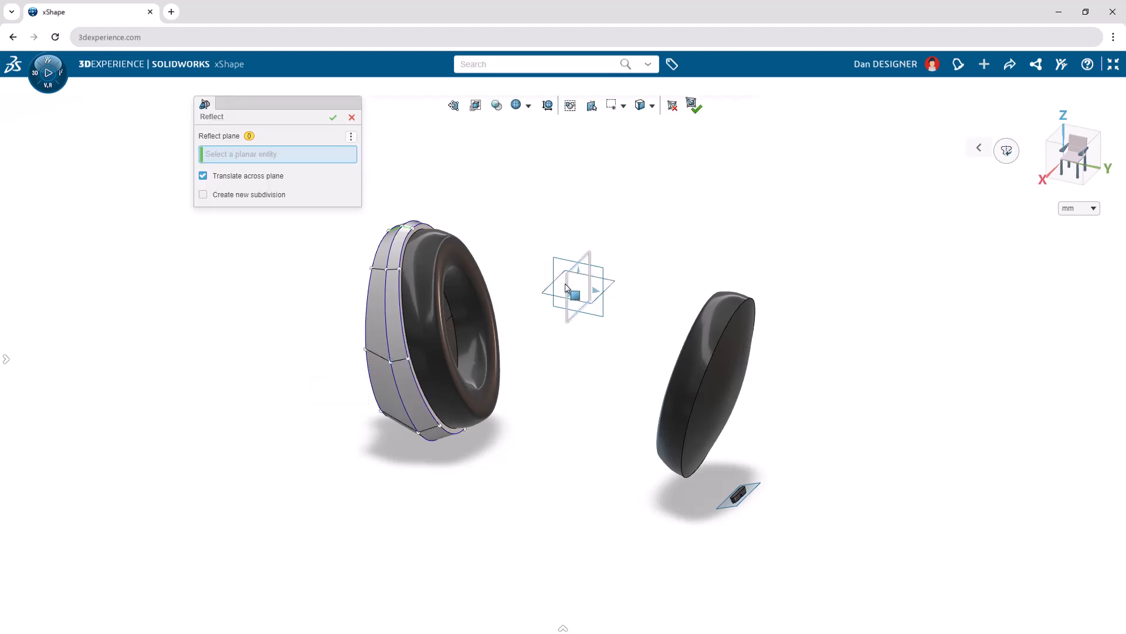
{"action": "left_click", "coordinate": [578, 288]}
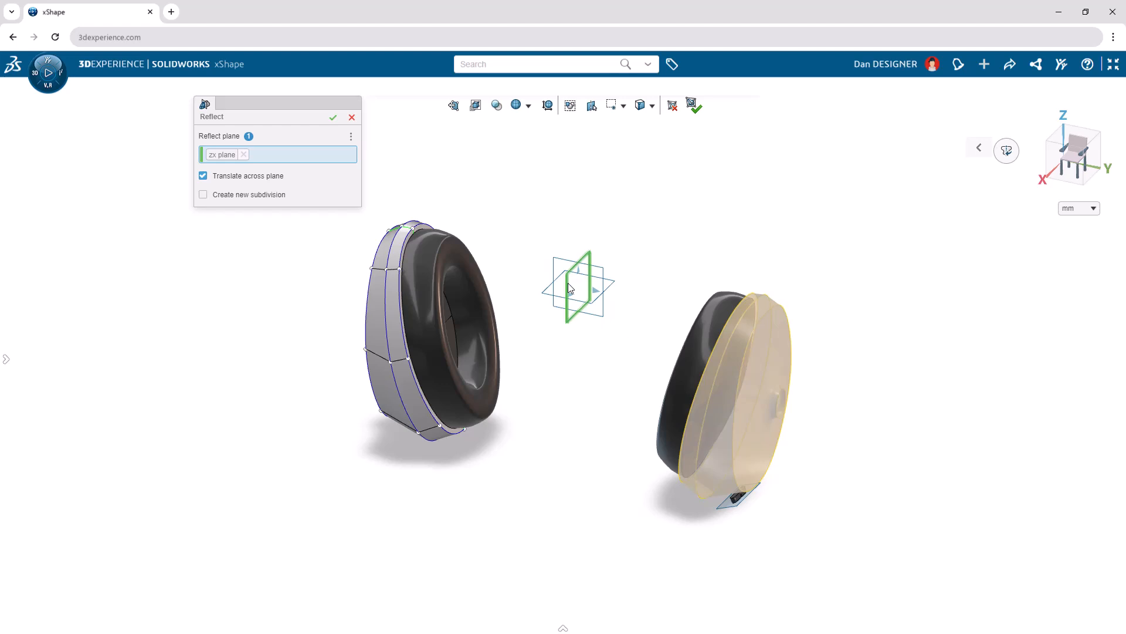
{"action": "left_click", "coordinate": [204, 194]}
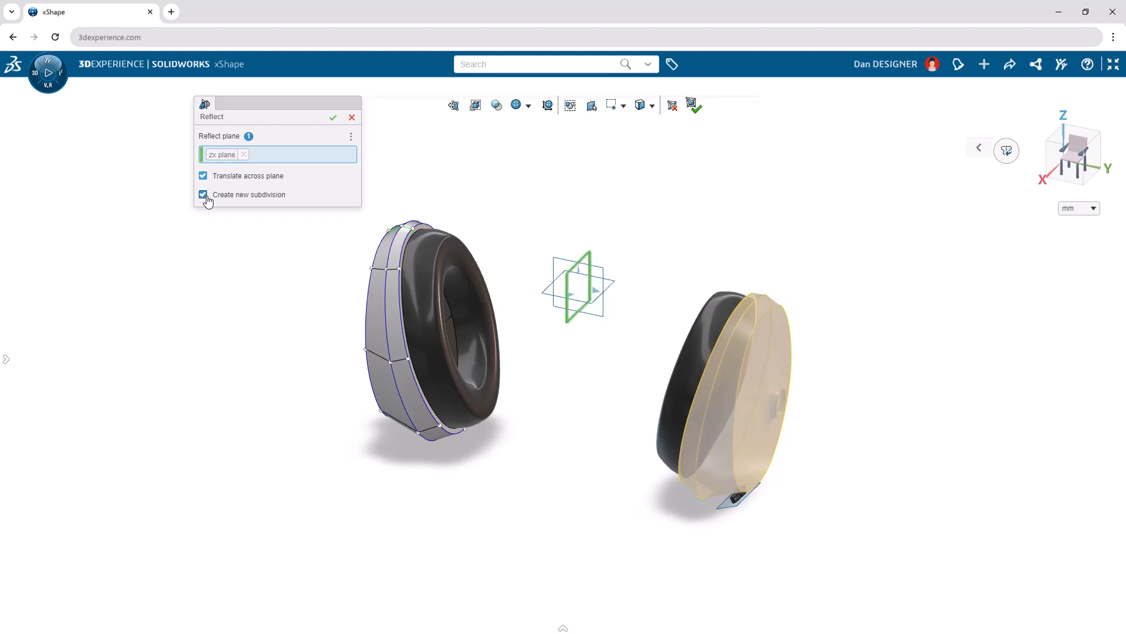
{"action": "left_click", "coordinate": [333, 117]}
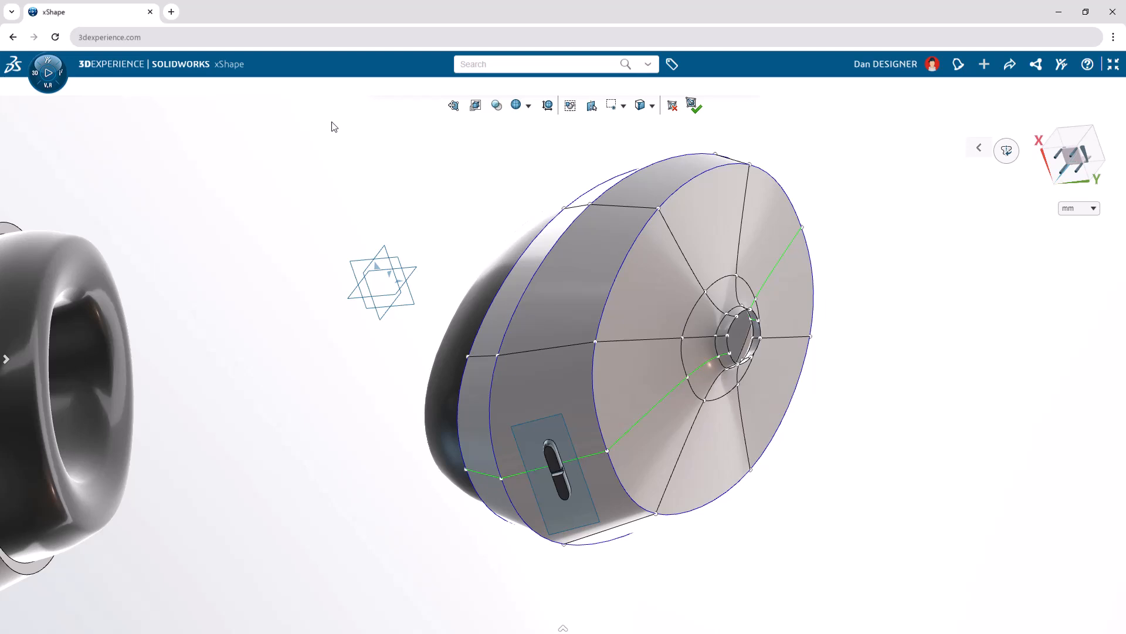
Step: Select the faces surrounding the ear cup's button slot and start an extrusion
{"action": "left_click", "coordinate": [537, 398]}
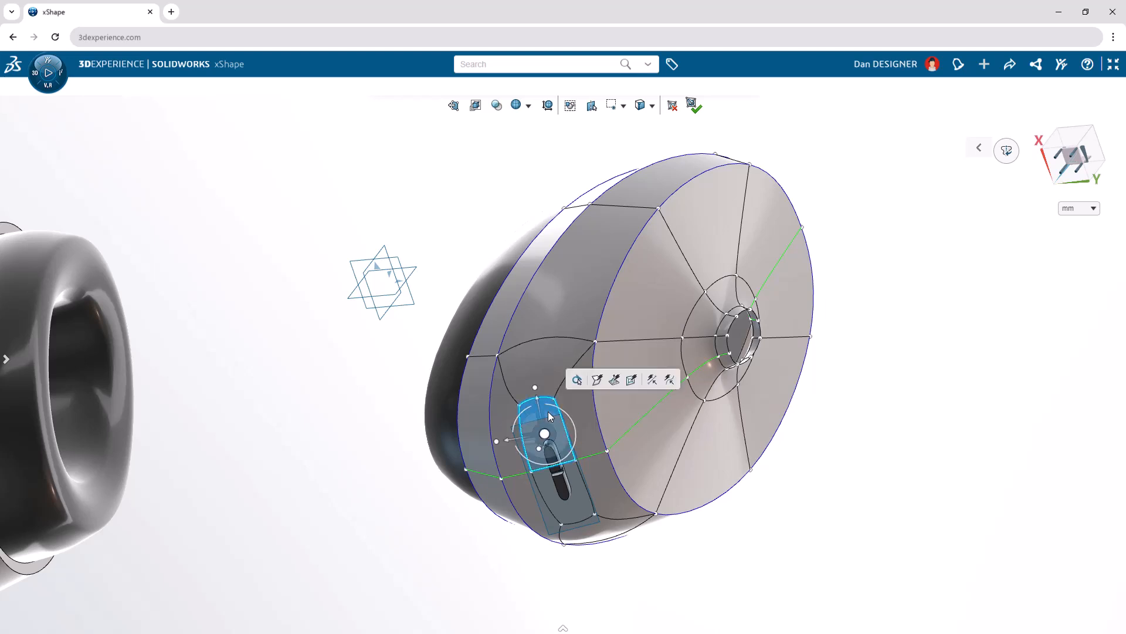
{"action": "key", "text": "ctrl"}
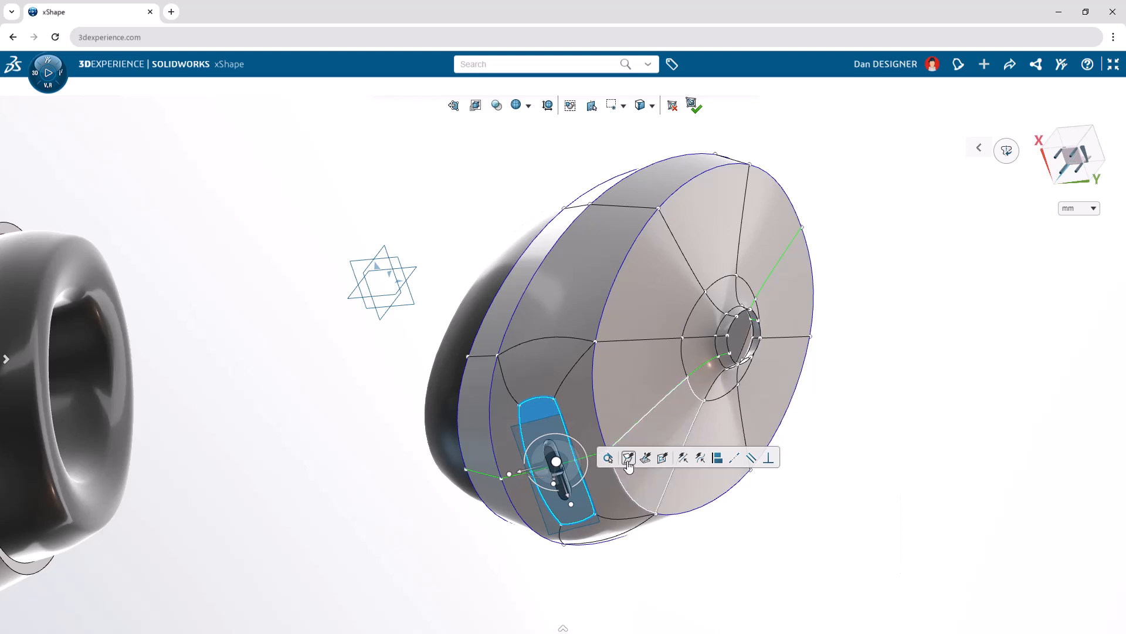
{"action": "left_click", "coordinate": [629, 457]}
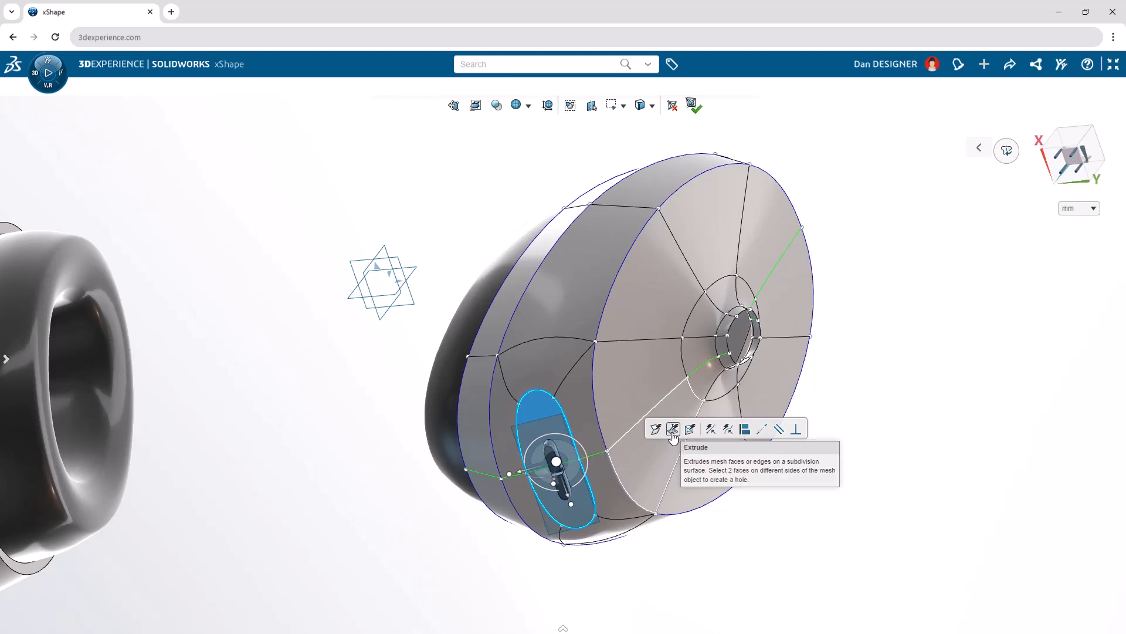
{"action": "left_click", "coordinate": [673, 429]}
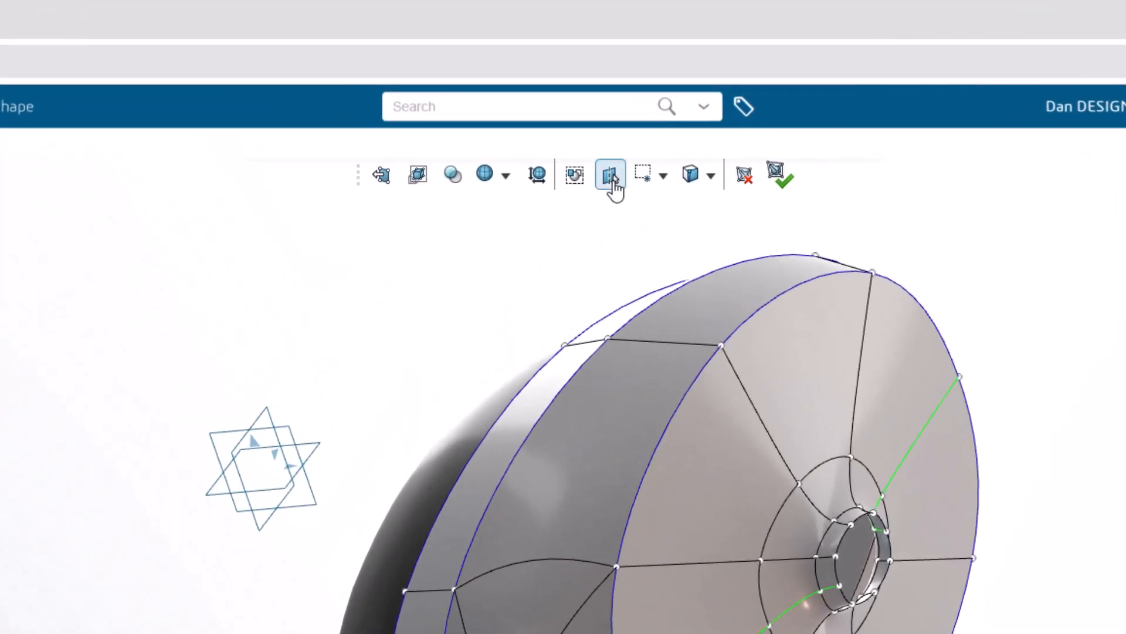
{"action": "mouse_move", "coordinate": [610, 175]}
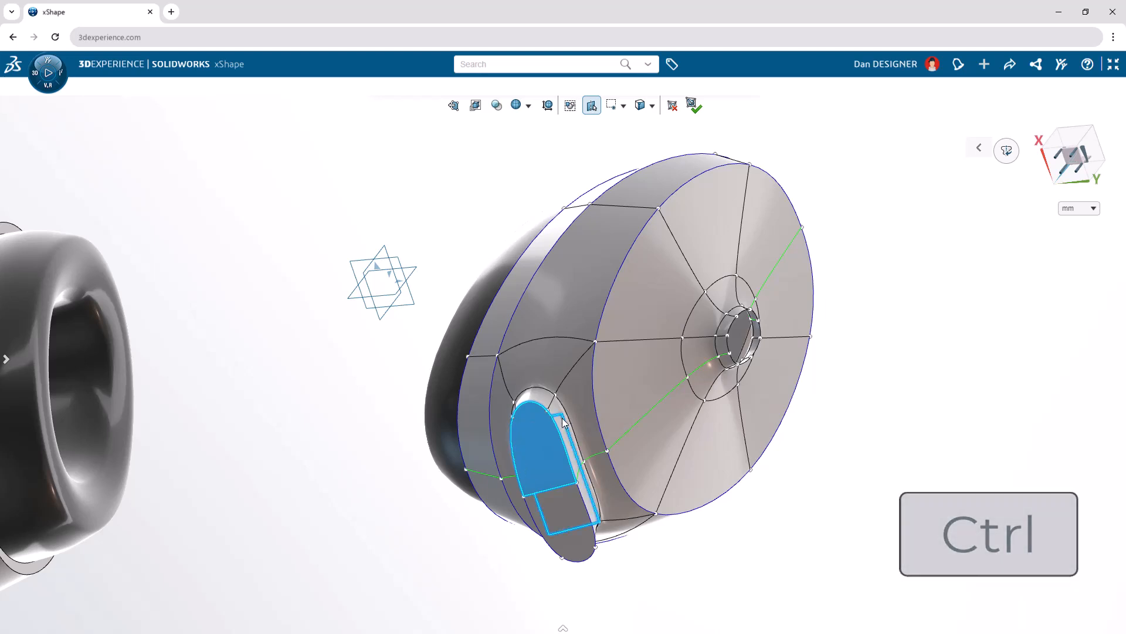
Step: Add another face around the button slot and extrude the faces outward
{"action": "left_click", "coordinate": [540, 451]}
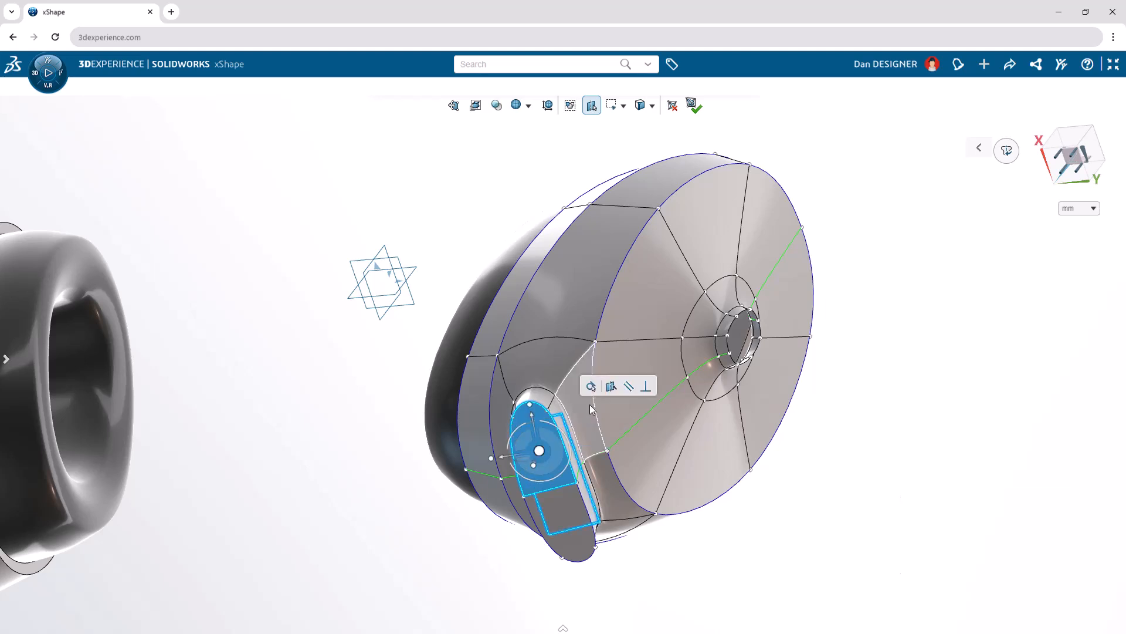
{"action": "mouse_move", "coordinate": [611, 386]}
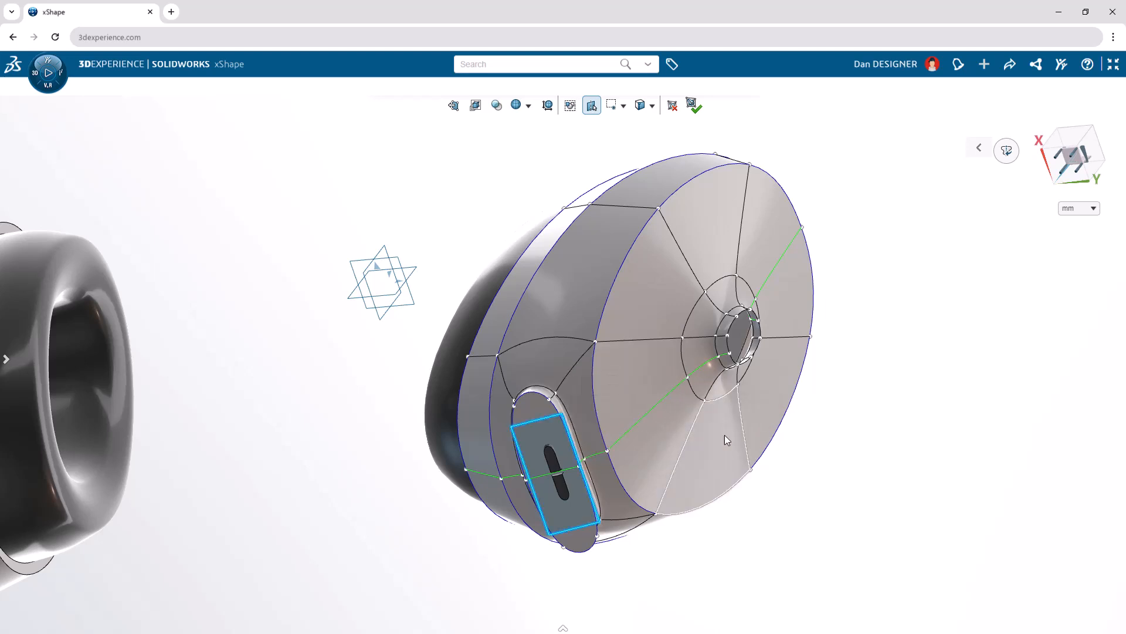
{"action": "key", "text": "n"}
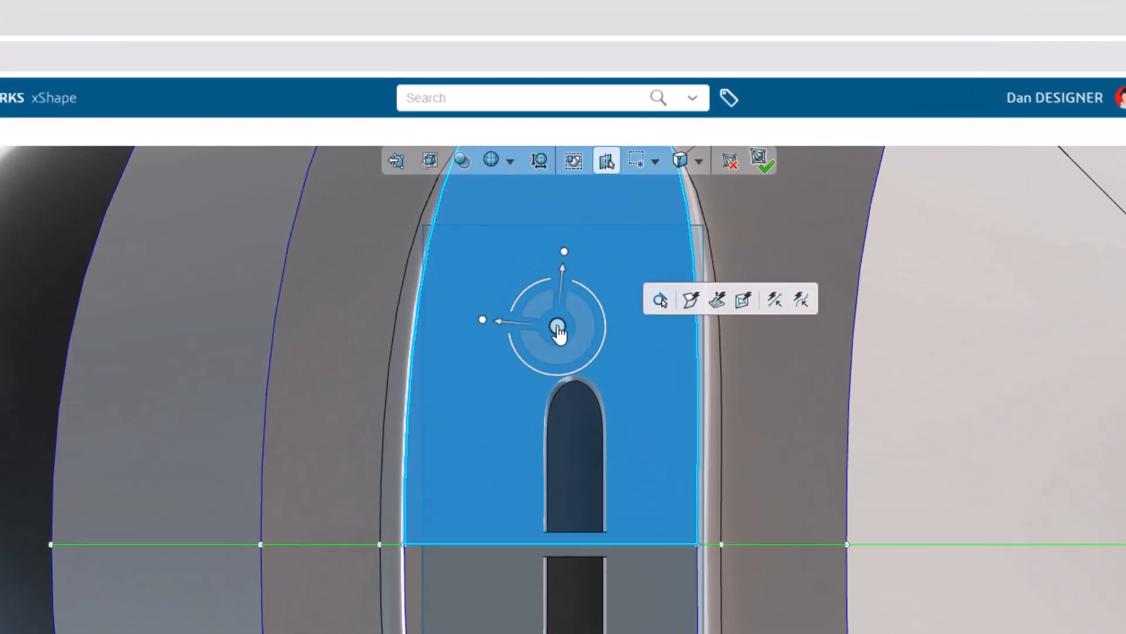
Step: Choose the move orientation for the faces above the slot from the manipulator options
{"action": "left_click", "coordinate": [557, 324]}
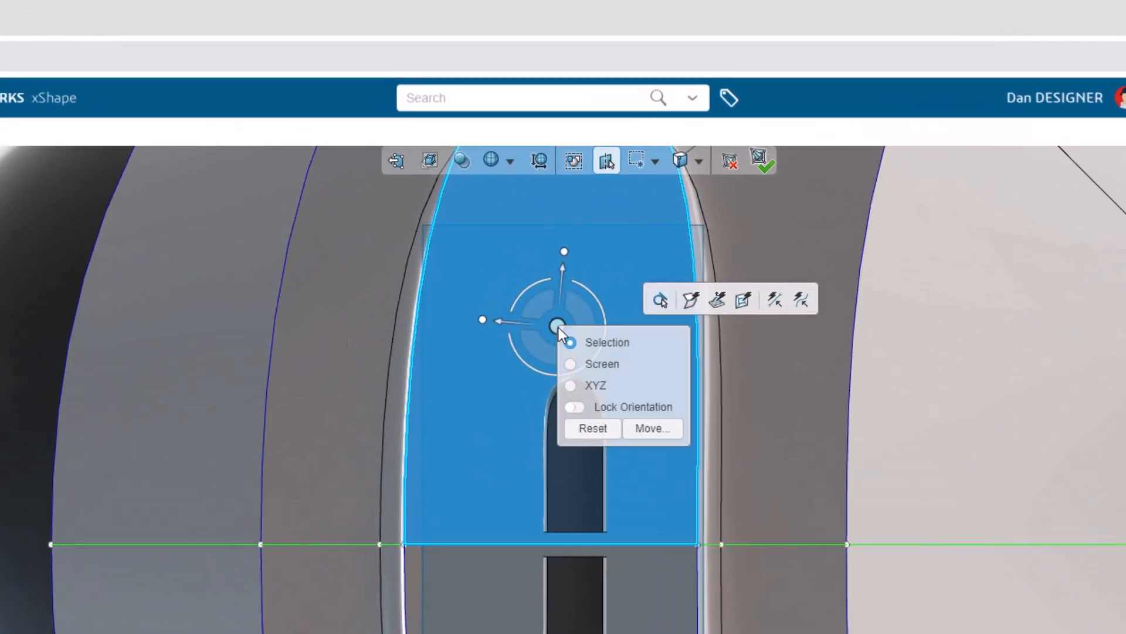
{"action": "left_click", "coordinate": [571, 364]}
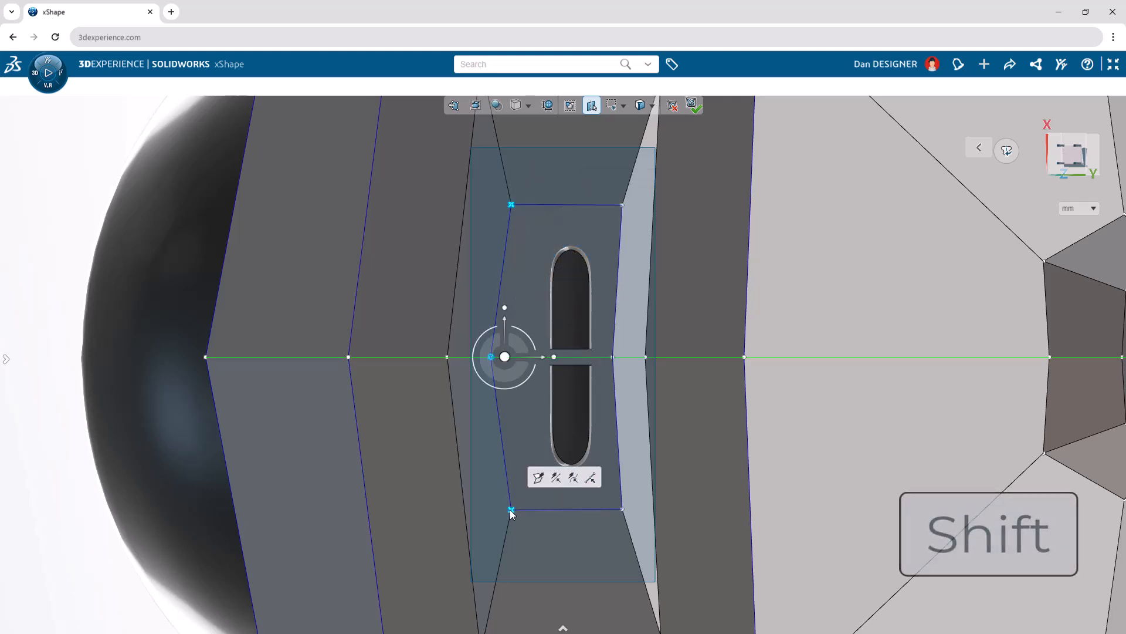
Step: Align the two corner vertices beside the button slot, then adjust the opposite corner
{"action": "key", "text": "shift"}
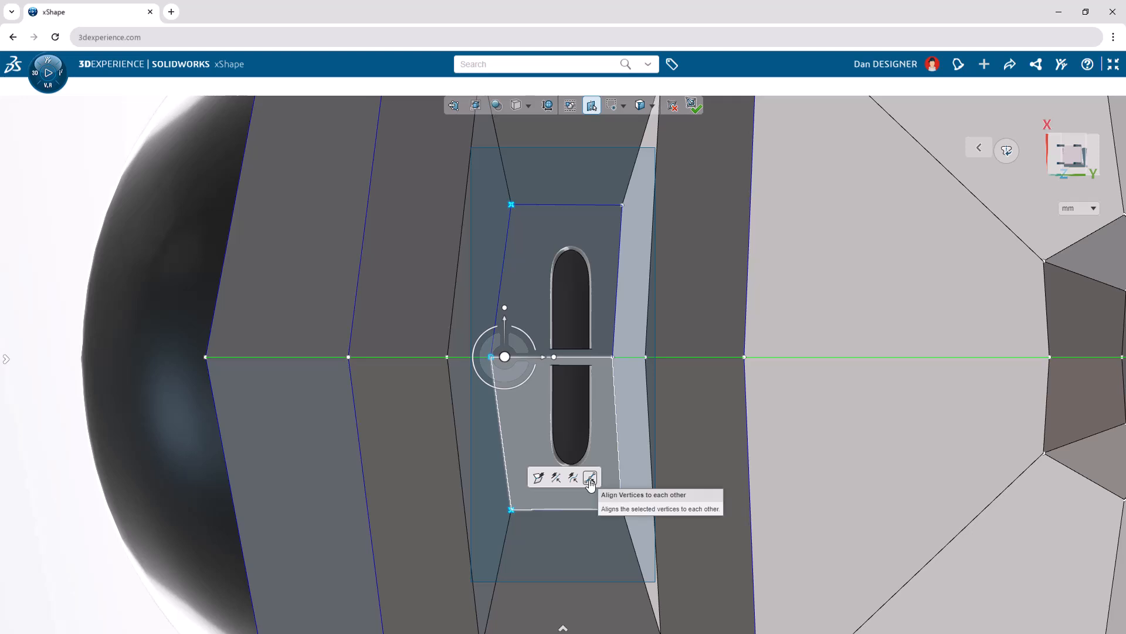
{"action": "left_click", "coordinate": [589, 477]}
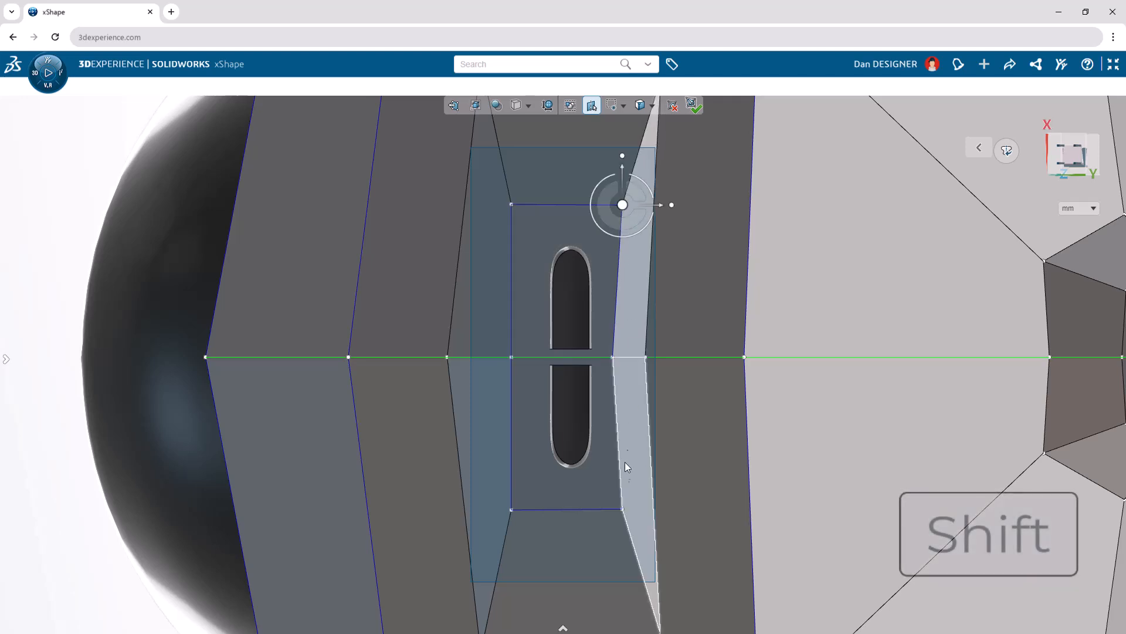
{"action": "left_click_drag", "start_coordinate": [624, 205], "coordinate": [619, 357]}
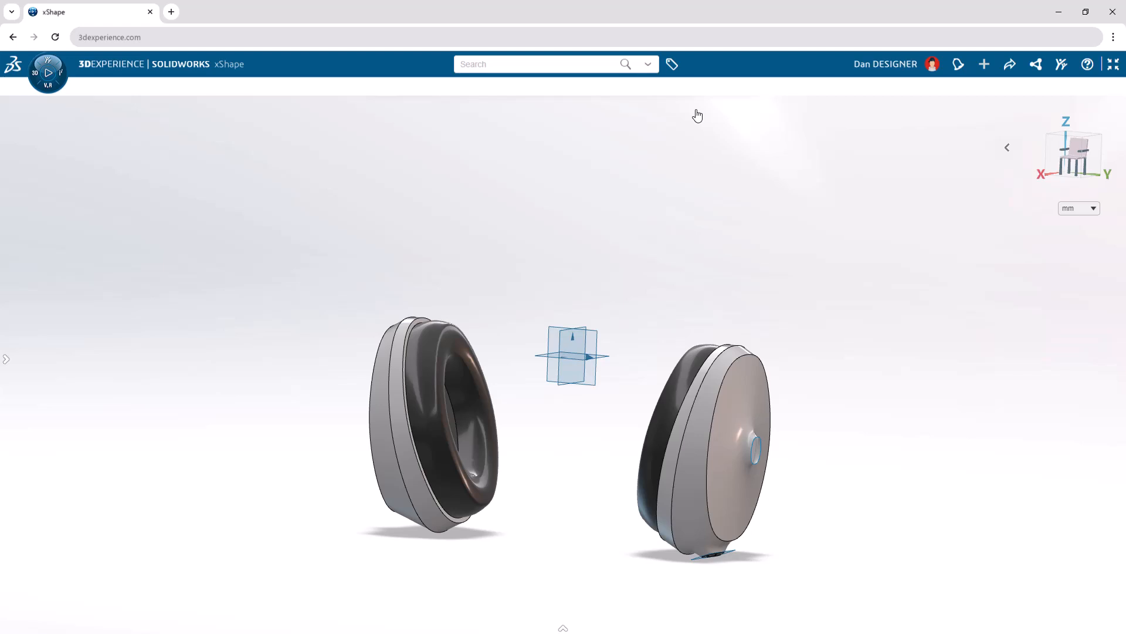
{"action": "mouse_move", "coordinate": [268, 171]}
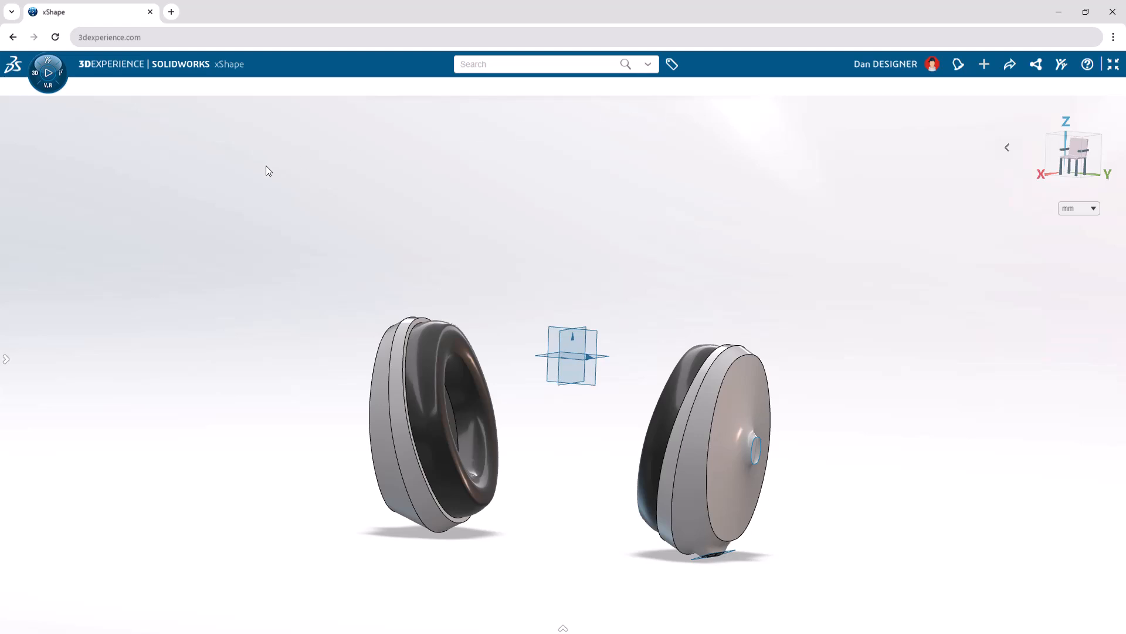
Step: Expand the Design Manager and show the Headband sketch curves
{"action": "left_click", "coordinate": [6, 359]}
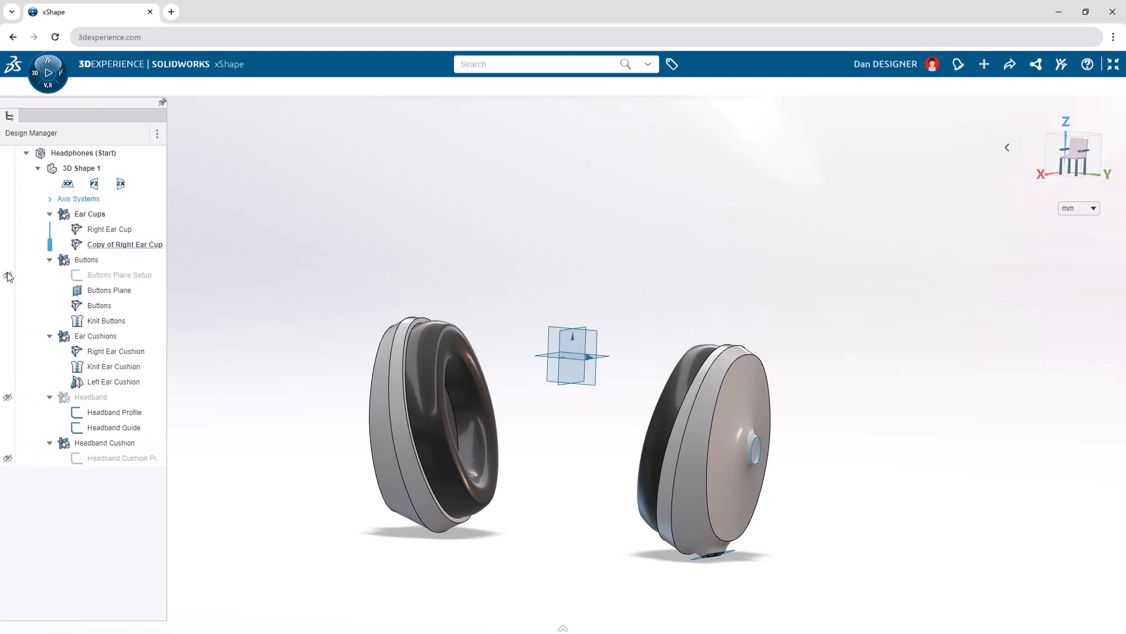
{"action": "left_click", "coordinate": [78, 199]}
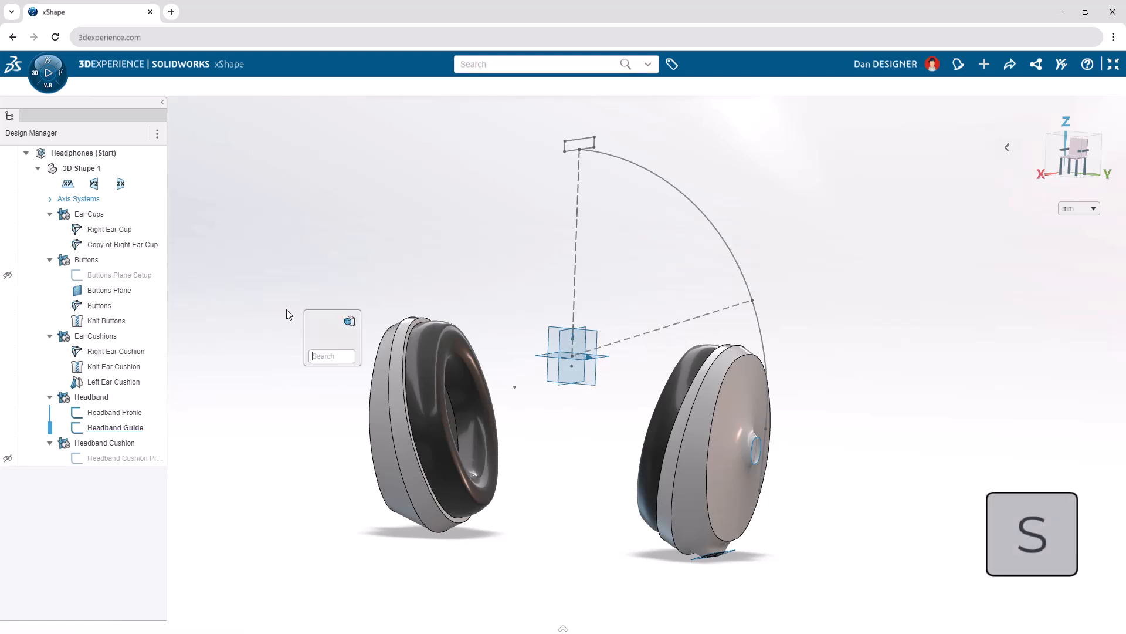
Step: Create a net surface headband from Headband Profile and Headband Guide with face count 5
{"action": "type", "text": "net"}
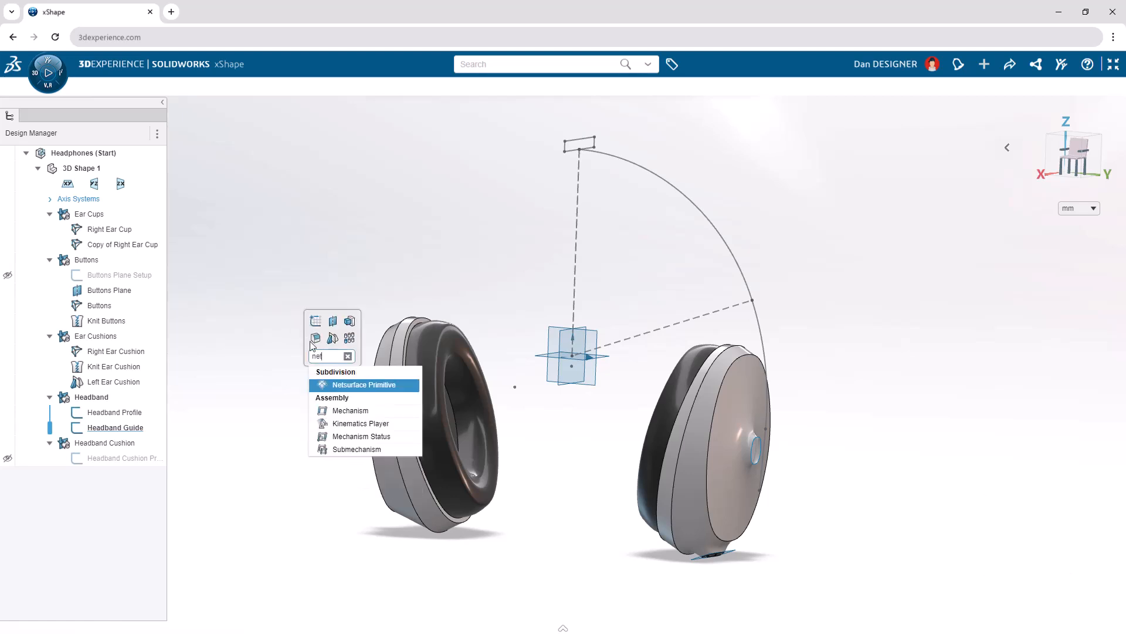
{"action": "left_click", "coordinate": [363, 384]}
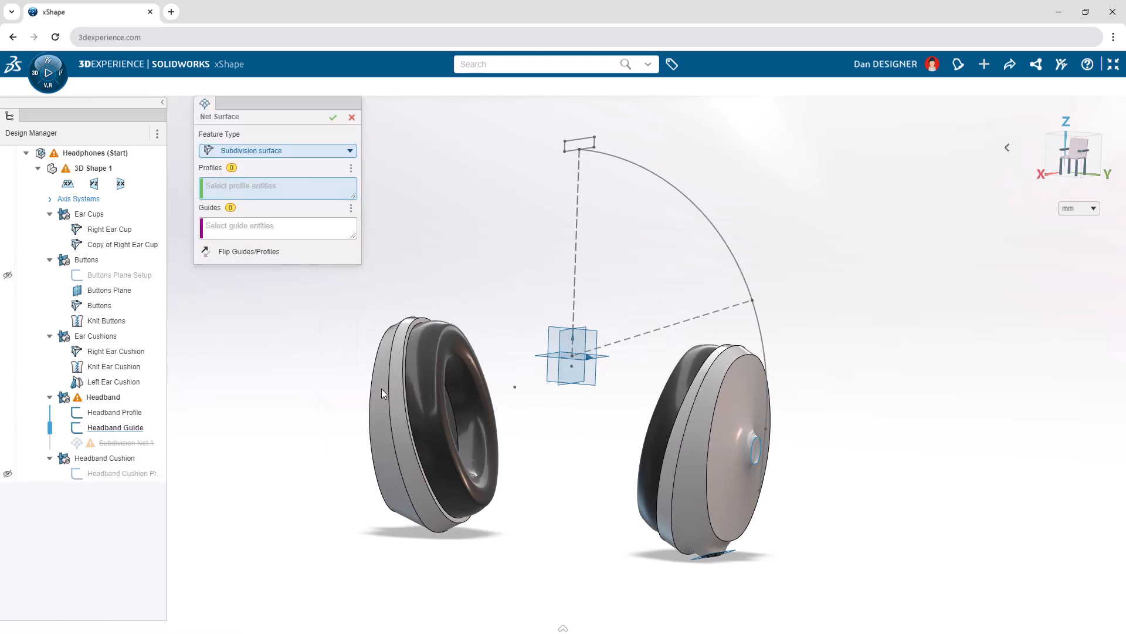
{"action": "mouse_move", "coordinate": [299, 203]}
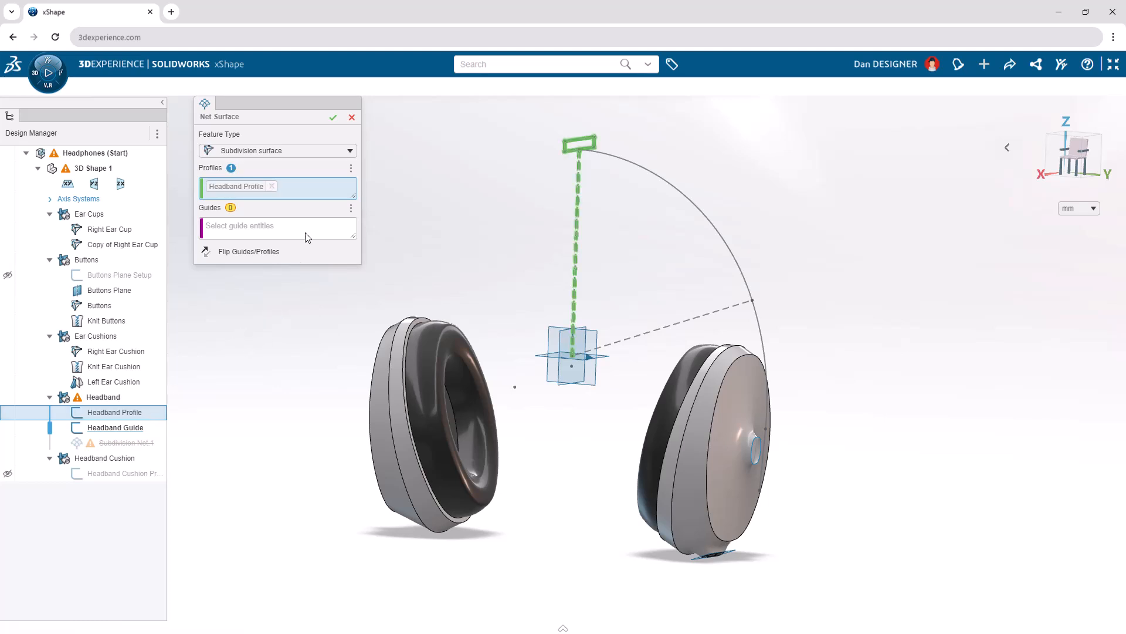
{"action": "left_click", "coordinate": [113, 428]}
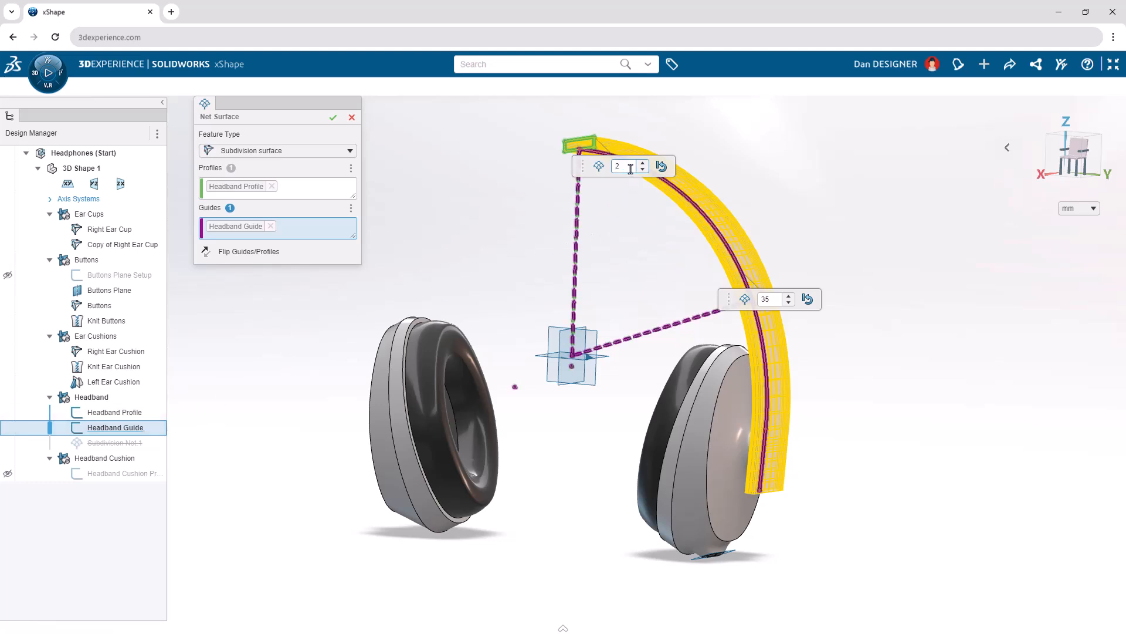
{"action": "type", "text": "5"}
{"action": "left_click", "coordinate": [777, 298]}
{"action": "type", "text": "11"}
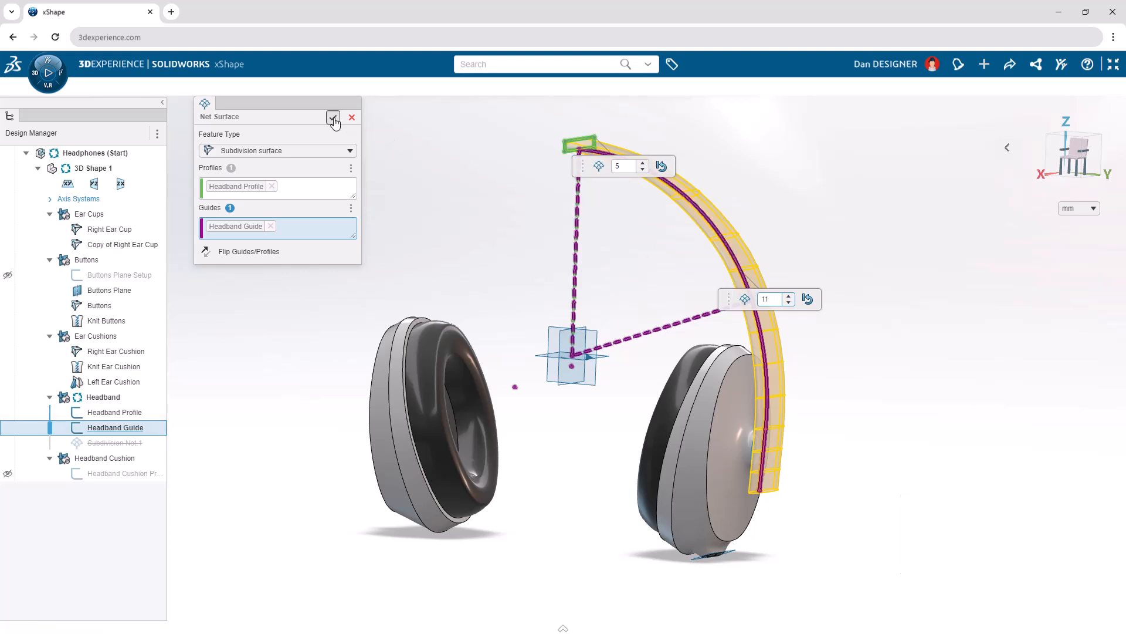
{"action": "left_click", "coordinate": [332, 117]}
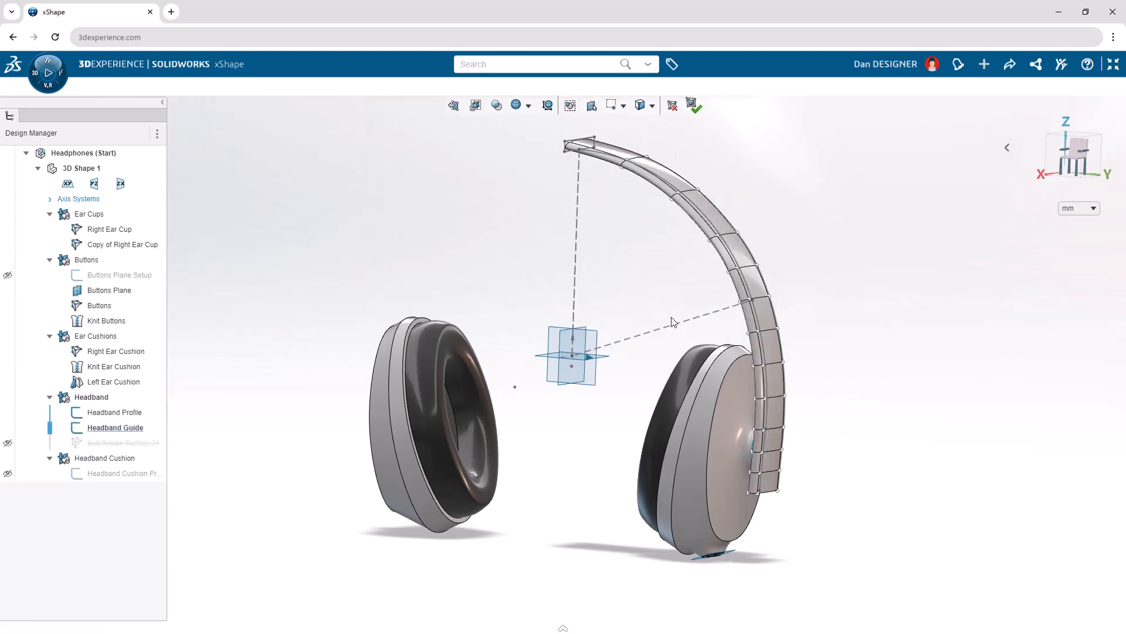
Step: Hide the Headband Profile and Guide curves and collapse the Design Manager
{"action": "left_click", "coordinate": [115, 428]}
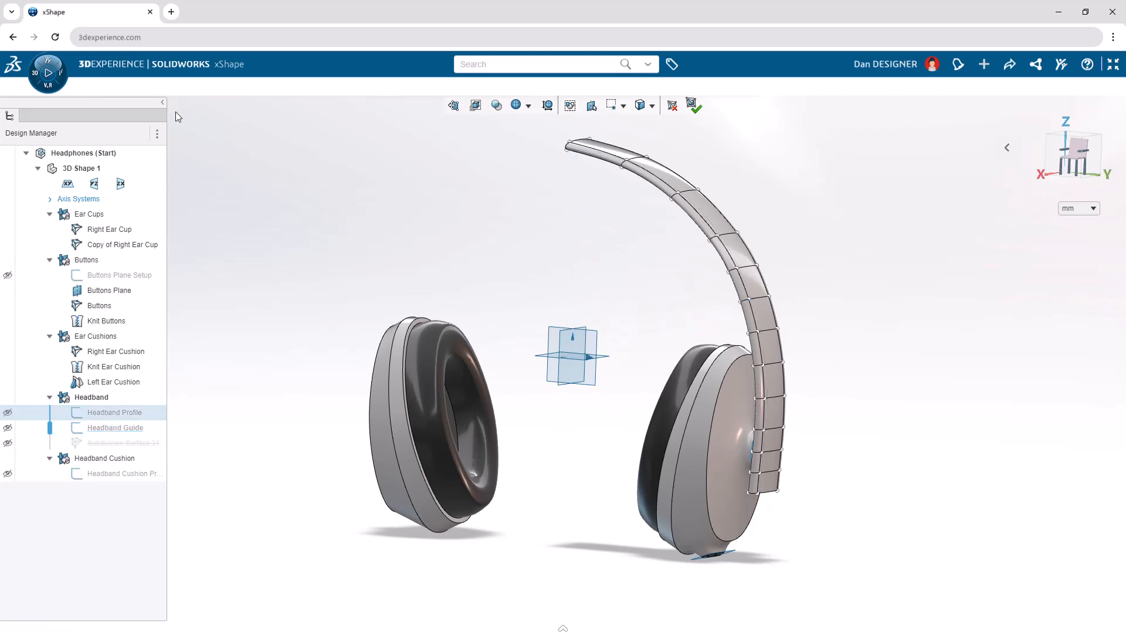
{"action": "left_click", "coordinate": [164, 102]}
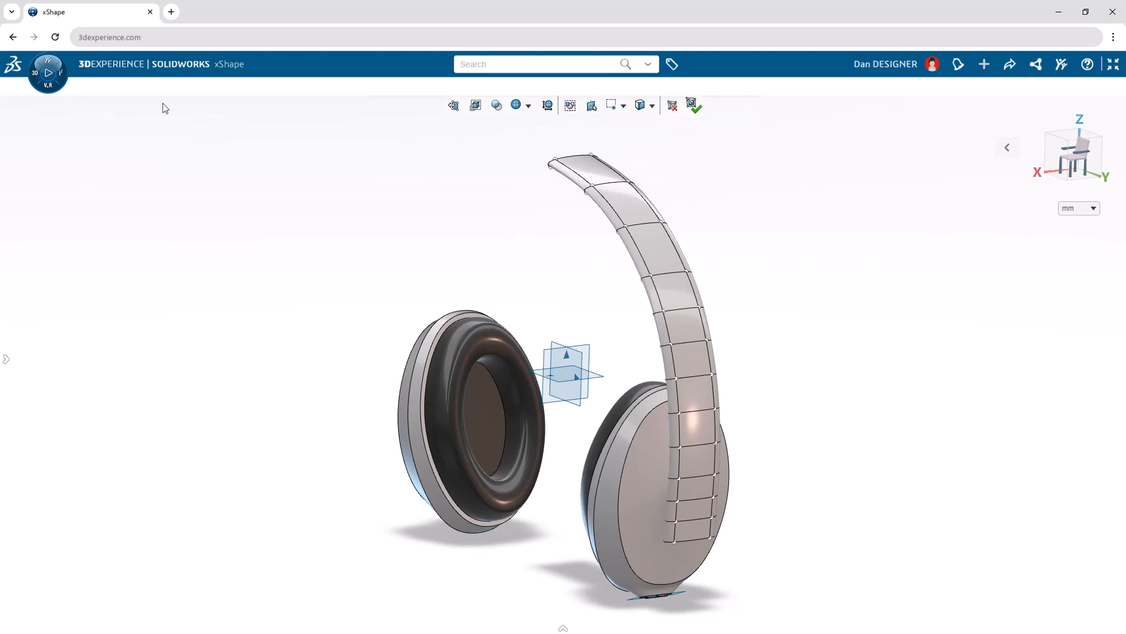
{"action": "mouse_move", "coordinate": [587, 248]}
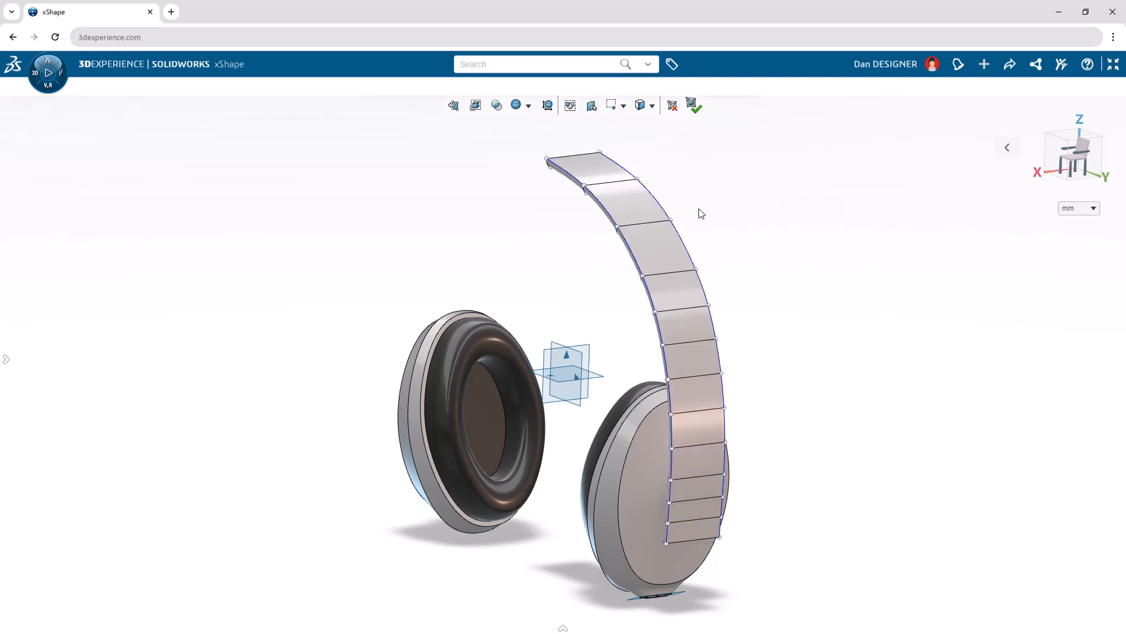
{"action": "mouse_move", "coordinate": [678, 239]}
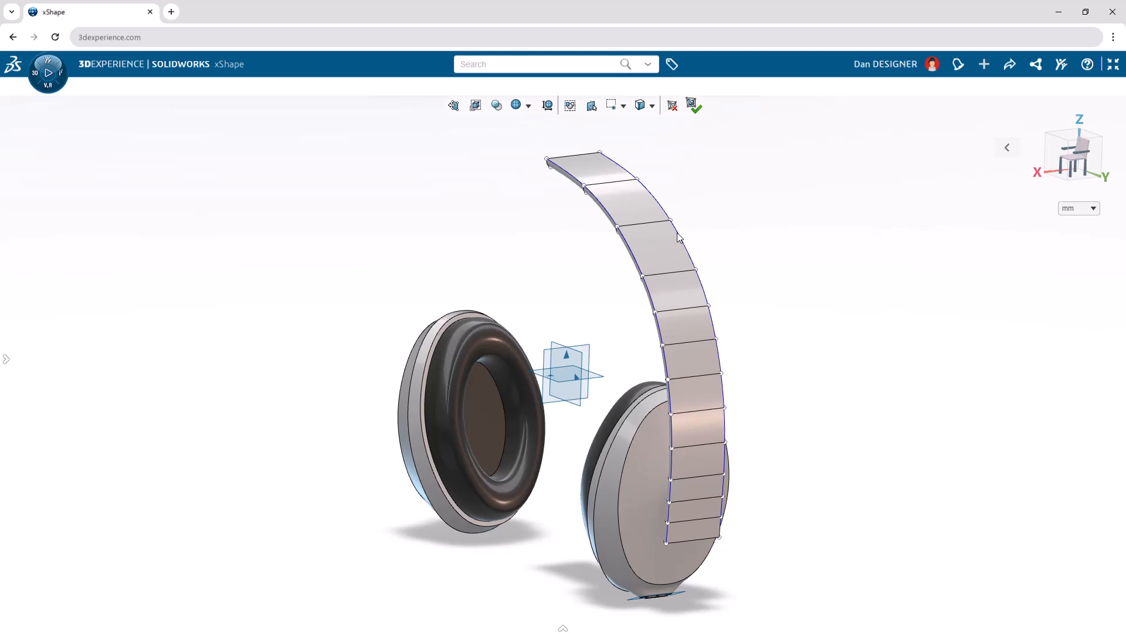
Step: Mirror the headband surface across the center plane over to the left ear cup
{"action": "left_click", "coordinate": [568, 373]}
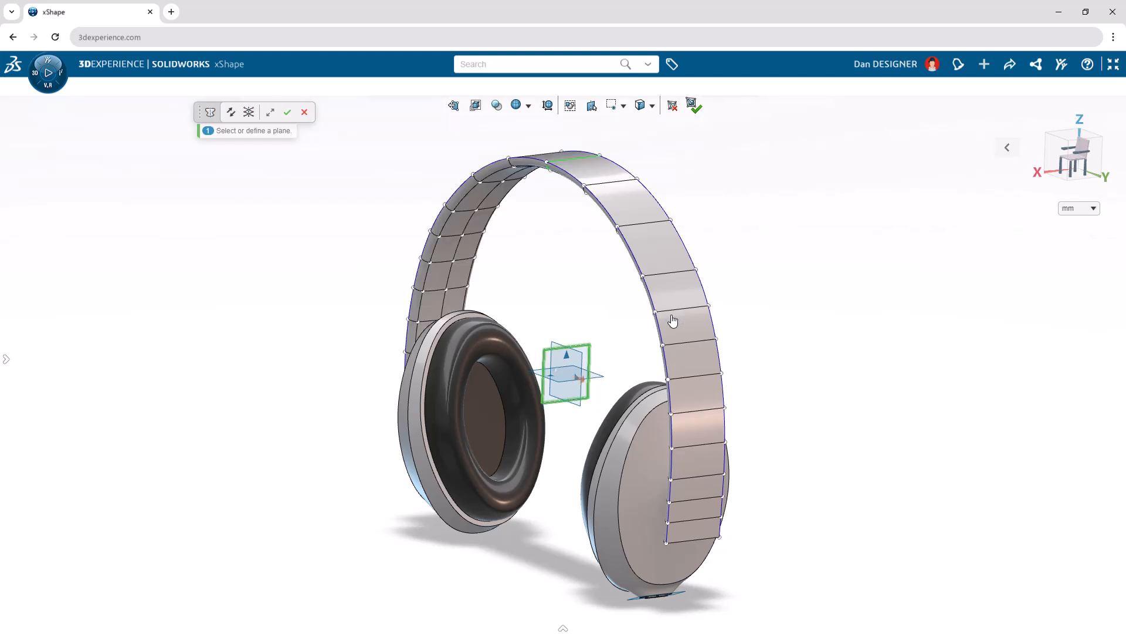
{"action": "left_click", "coordinate": [288, 112]}
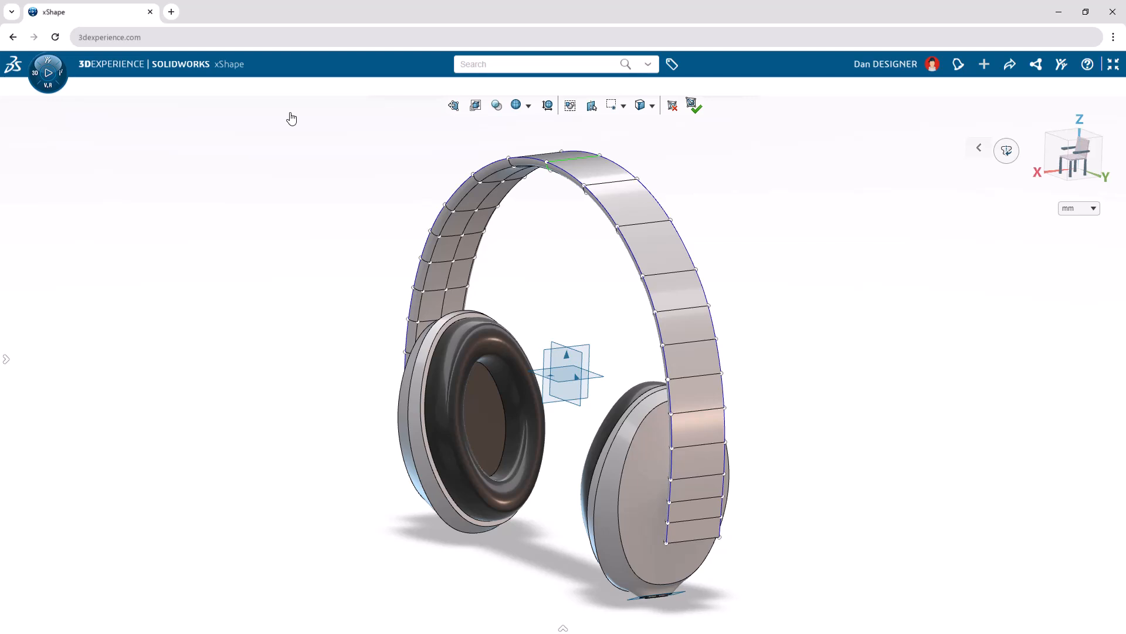
Step: From the top view, flex the headband so it narrows toward the arch top
{"action": "key", "text": "n"}
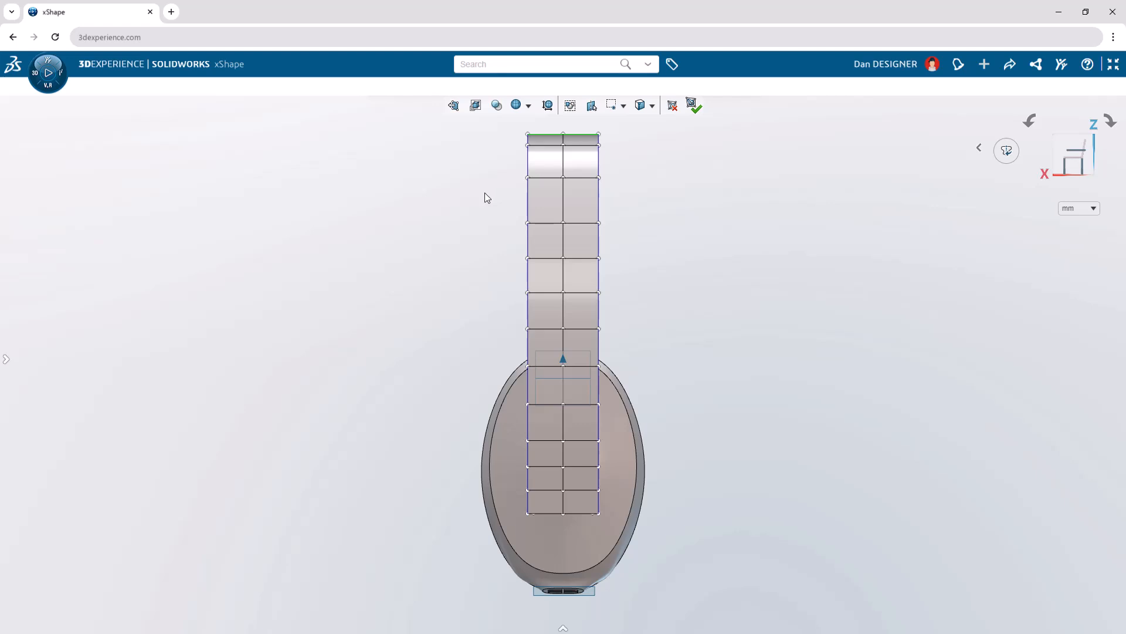
{"action": "mouse_move", "coordinate": [372, 246]}
{"action": "type", "text": "flex"}
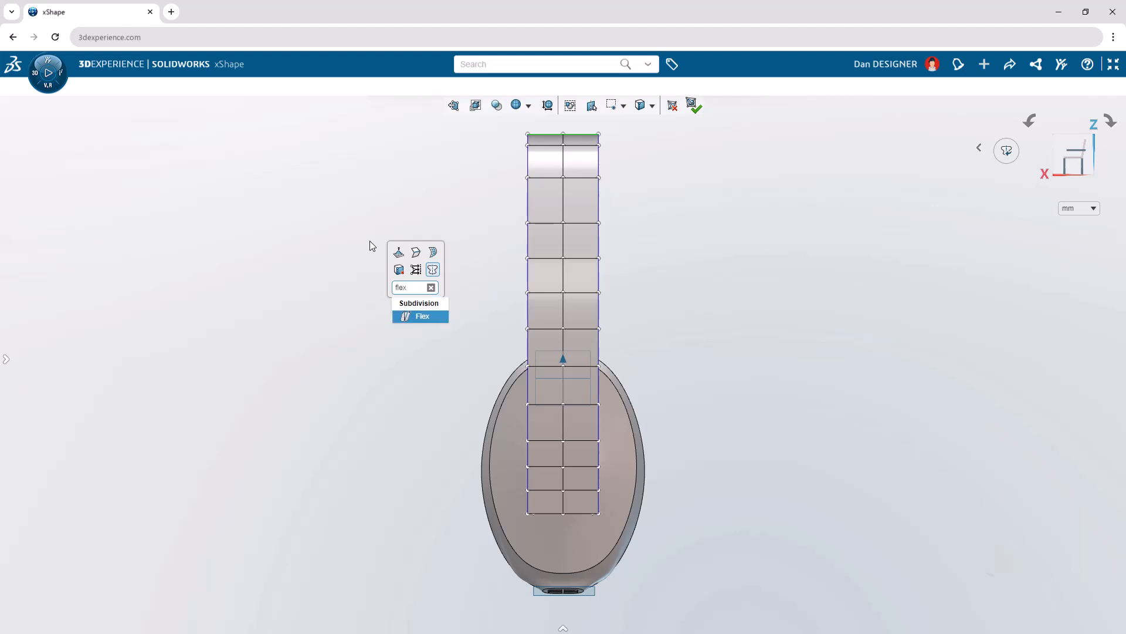
{"action": "left_click", "coordinate": [423, 316]}
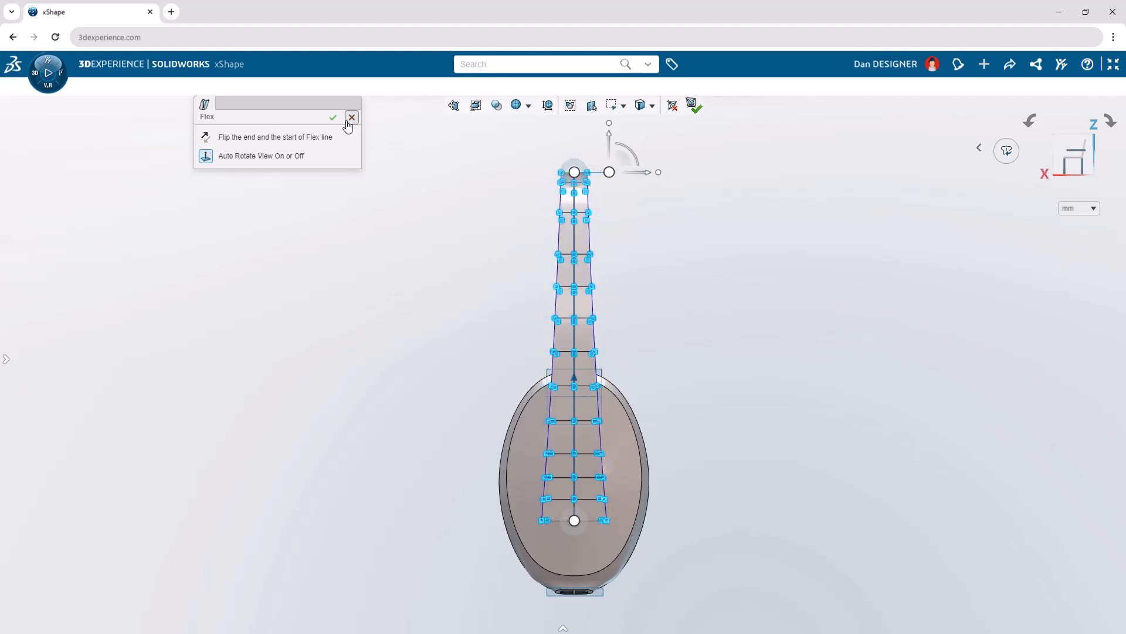
{"action": "left_click", "coordinate": [351, 117]}
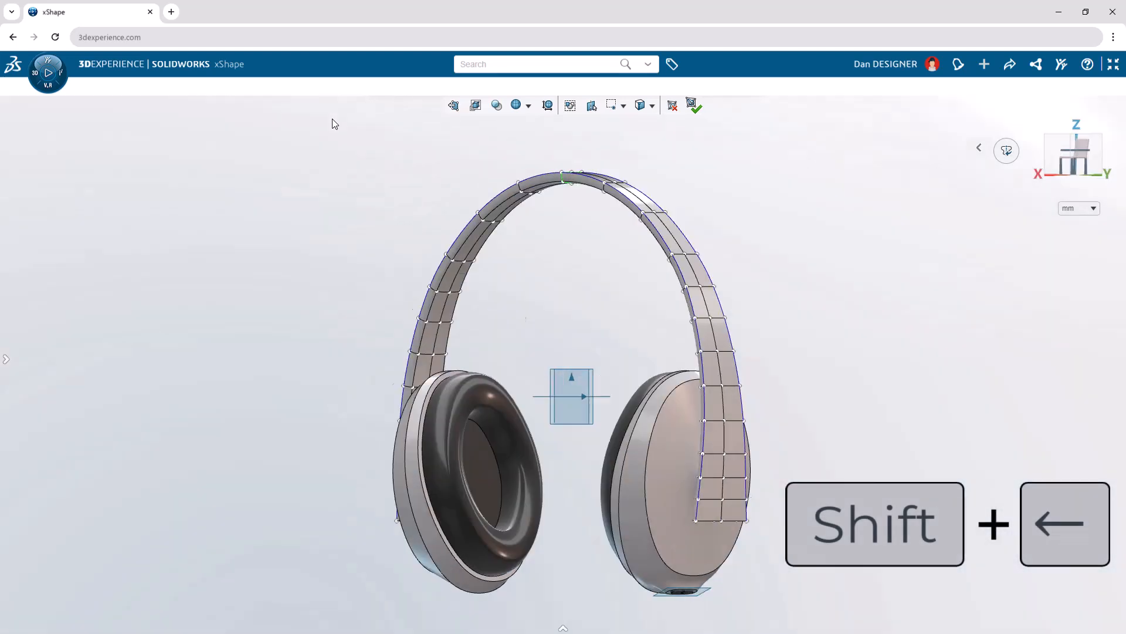
Step: From the front view, select twelve vertices along the headband's top arc
{"action": "key", "text": "shift+Left"}
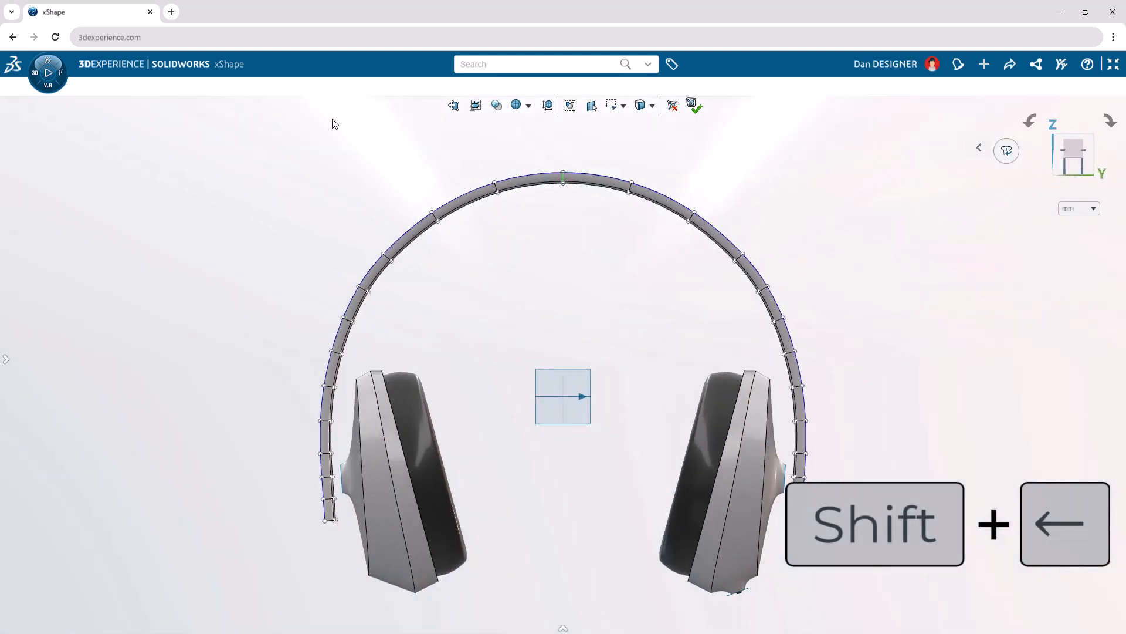
{"action": "key", "text": "shift+Left"}
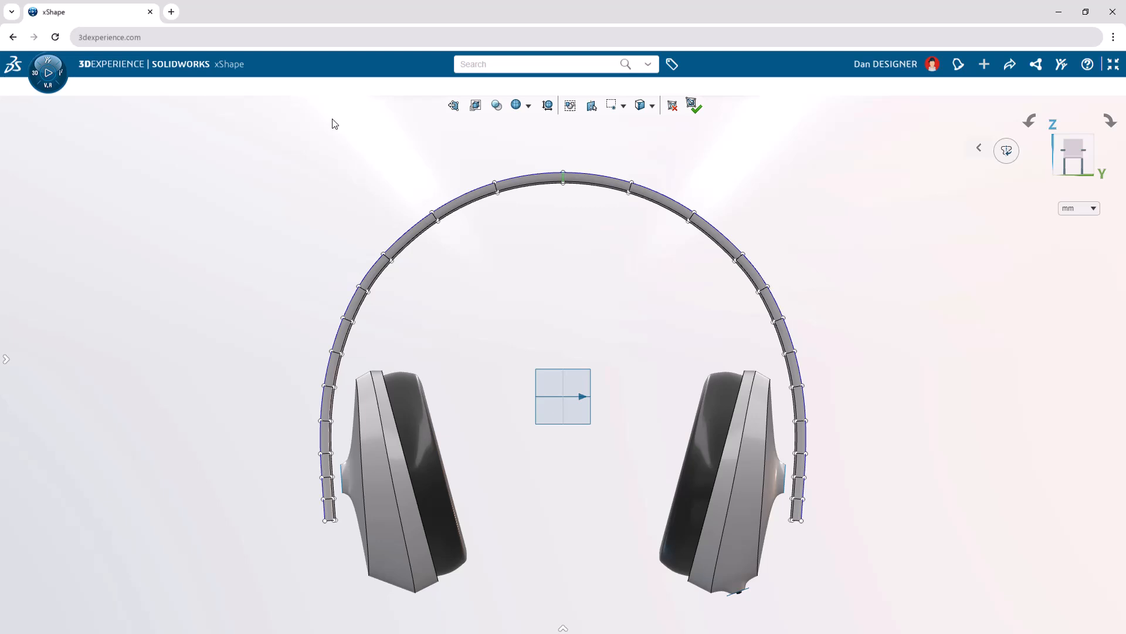
{"action": "key", "text": "s"}
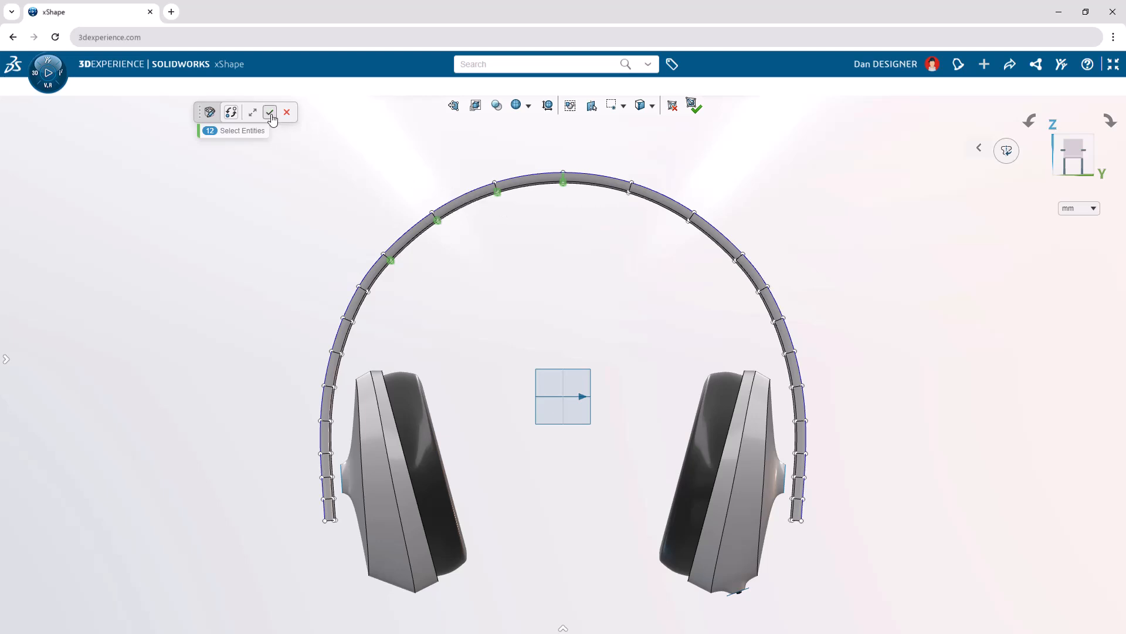
{"action": "left_click", "coordinate": [270, 112]}
{"action": "type", "text": "s"}
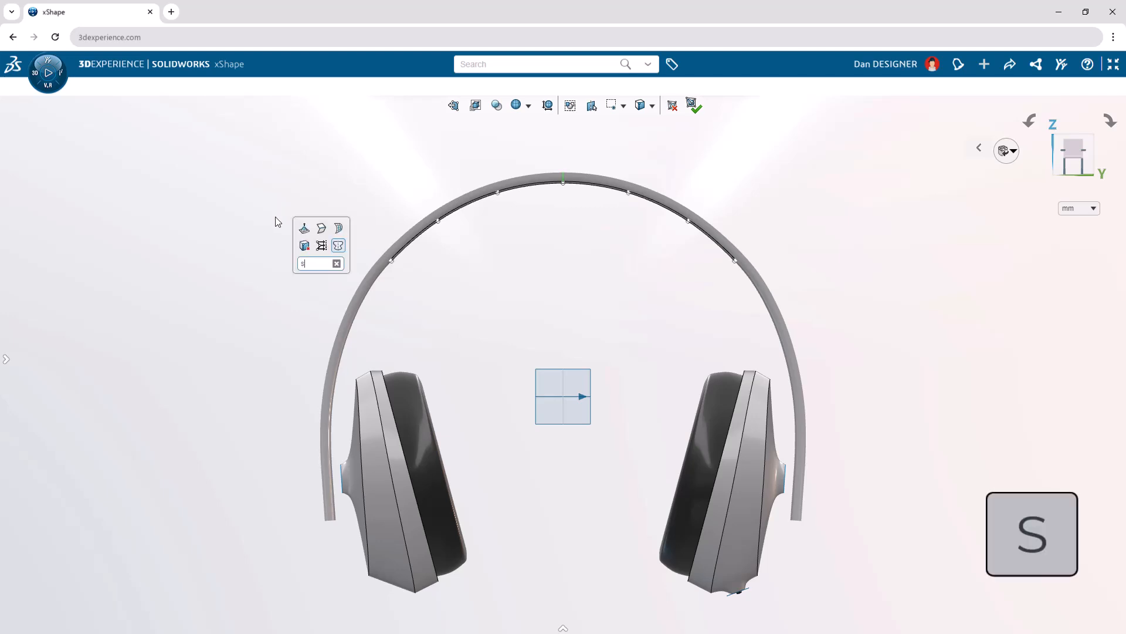
Step: Change the Soft Selection mode from By radial distance to By face count
{"action": "type", "text": "oft s"}
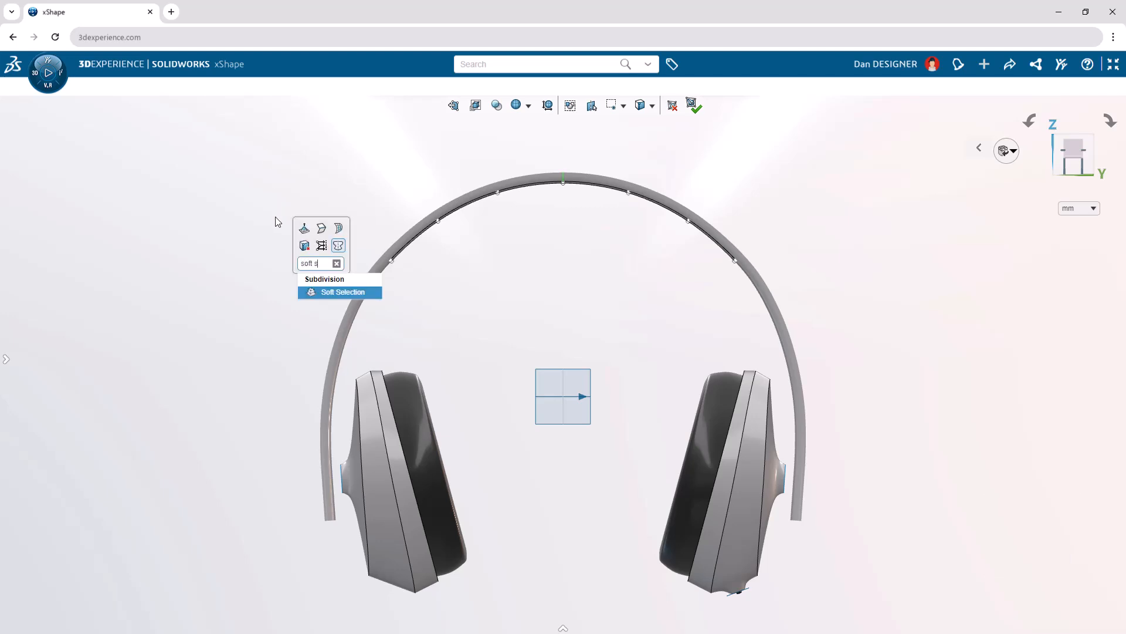
{"action": "left_click", "coordinate": [343, 291]}
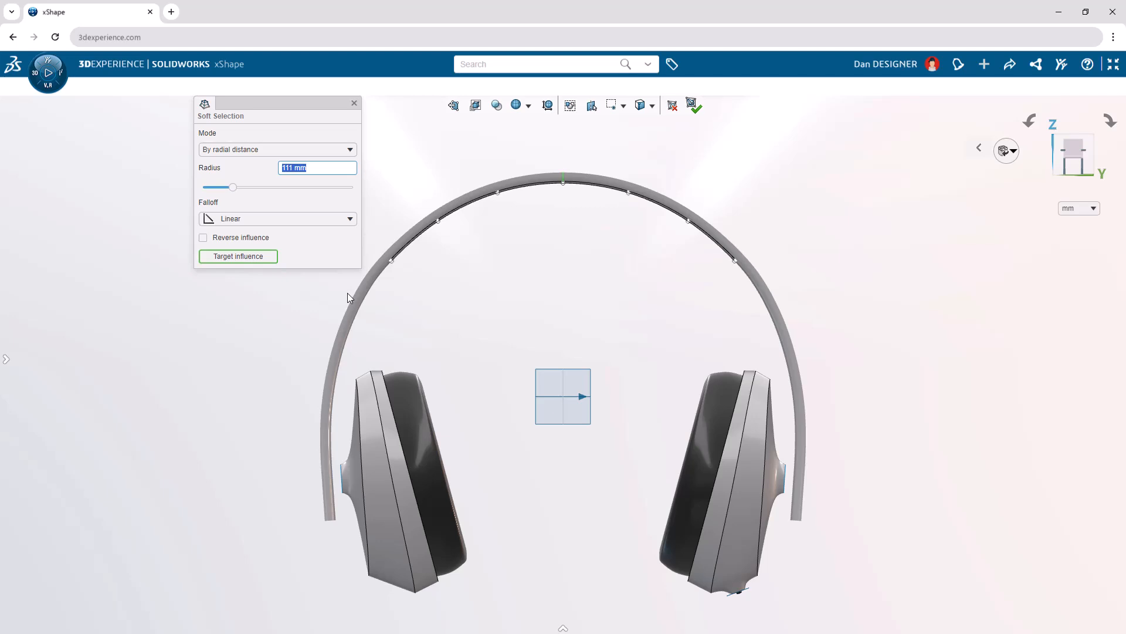
{"action": "left_click", "coordinate": [278, 149]}
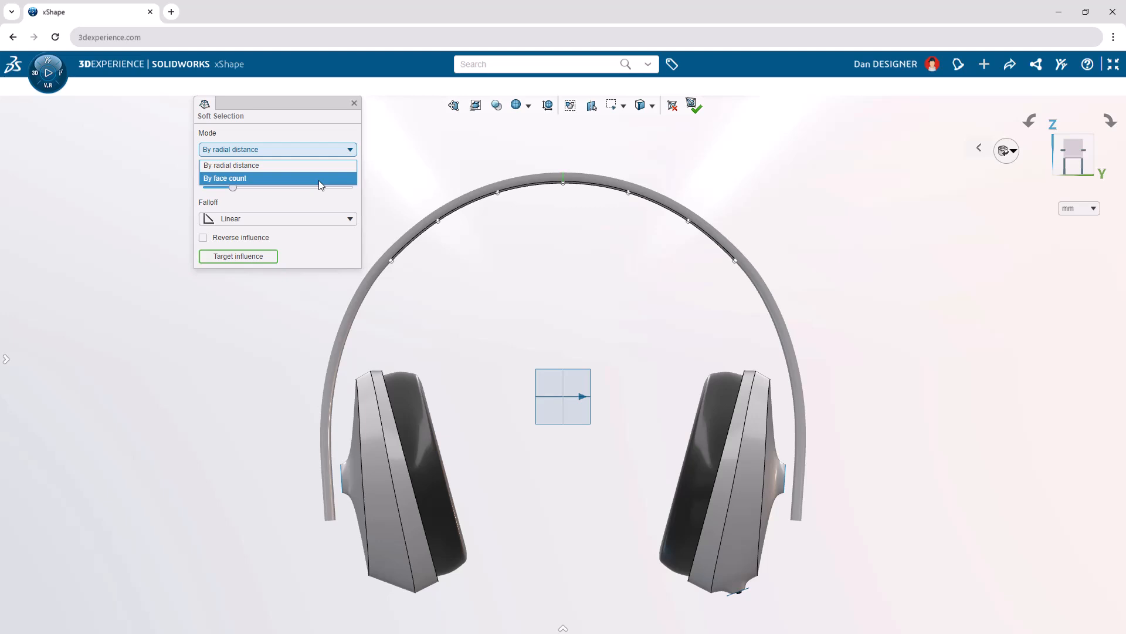
{"action": "left_click", "coordinate": [225, 178]}
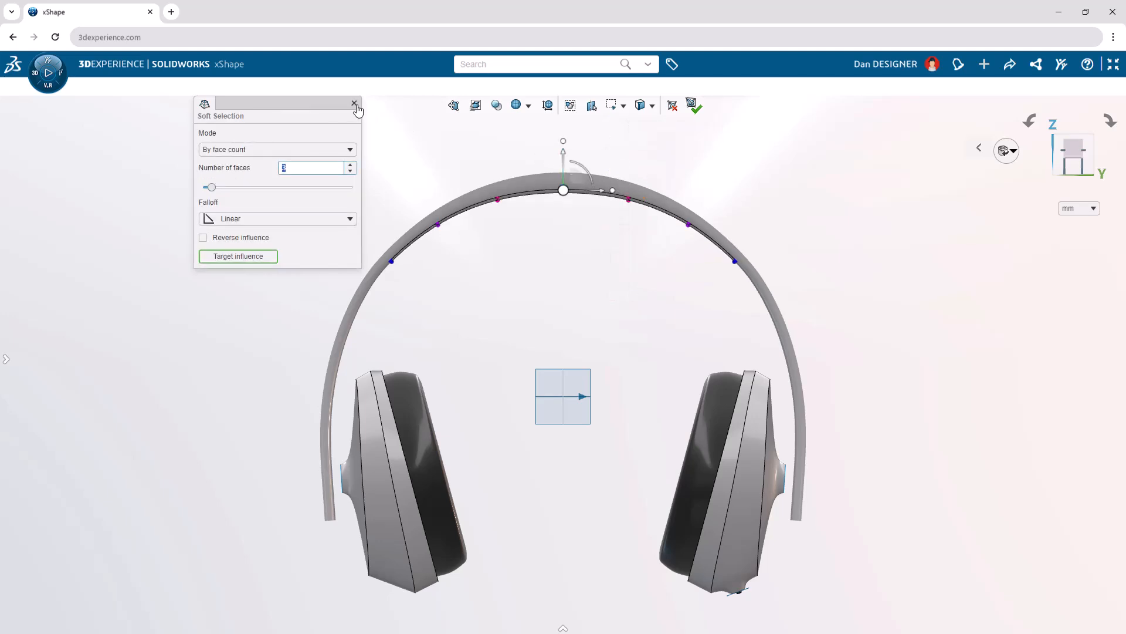
{"action": "left_click", "coordinate": [354, 105]}
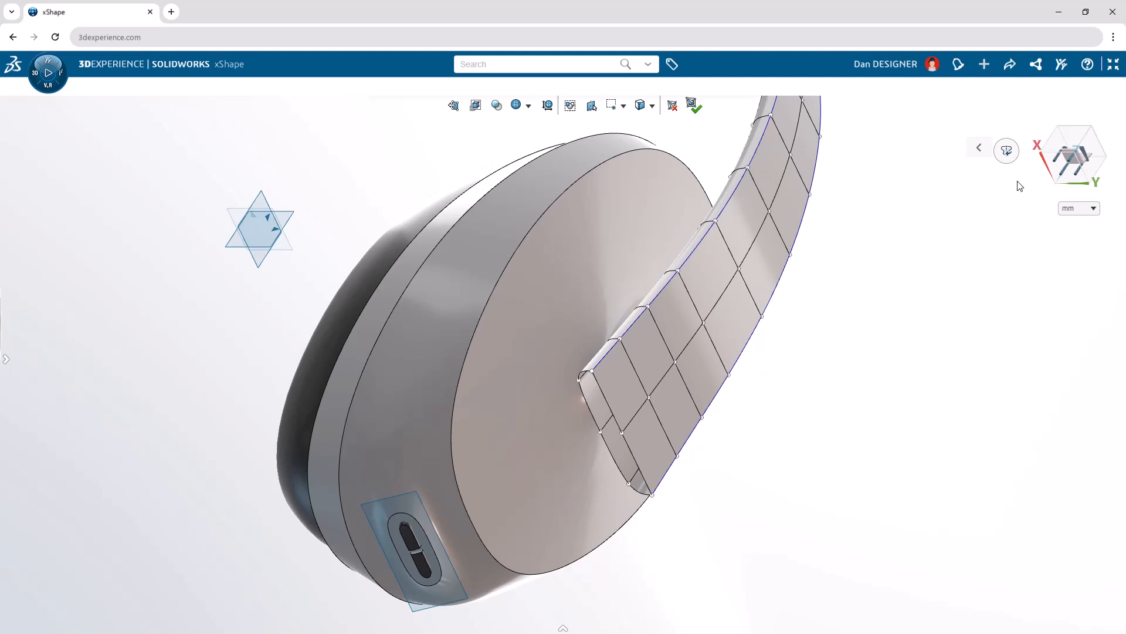
{"action": "mouse_move", "coordinate": [665, 378]}
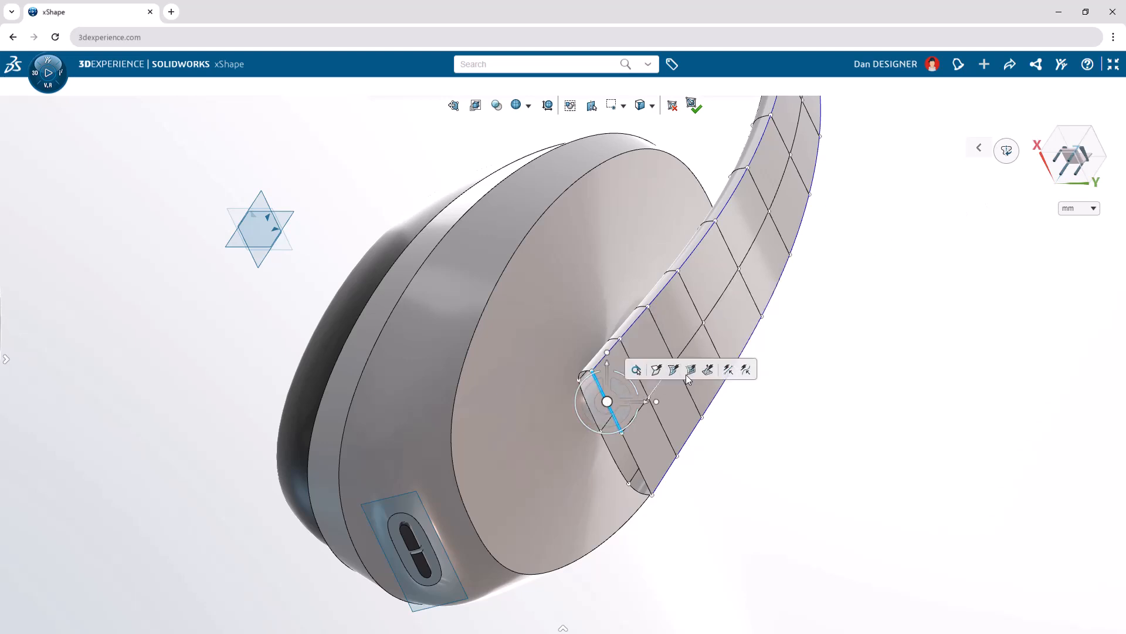
{"action": "mouse_move", "coordinate": [691, 369]}
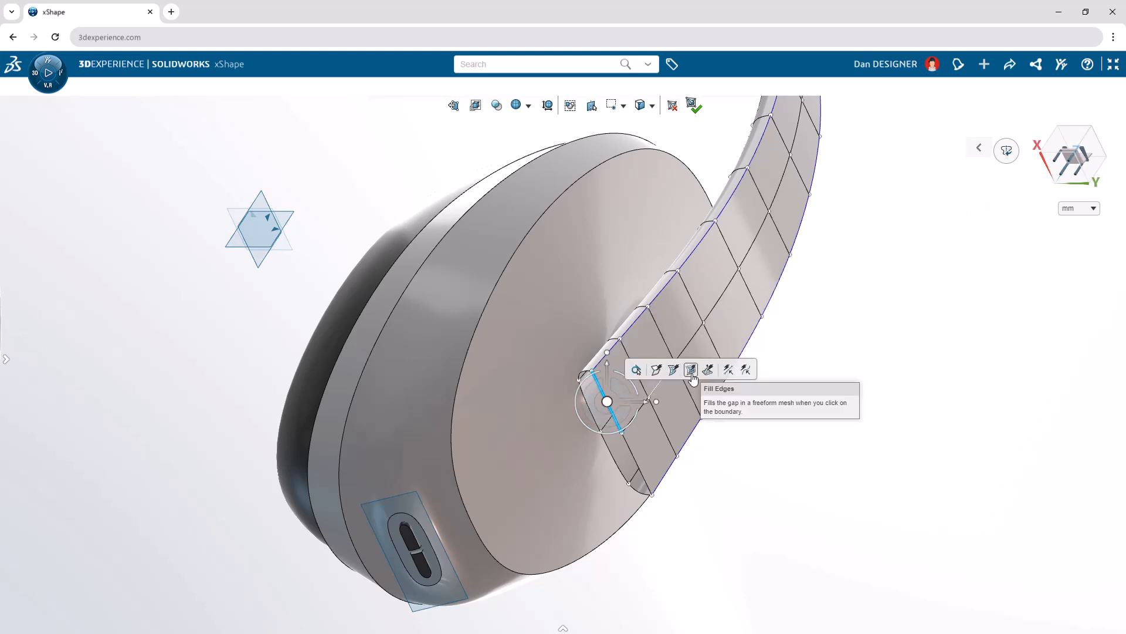
Step: Cap the headband's open end with Fill Edges, selecting the boundary loop by tangent propagation
{"action": "left_click", "coordinate": [691, 369]}
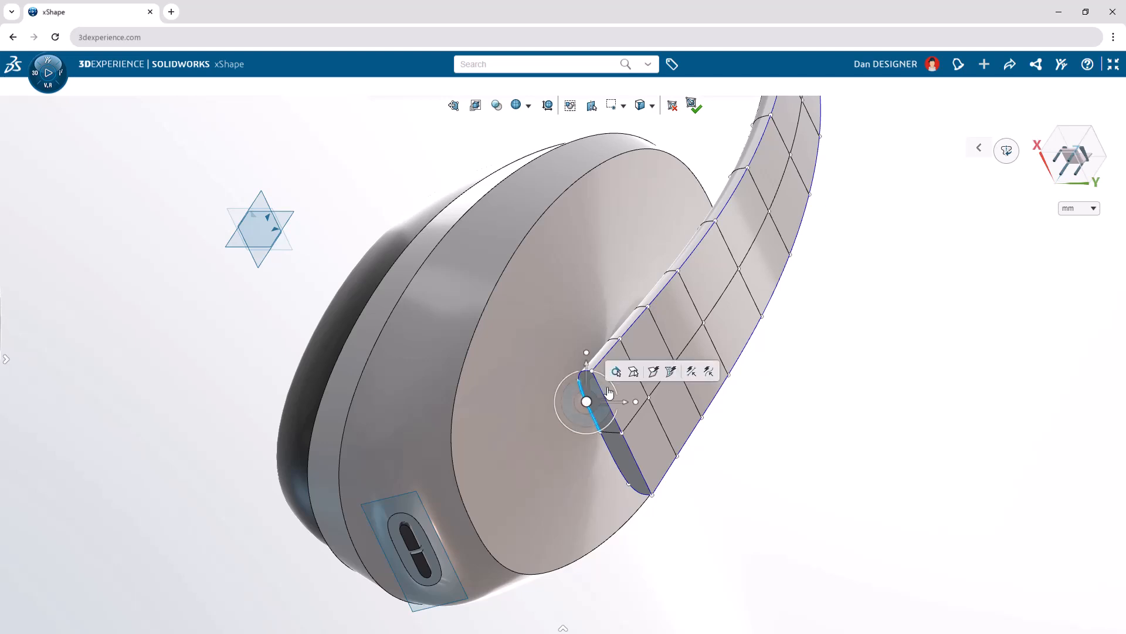
{"action": "mouse_move", "coordinate": [617, 372]}
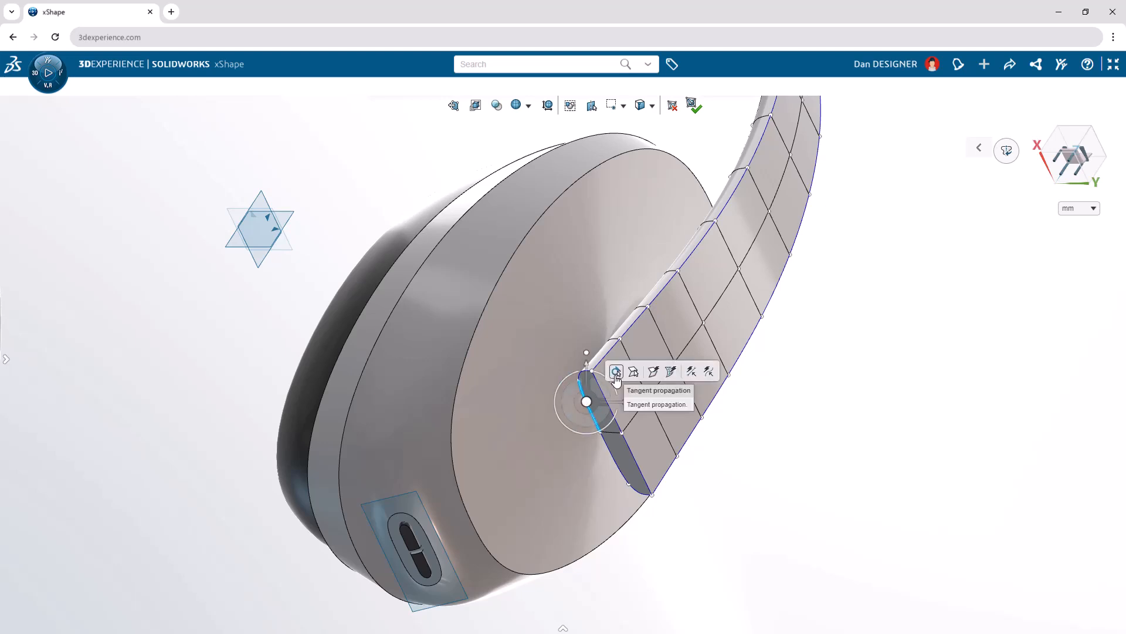
{"action": "left_click", "coordinate": [616, 372]}
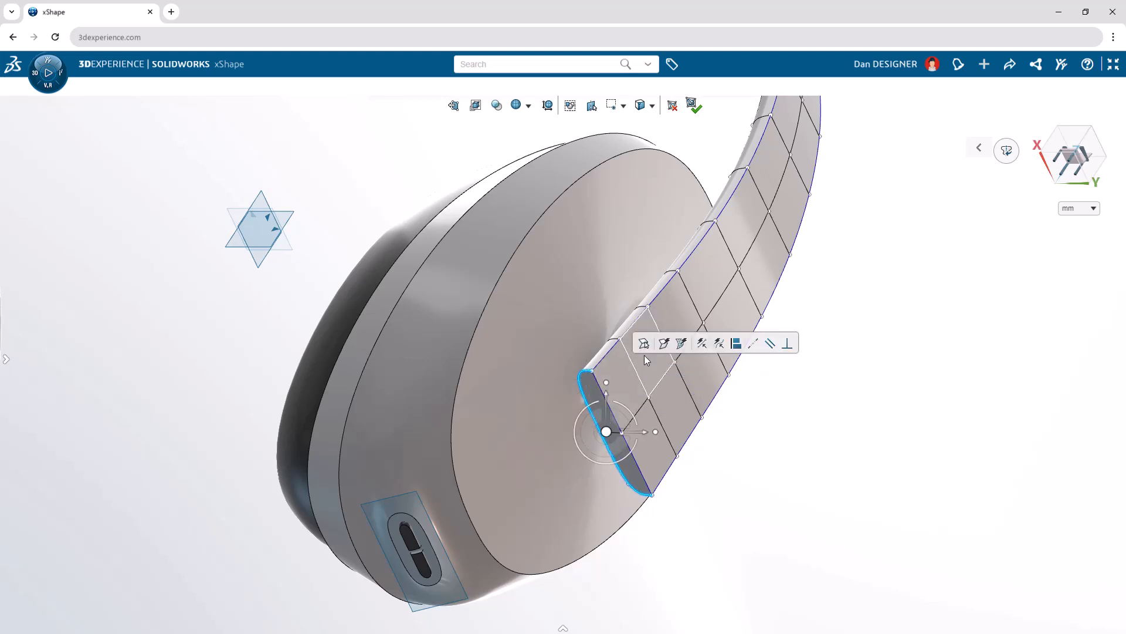
{"action": "mouse_move", "coordinate": [664, 343]}
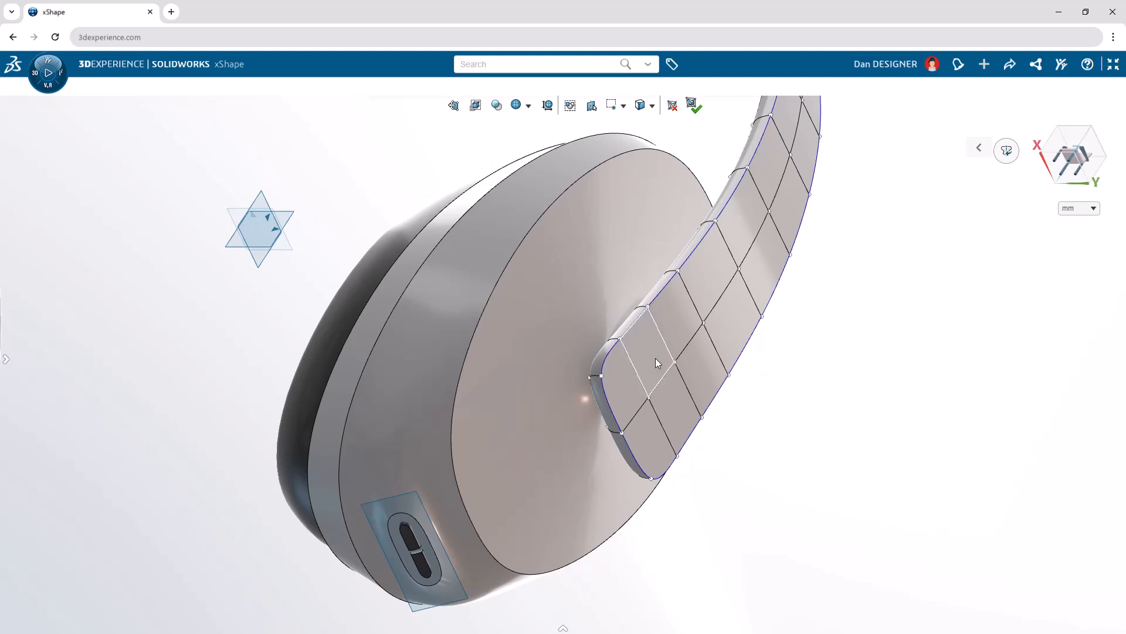
{"action": "left_click", "coordinate": [612, 431]}
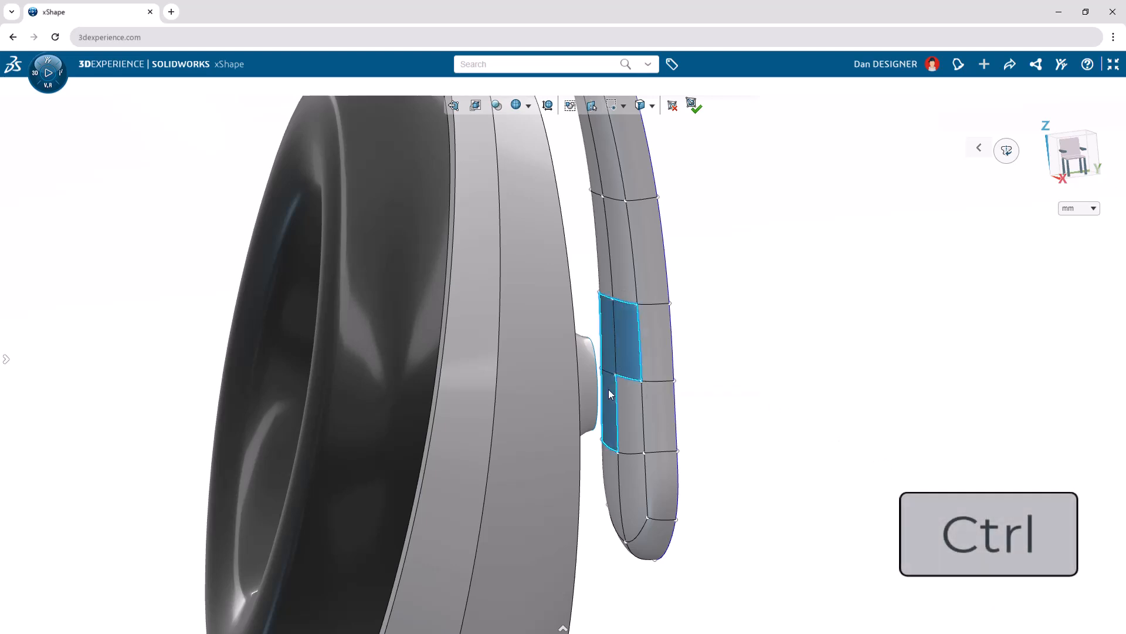
Step: Delete the inner headband faces and select both open loops
{"action": "left_click", "coordinate": [623, 410]}
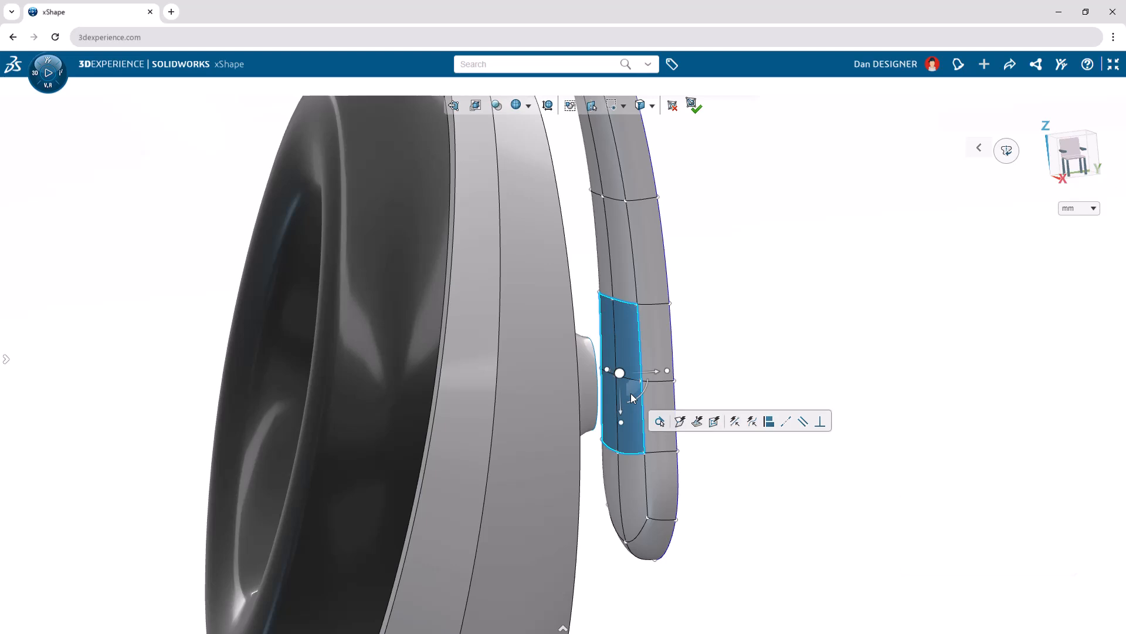
{"action": "key", "text": "Delete"}
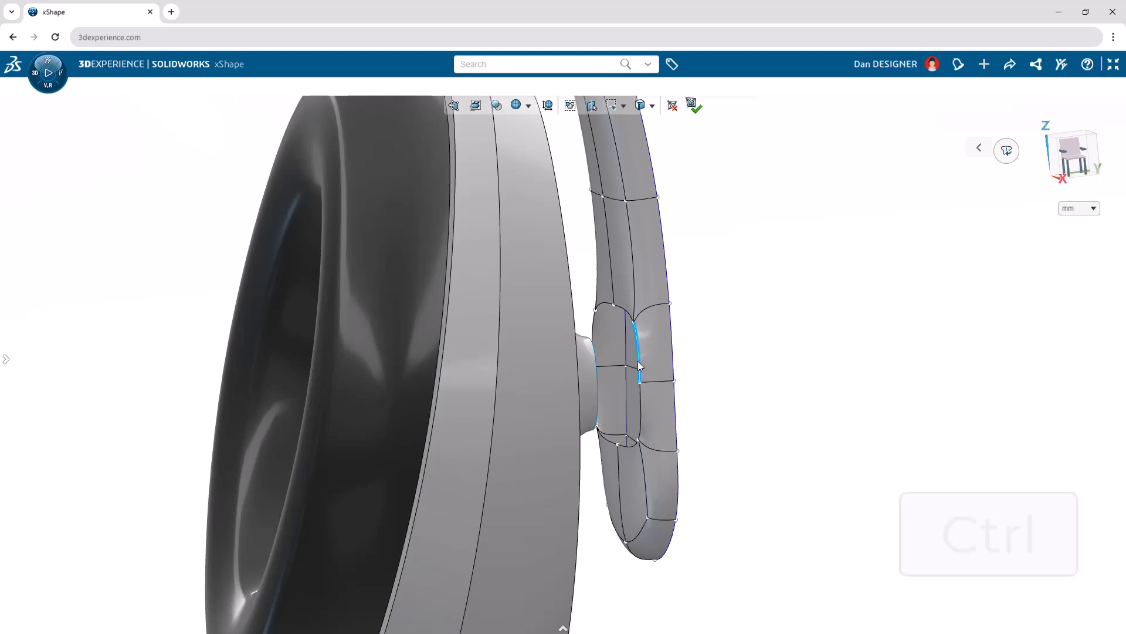
{"action": "key", "text": "ctrl"}
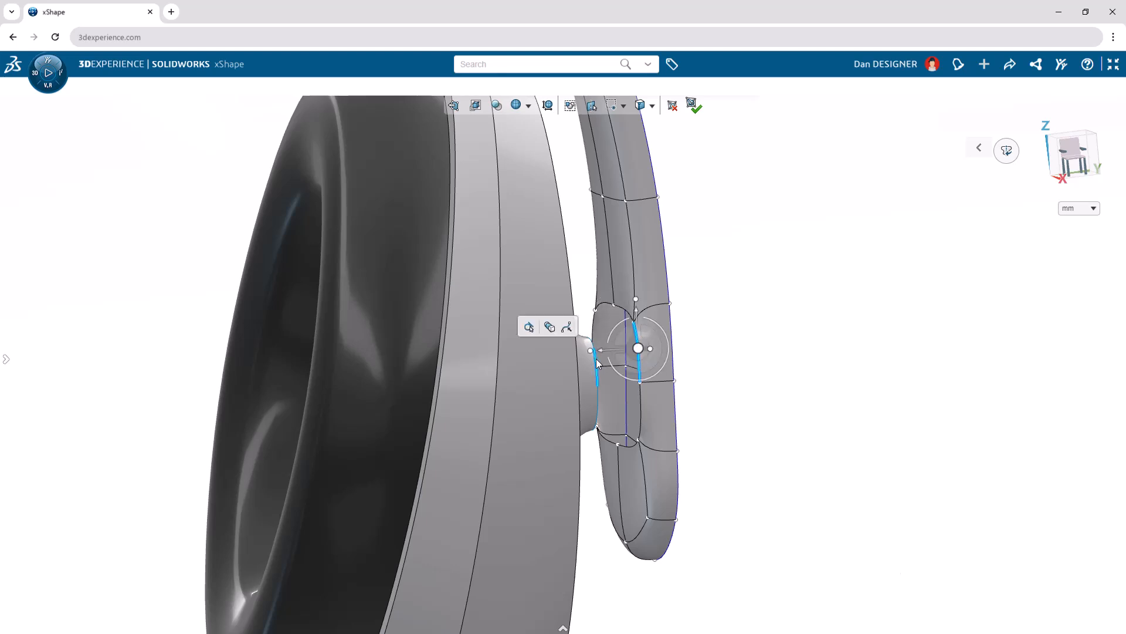
{"action": "mouse_move", "coordinate": [550, 327]}
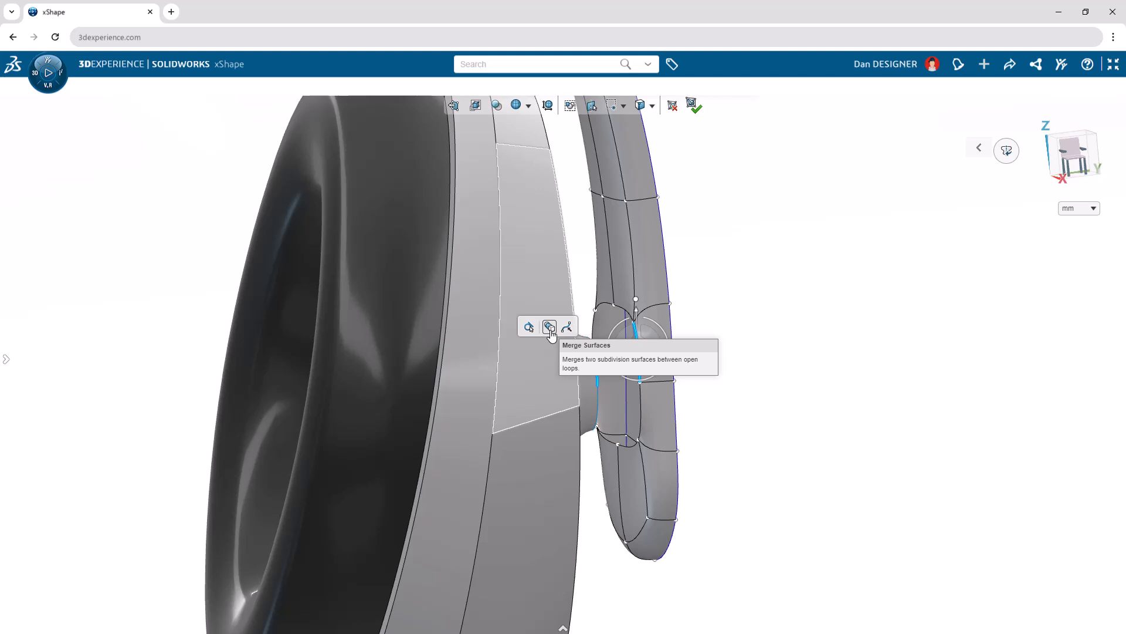
Step: Merge the headband and stem loops with an alternative merge method, then exit subdivision
{"action": "left_click", "coordinate": [550, 327]}
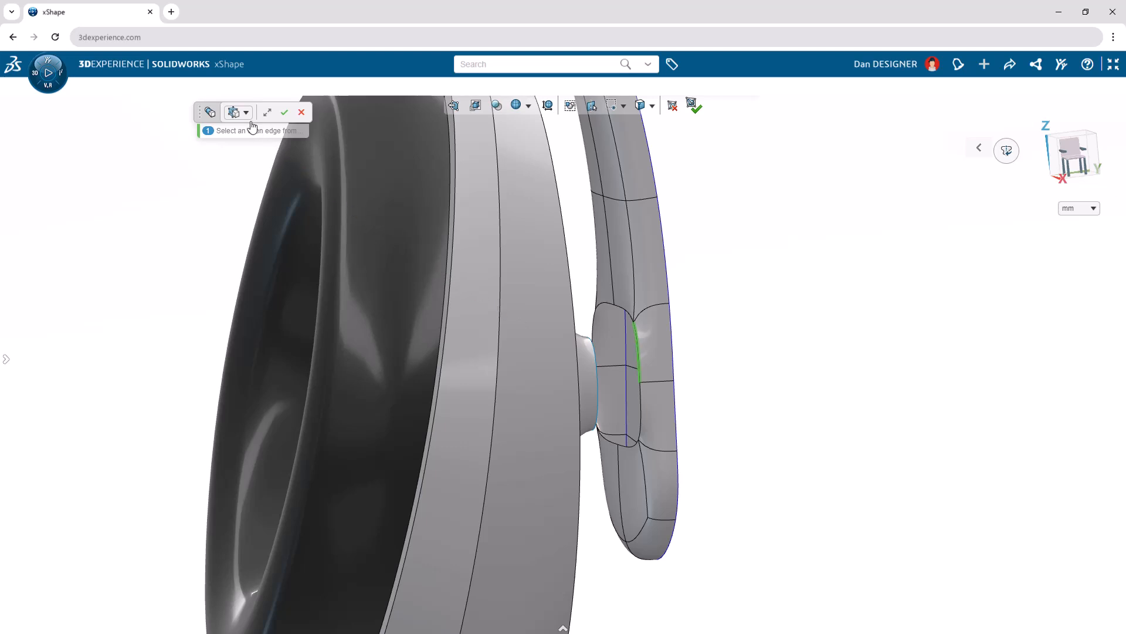
{"action": "left_click", "coordinate": [245, 112]}
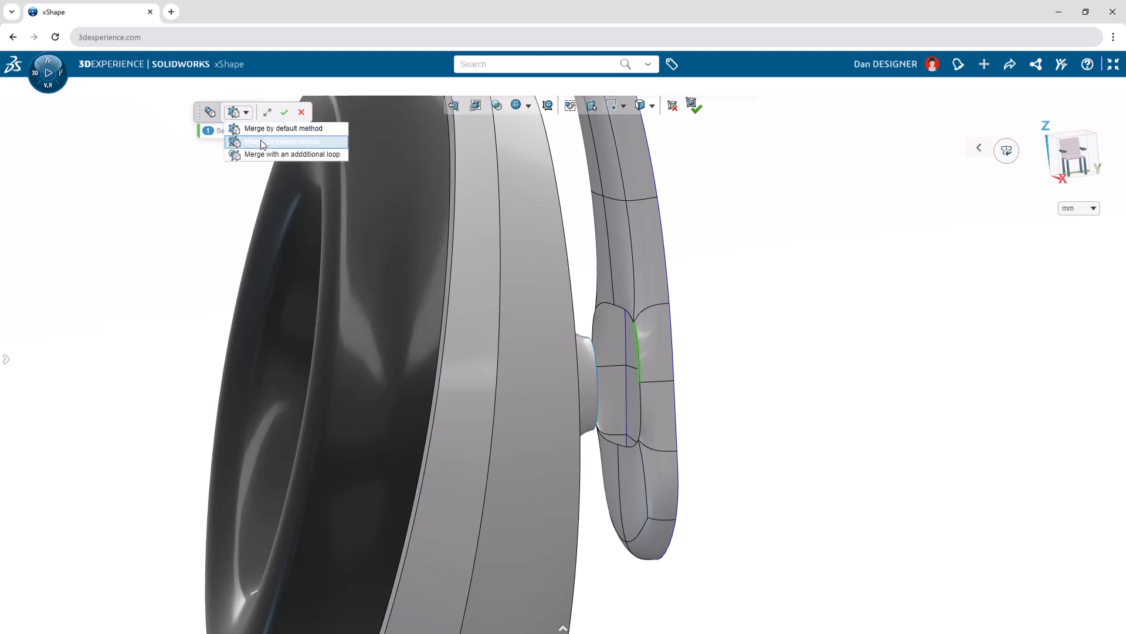
{"action": "left_click", "coordinate": [283, 127]}
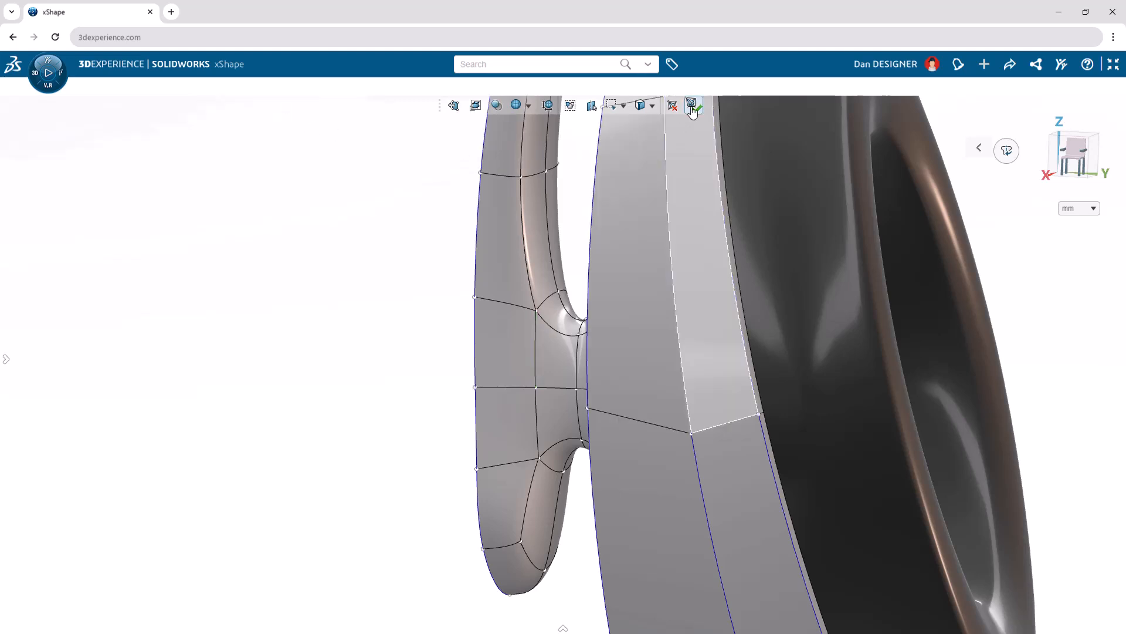
{"action": "left_click", "coordinate": [692, 105]}
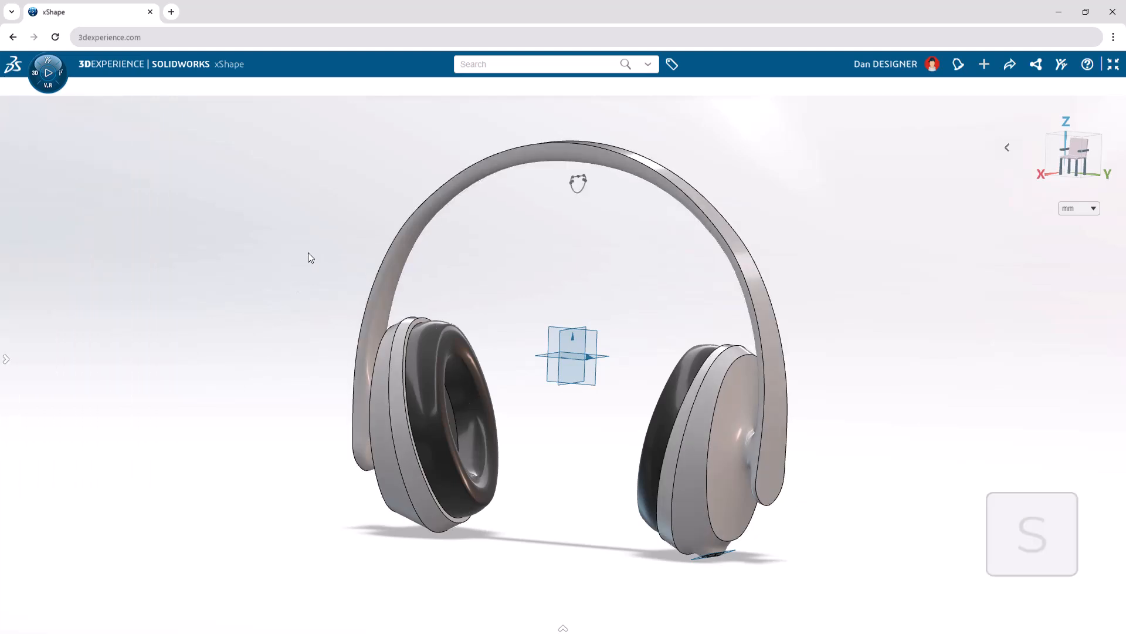
Step: Extrude the small profile above the headband 50 mm into a subdivided tube
{"action": "type", "text": "extru"}
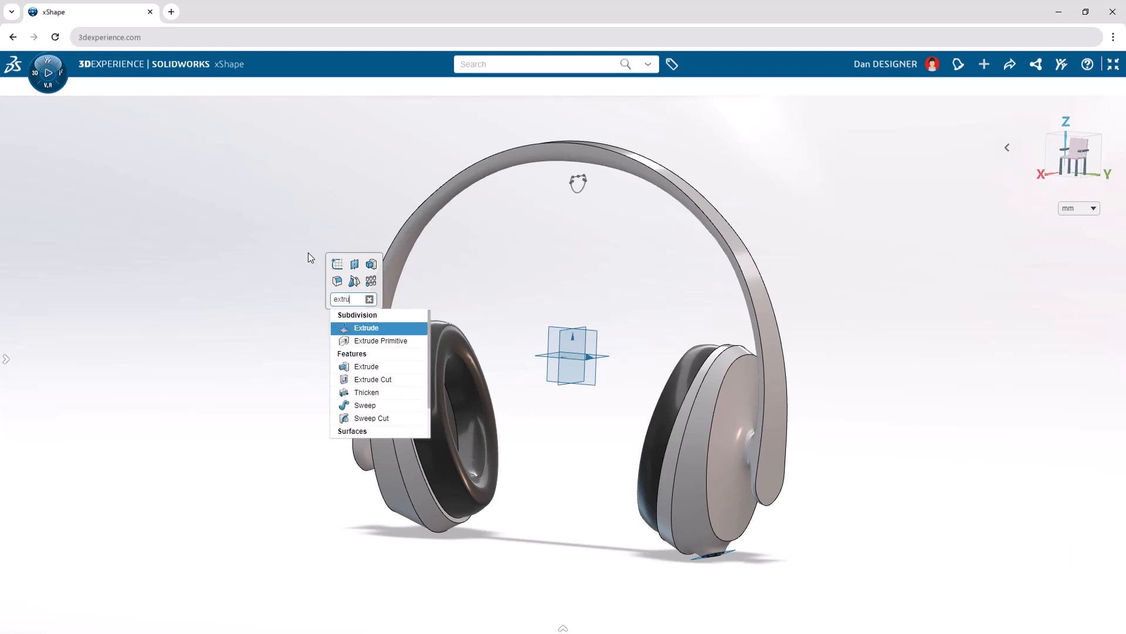
{"action": "mouse_move", "coordinate": [388, 340]}
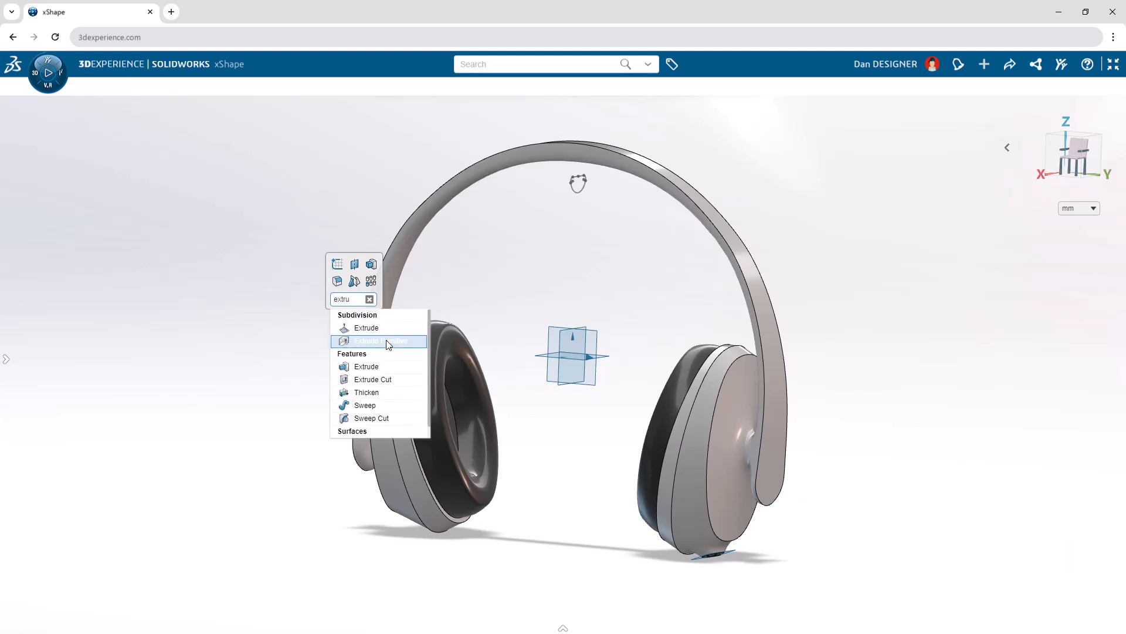
{"action": "left_click", "coordinate": [381, 340]}
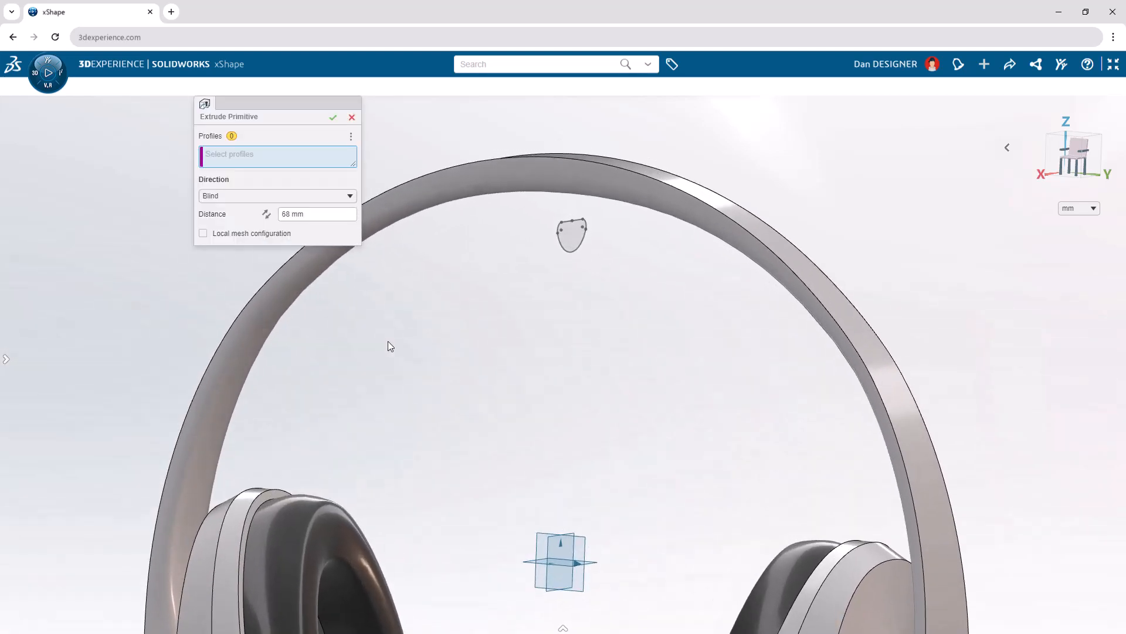
{"action": "left_click", "coordinate": [572, 234]}
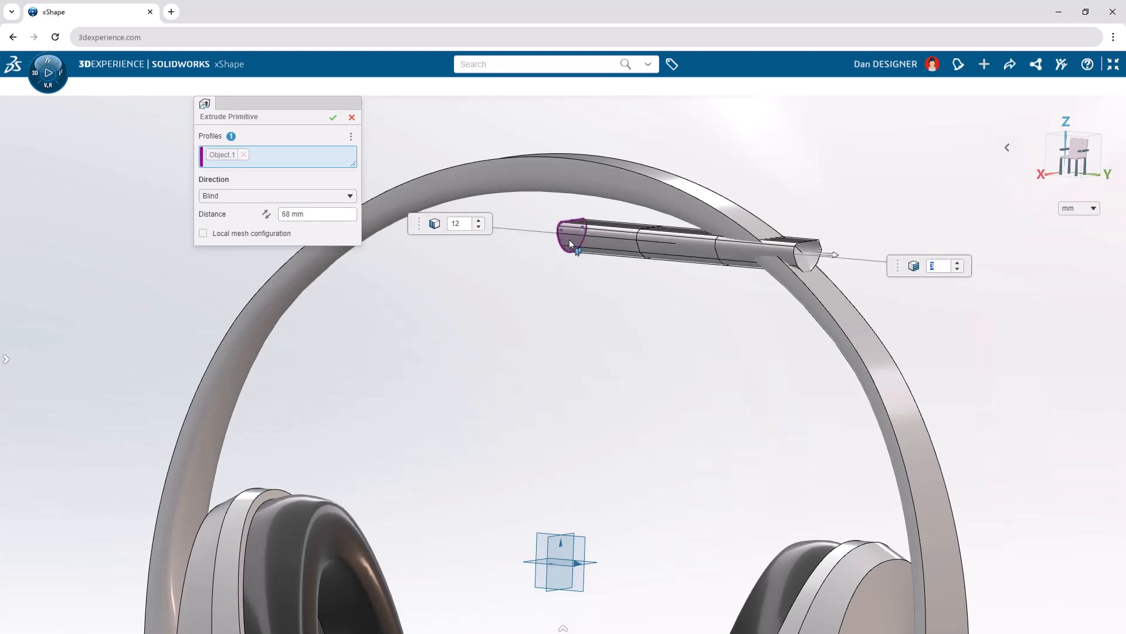
{"action": "left_click", "coordinate": [316, 214]}
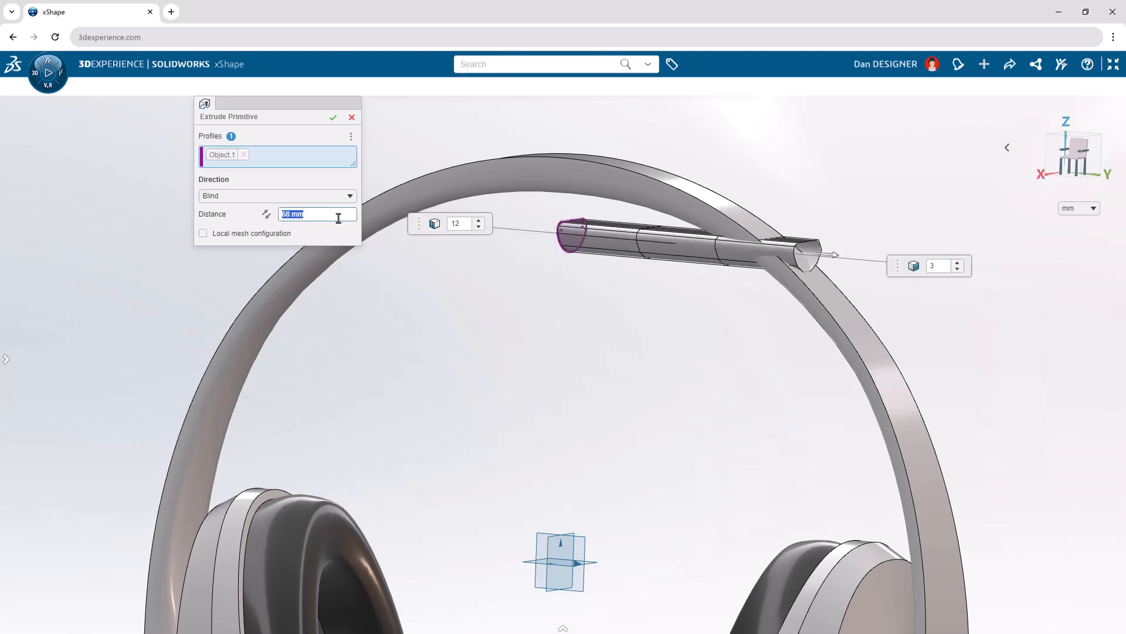
{"action": "type", "text": "50 mm"}
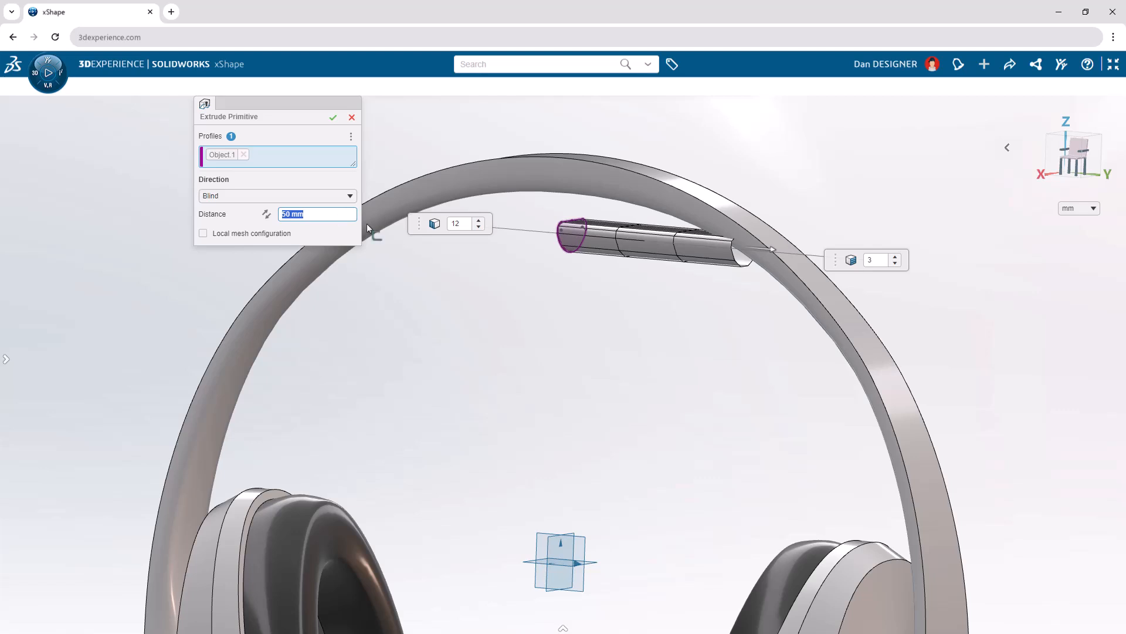
{"action": "mouse_move", "coordinate": [479, 224]}
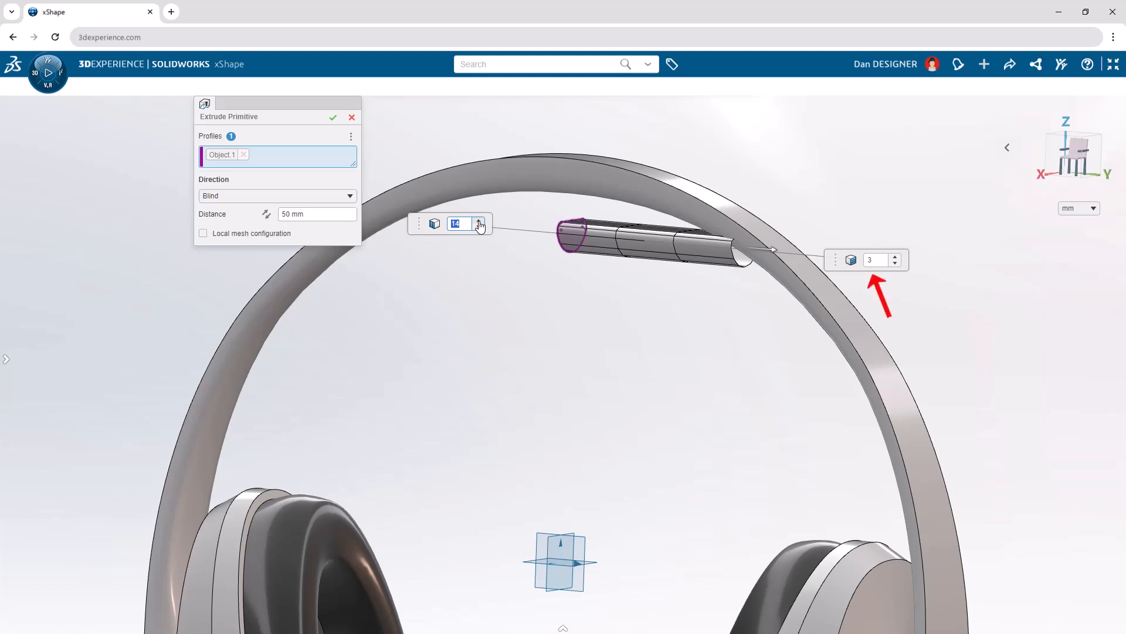
{"action": "mouse_move", "coordinate": [420, 175]}
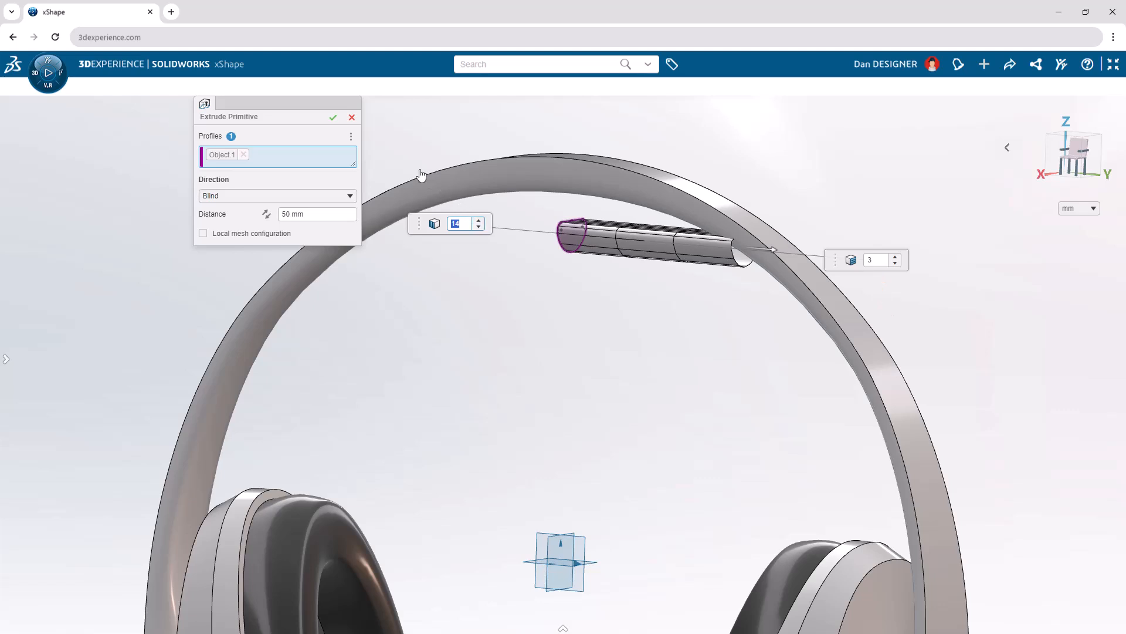
{"action": "left_click", "coordinate": [333, 118]}
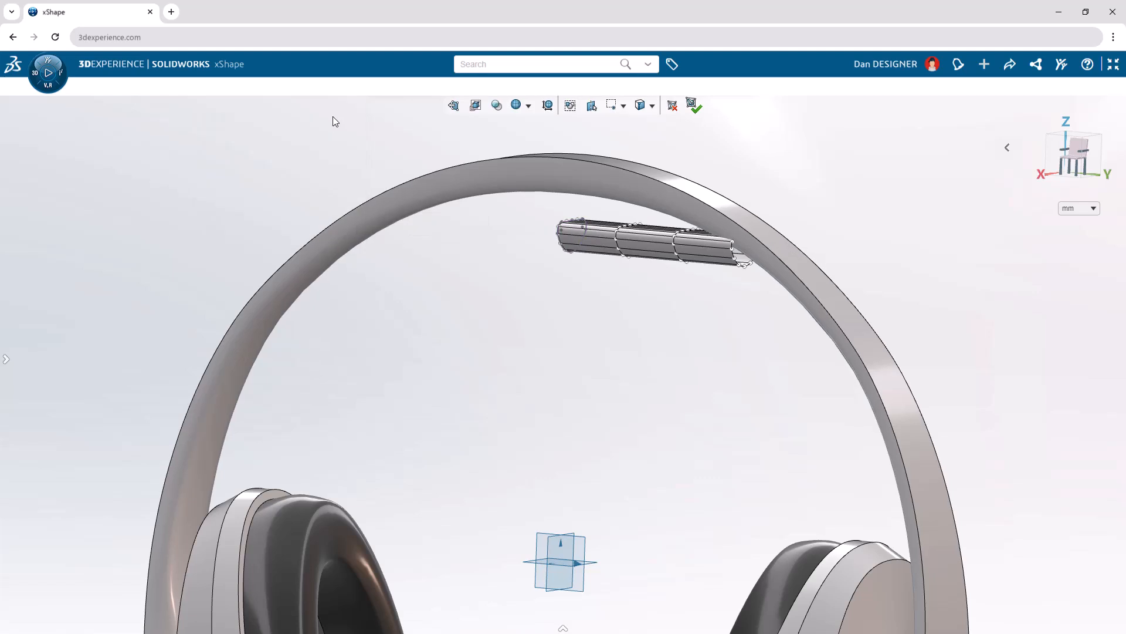
Step: Mirror the cushion tube across the vertical reference plane
{"action": "left_click", "coordinate": [7, 358]}
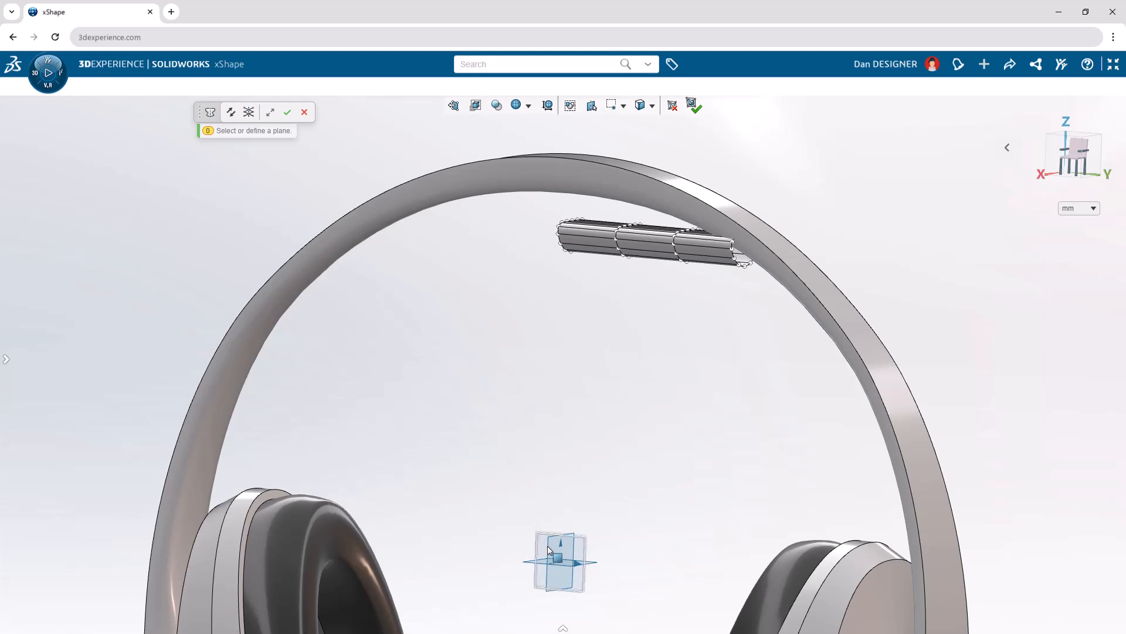
{"action": "left_click", "coordinate": [560, 561]}
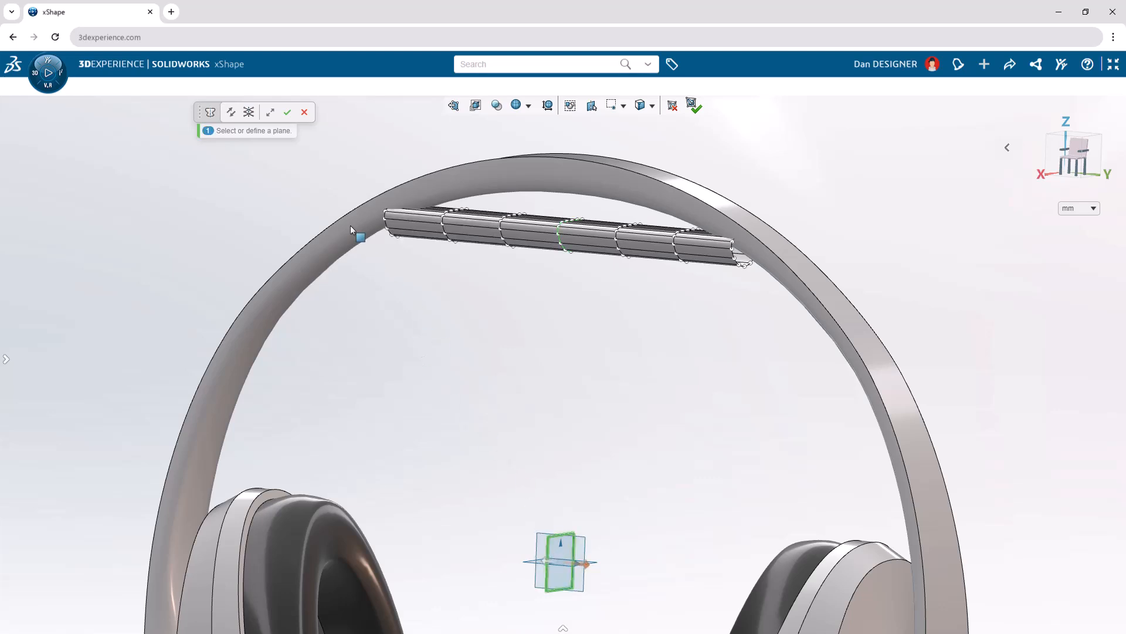
{"action": "left_click", "coordinate": [288, 112]}
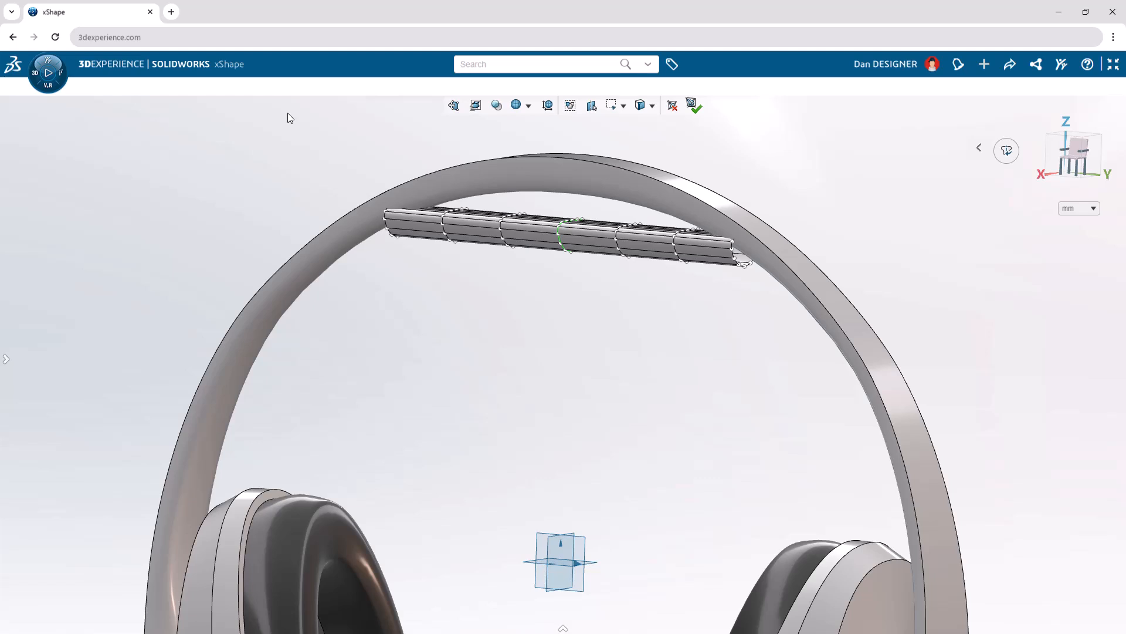
{"action": "mouse_move", "coordinate": [489, 146]}
{"action": "type", "text": "s"}
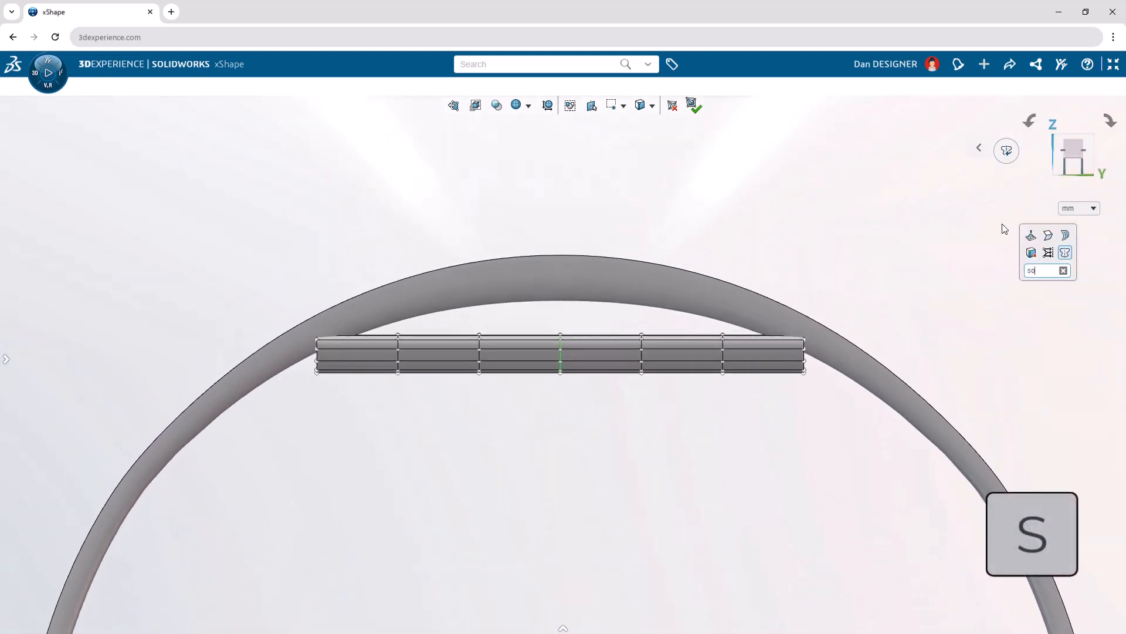
Step: Bend the cushion tube along the headband arc with a 100 mm radial-distance soft selection
{"action": "type", "text": "oft"}
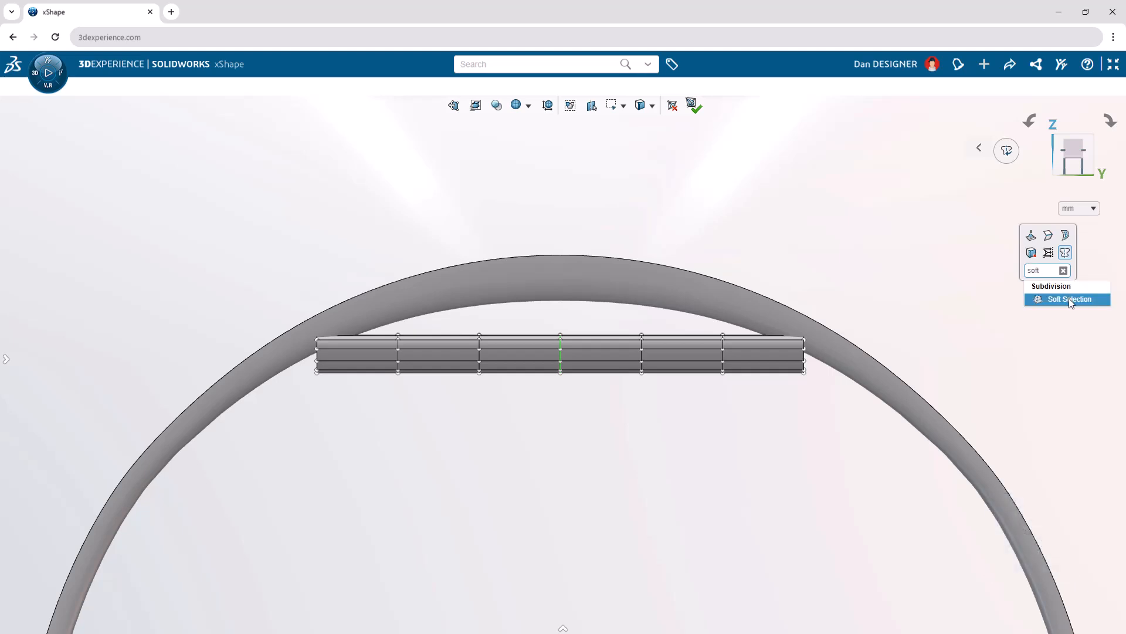
{"action": "left_click", "coordinate": [1070, 298]}
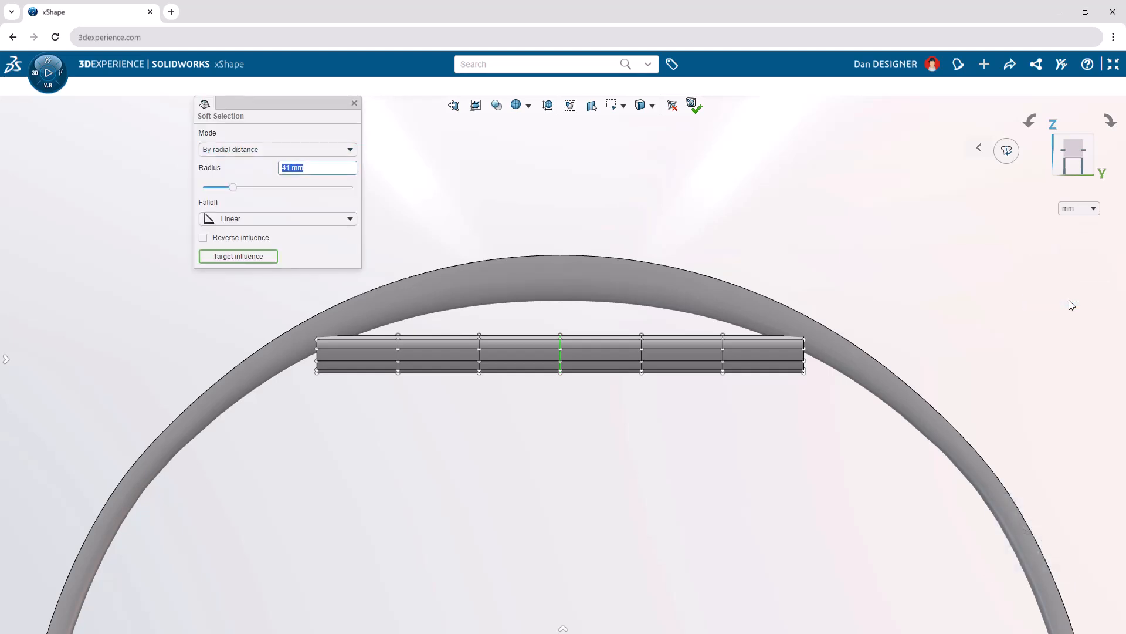
{"action": "left_click", "coordinate": [277, 150]}
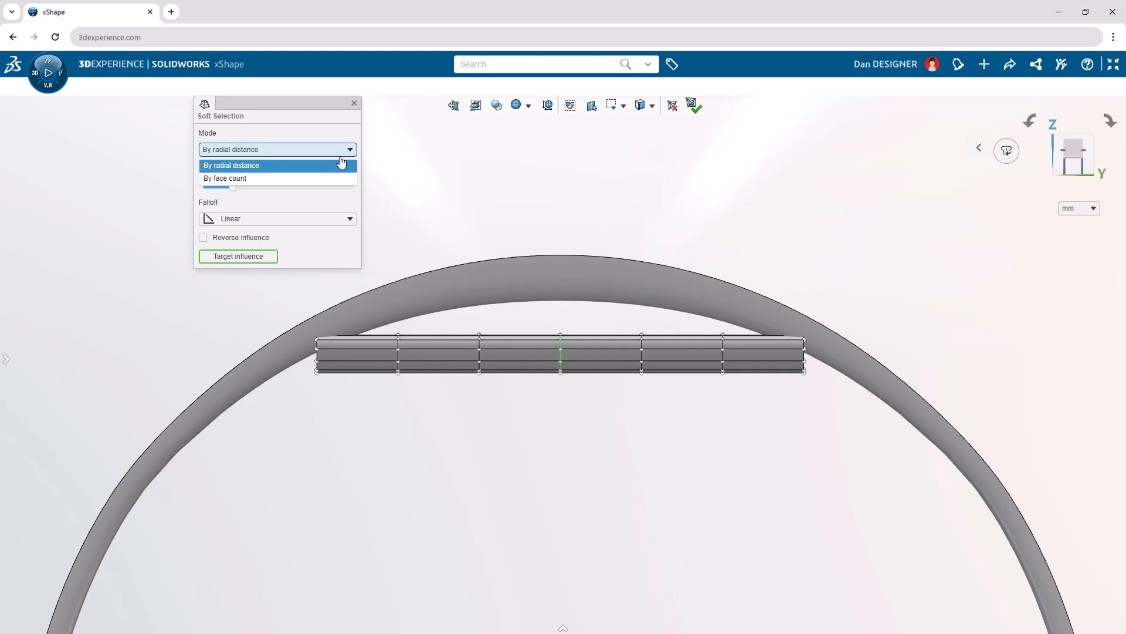
{"action": "left_click", "coordinate": [231, 165]}
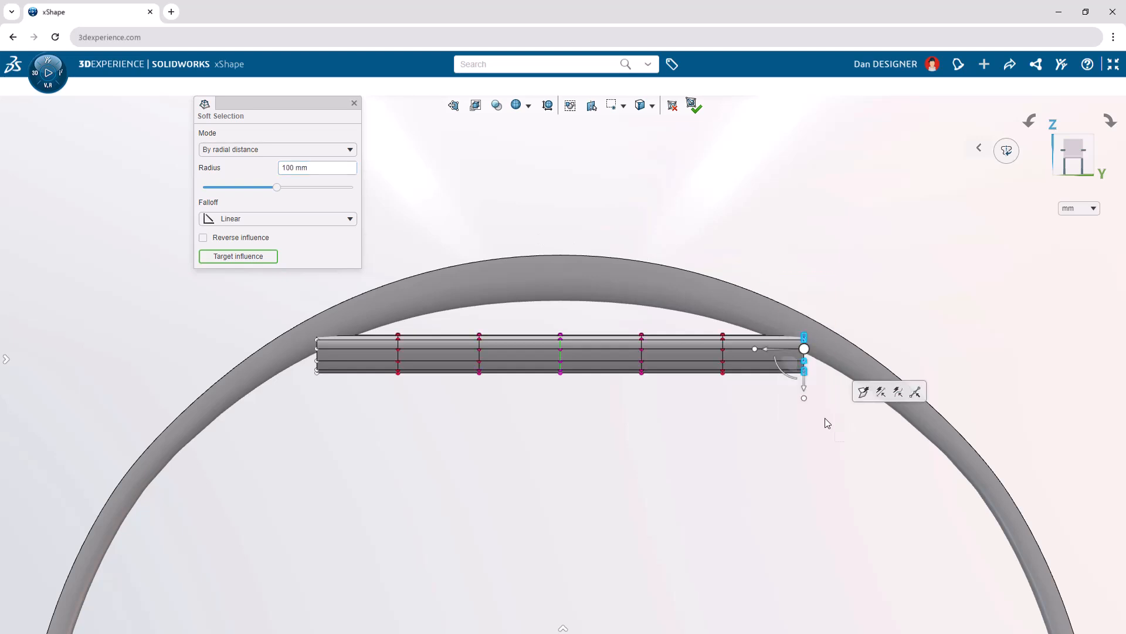
{"action": "mouse_move", "coordinate": [803, 406]}
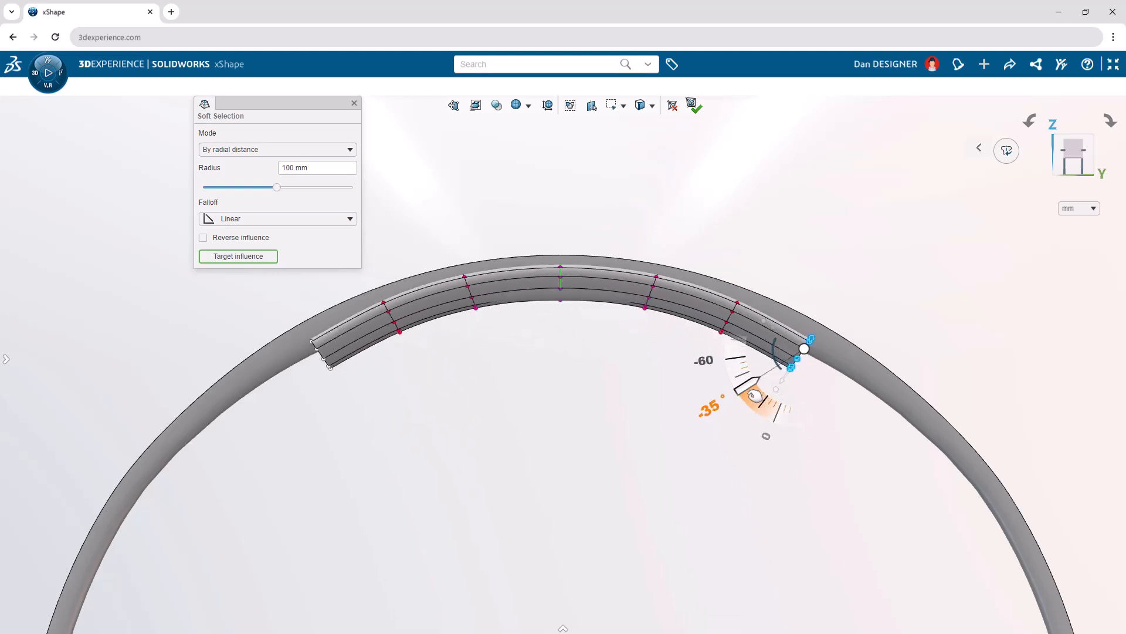
{"action": "left_click_drag", "start_coordinate": [751, 399], "coordinate": [754, 406]}
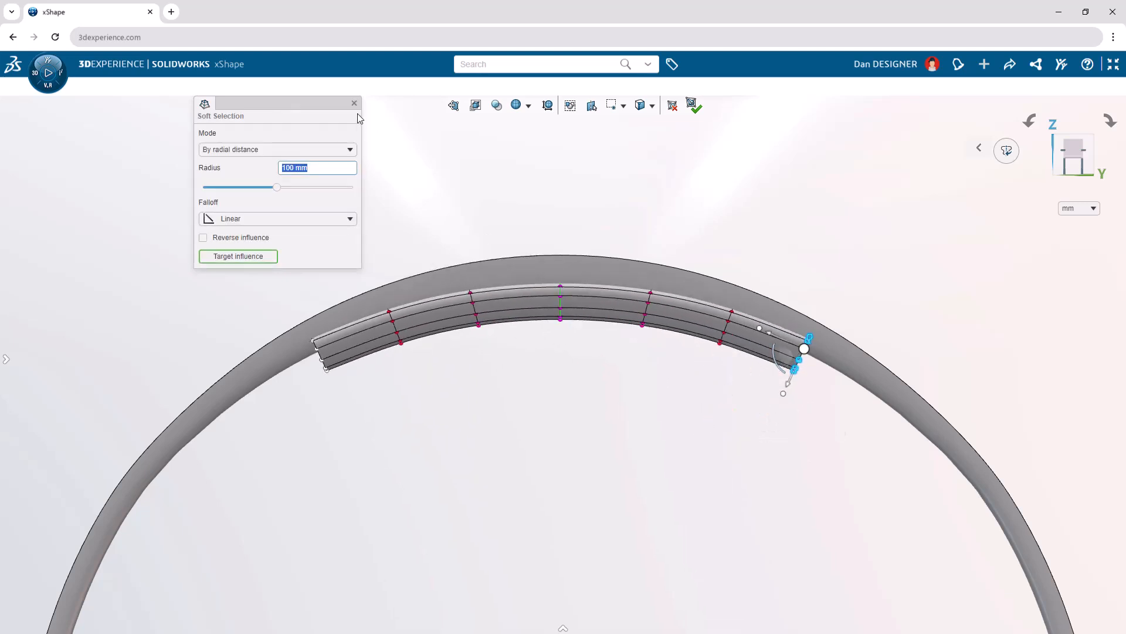
{"action": "left_click", "coordinate": [353, 103]}
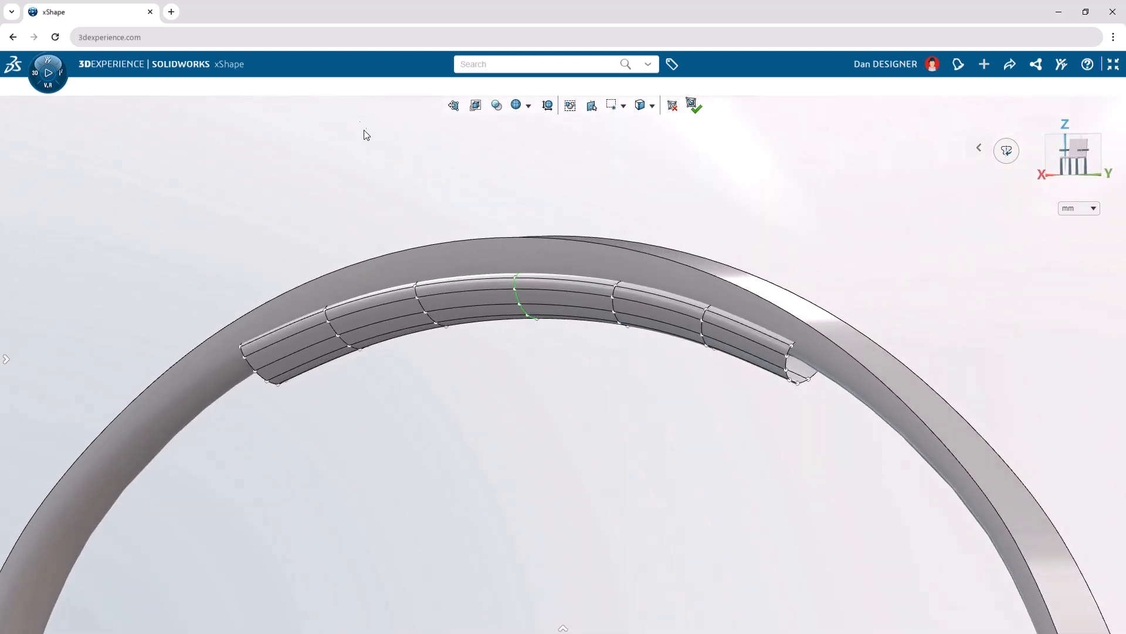
Step: Round off the cushion ends from the right-click menu and exit subdivision editing
{"action": "right_click", "coordinate": [553, 416]}
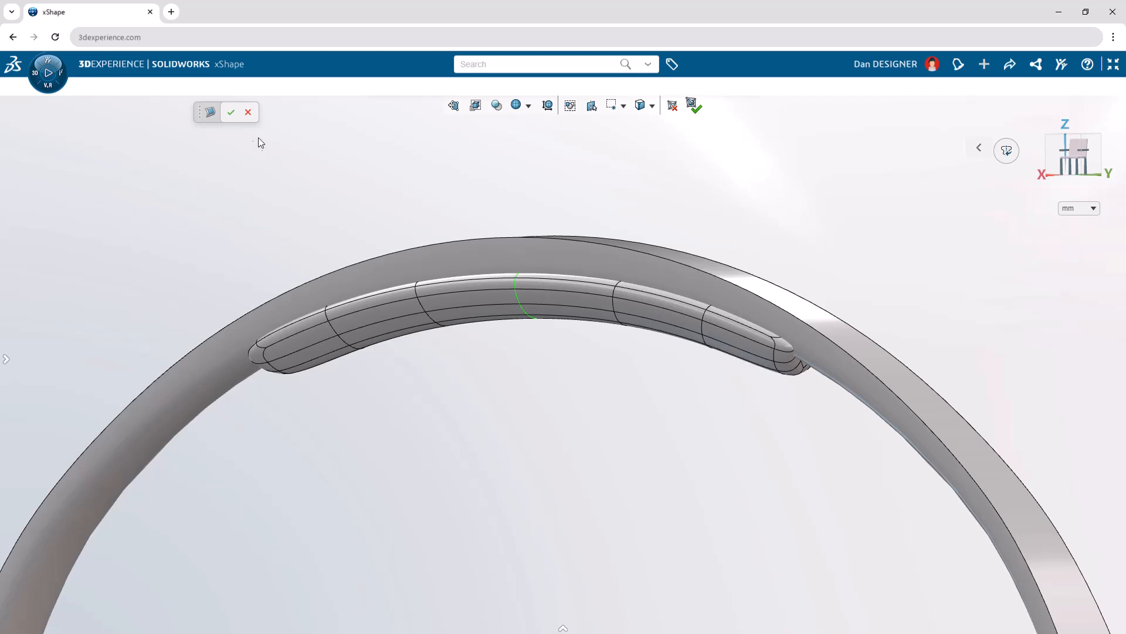
{"action": "left_click", "coordinate": [694, 105]}
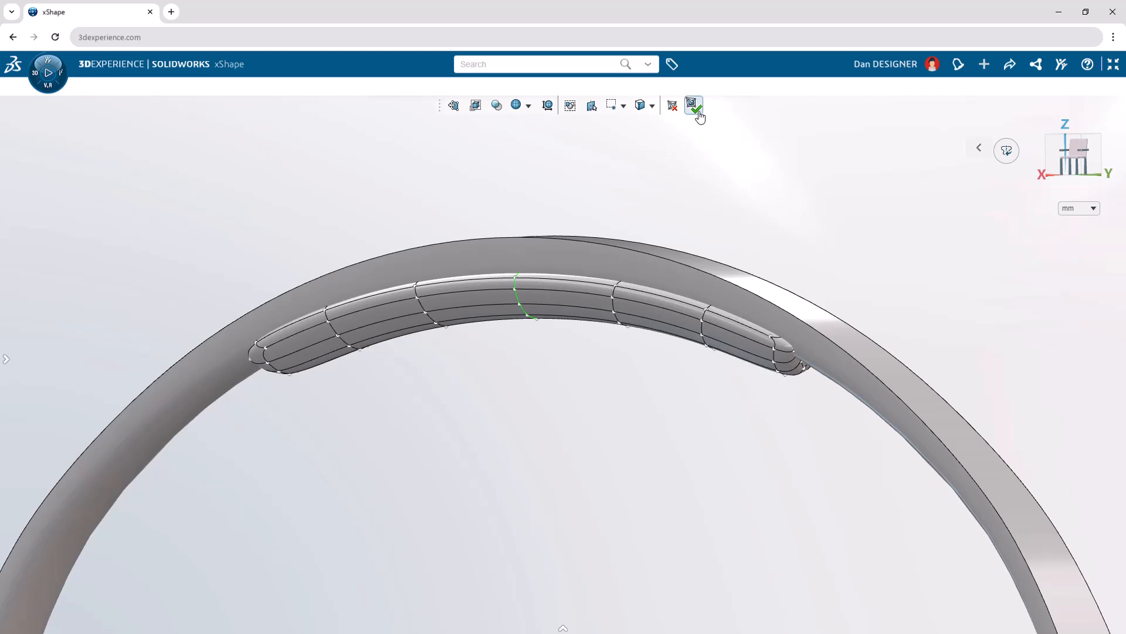
{"action": "left_click", "coordinate": [693, 105]}
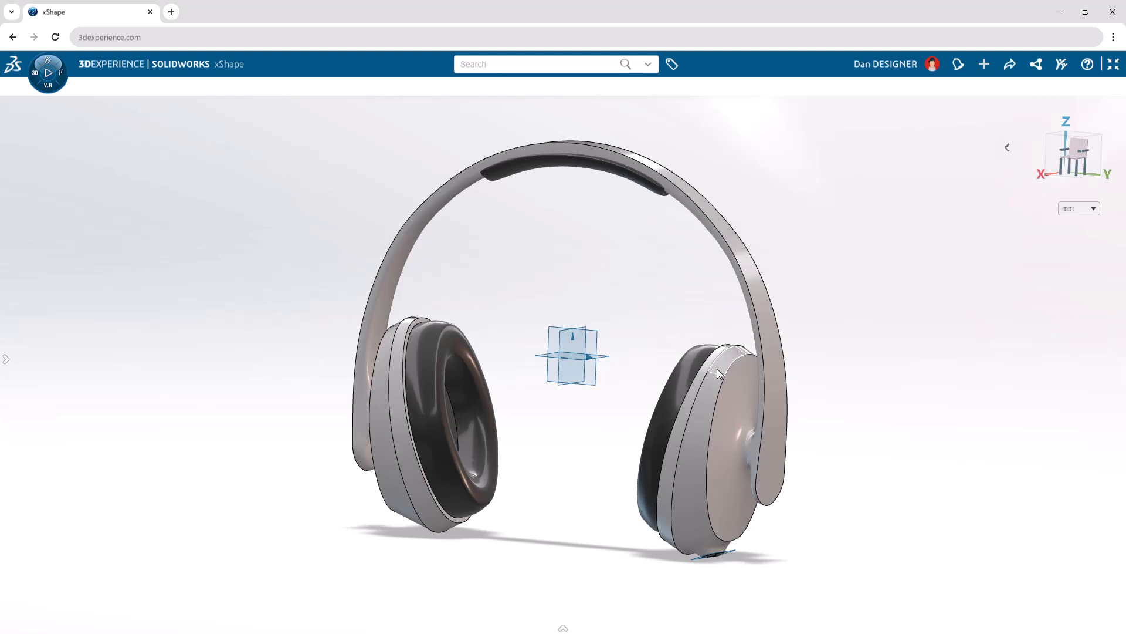
Step: Colour the headphone body set with hex 5f8e83 using Sets selection type
{"action": "left_click", "coordinate": [727, 359]}
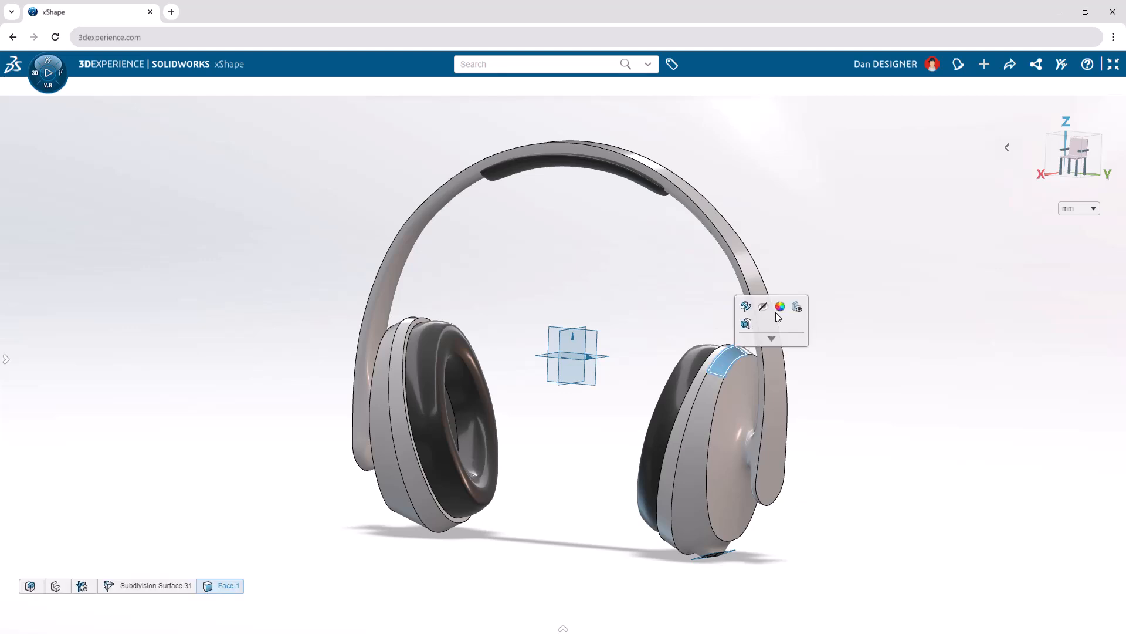
{"action": "left_click", "coordinate": [780, 307]}
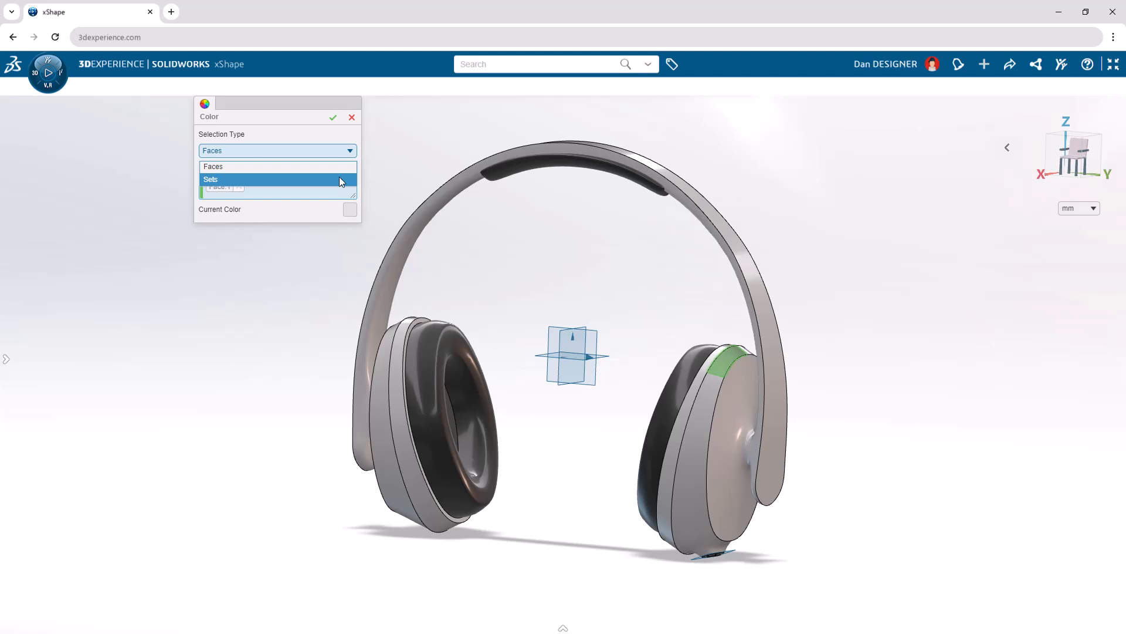
{"action": "left_click", "coordinate": [211, 179]}
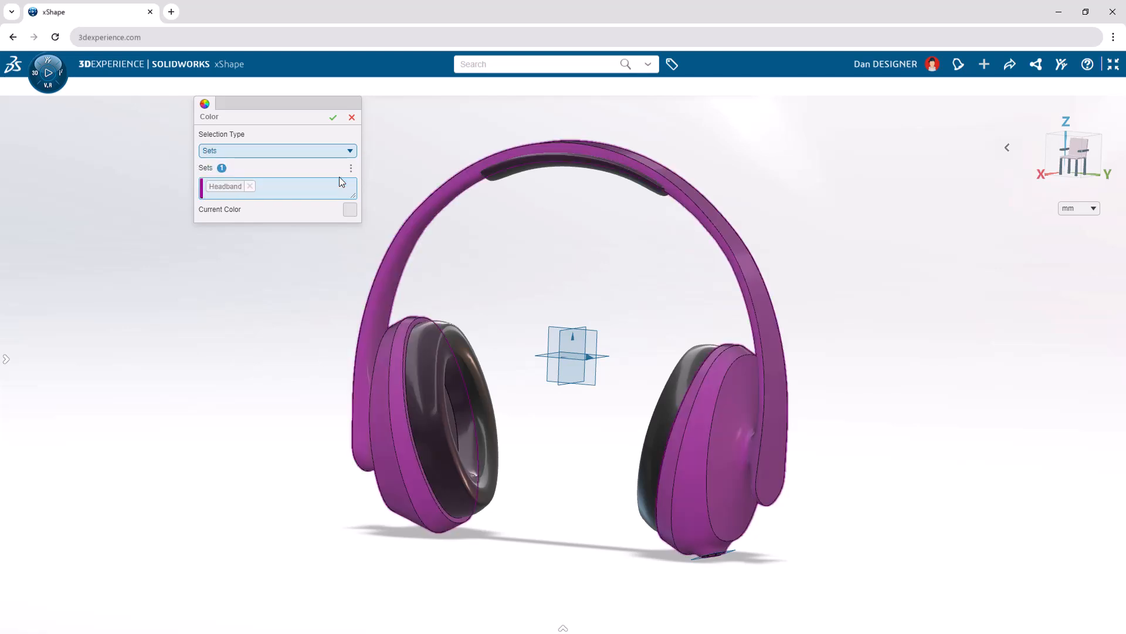
{"action": "left_click", "coordinate": [350, 209]}
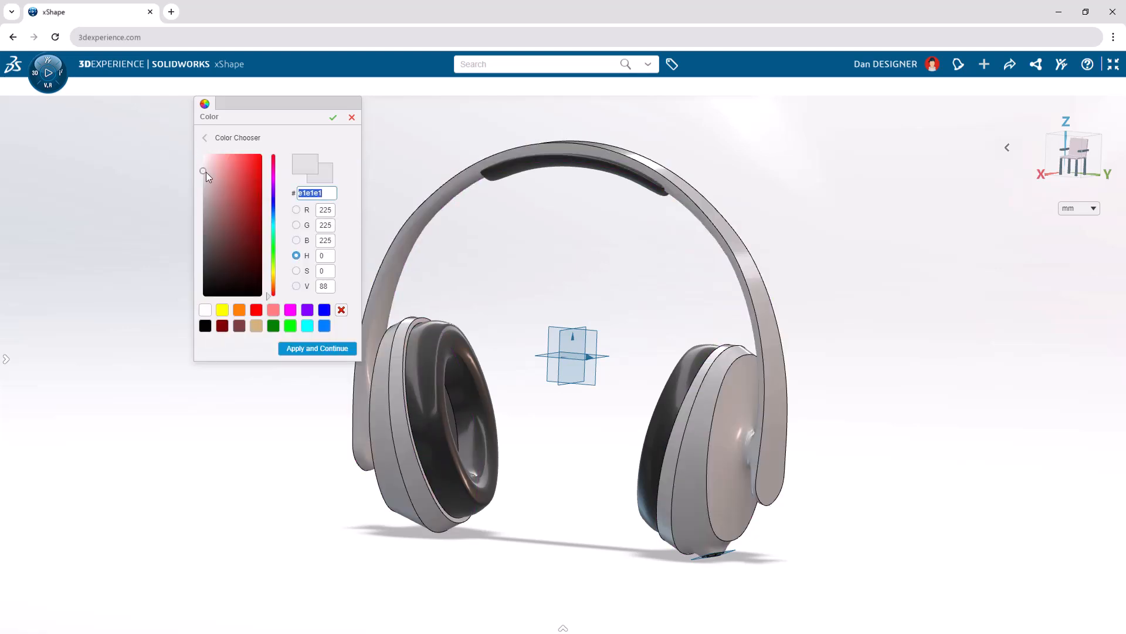
{"action": "left_click", "coordinate": [222, 217]}
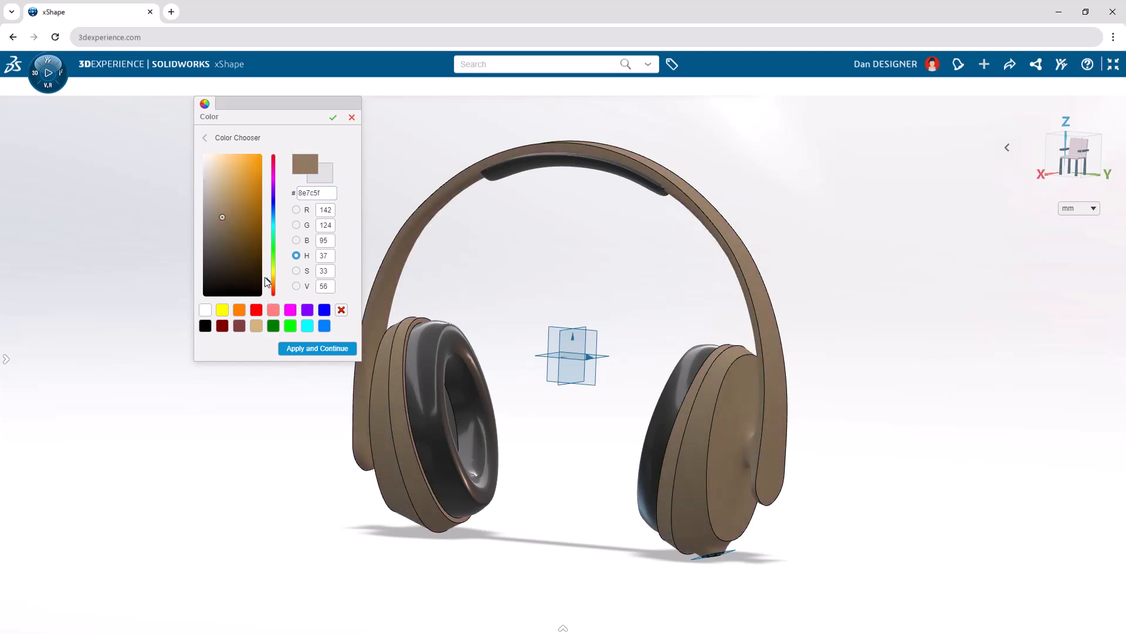
{"action": "type", "text": "5f8e83"}
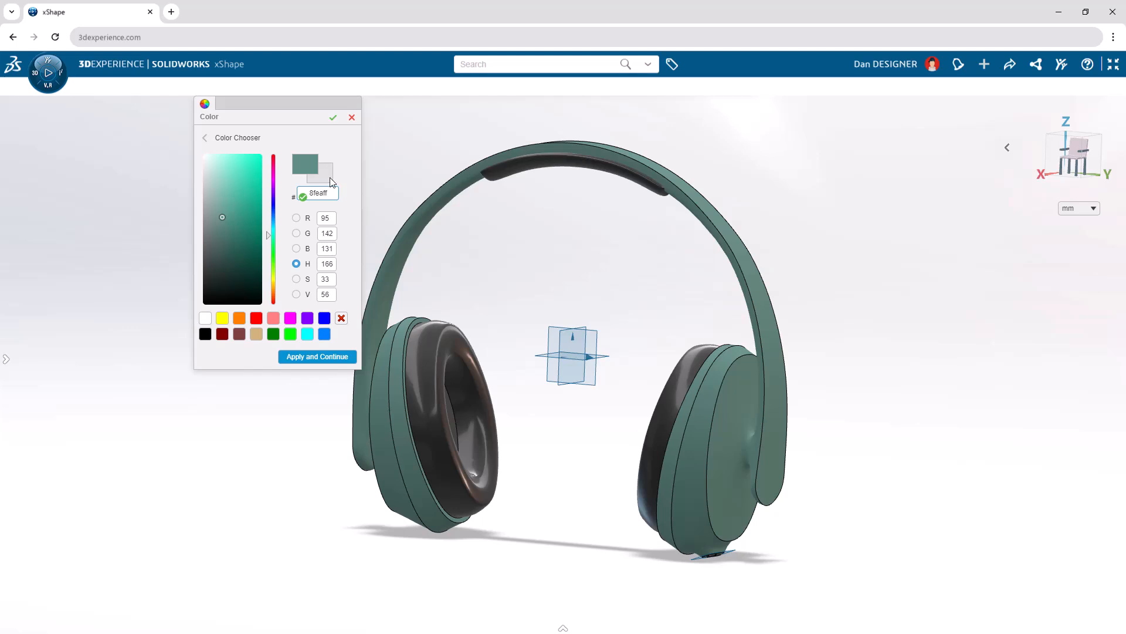
{"action": "left_click", "coordinate": [333, 117]}
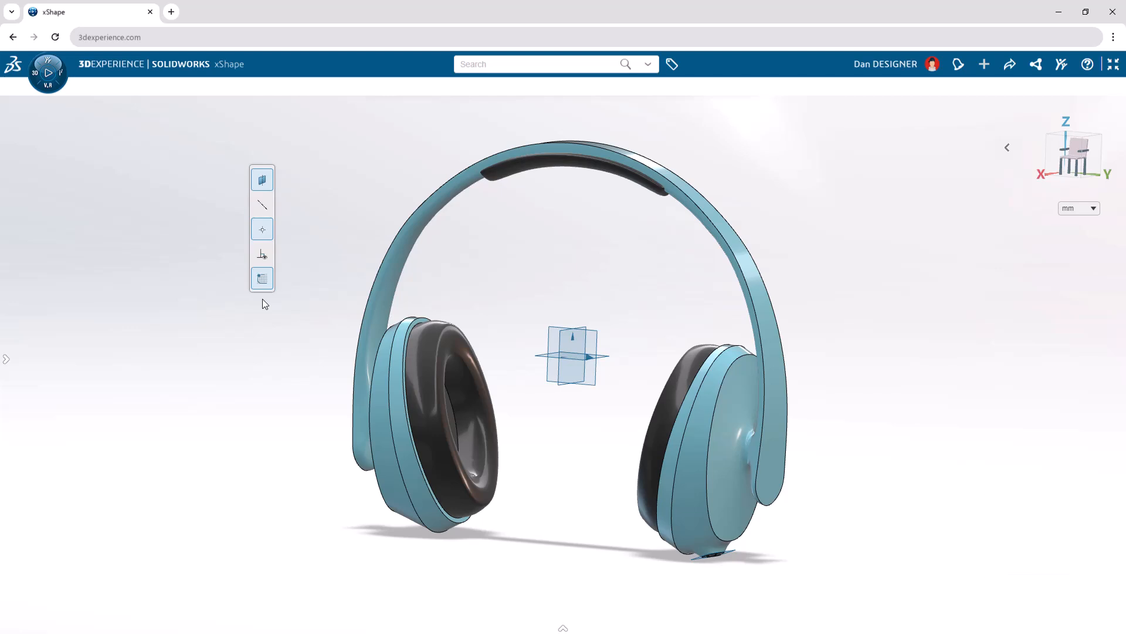
Step: Turn off Planes visibility so the reference planes disappear from the headphones view
{"action": "left_click", "coordinate": [262, 179]}
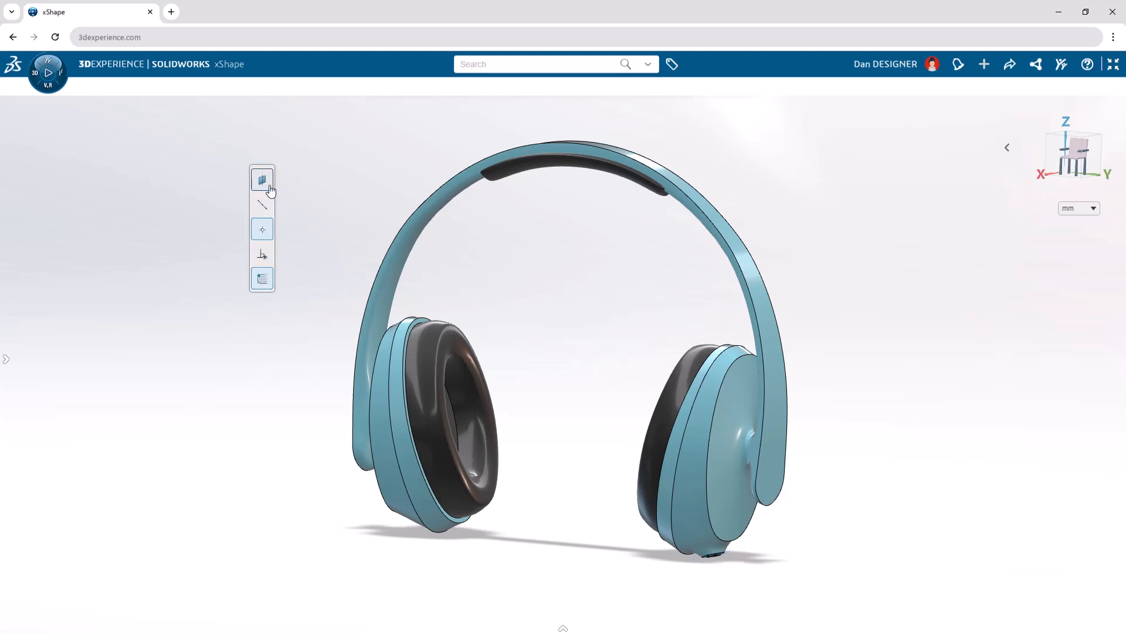